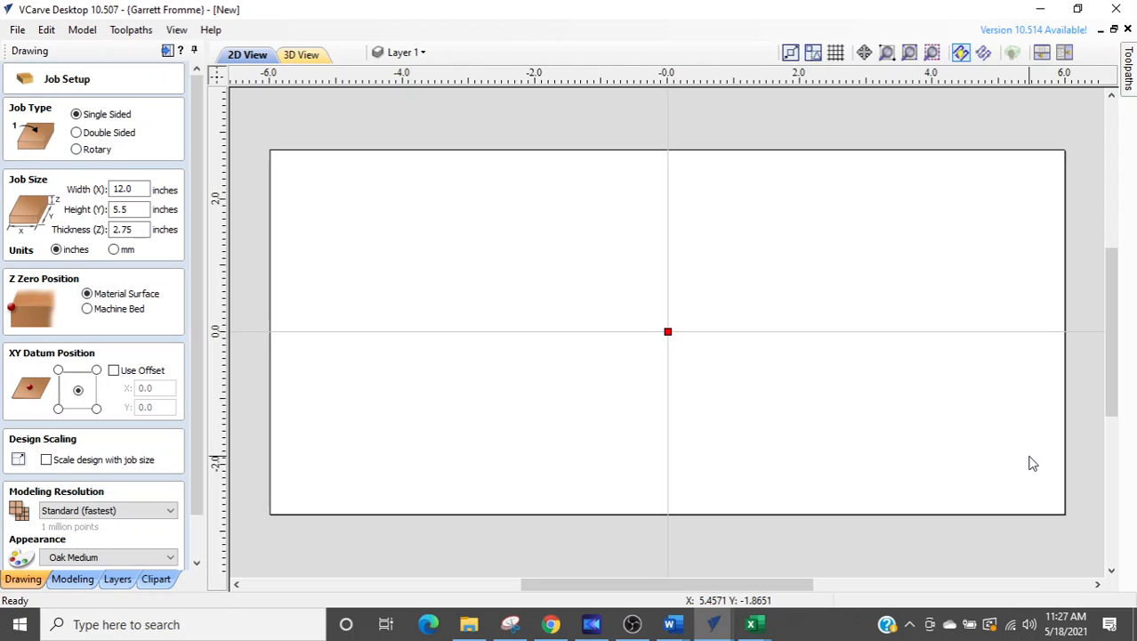
mouse_move(532, 316)
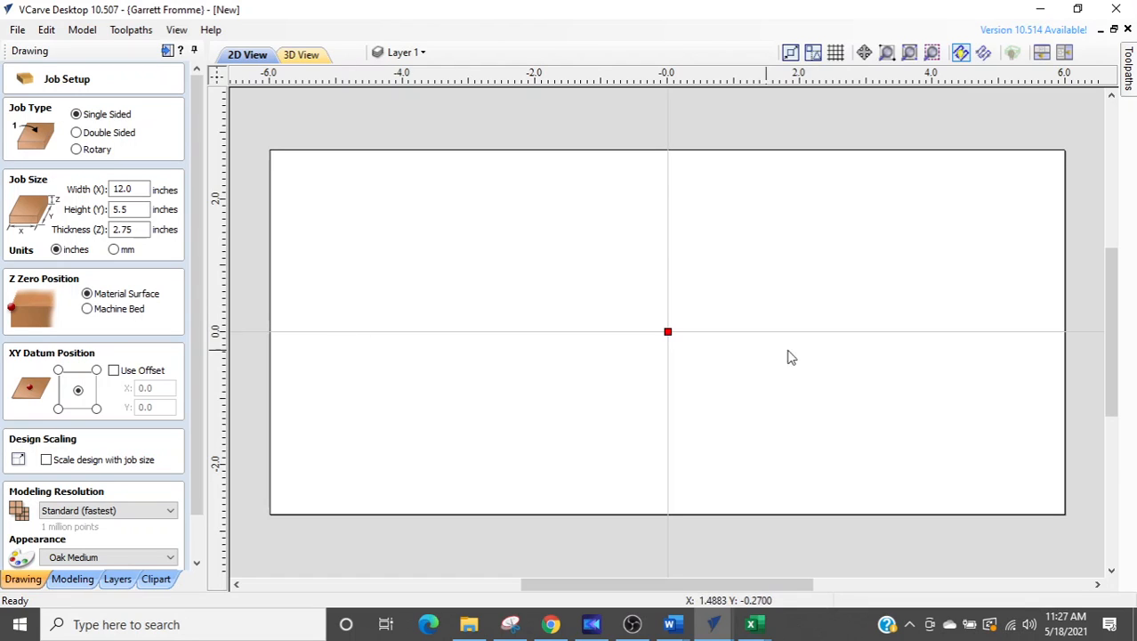
mouse_move(922, 369)
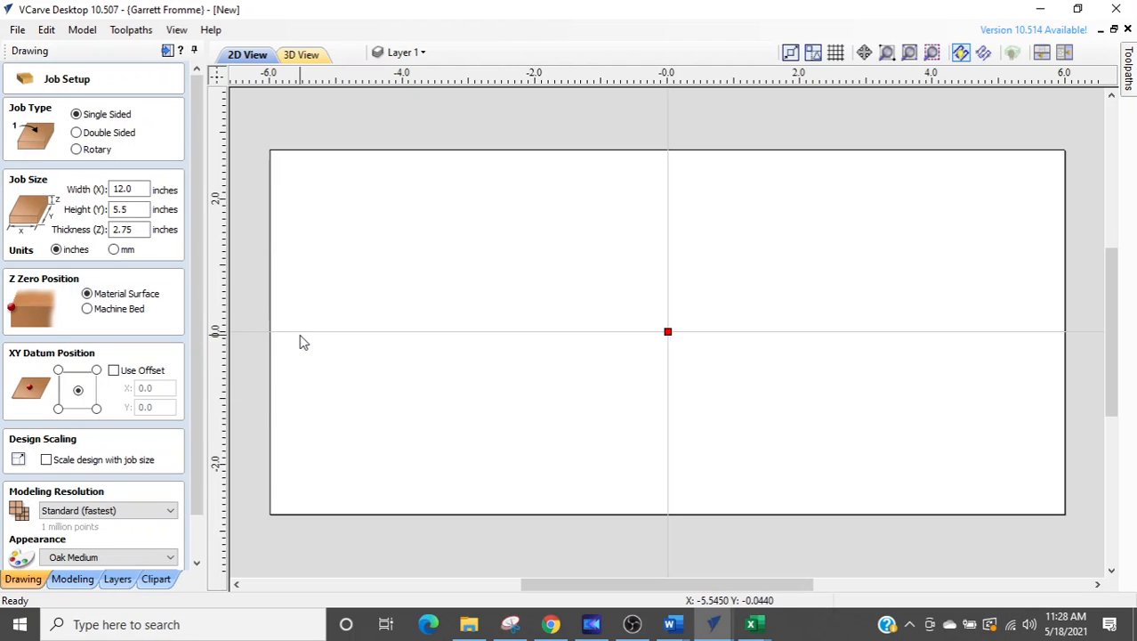
mouse_move(823, 373)
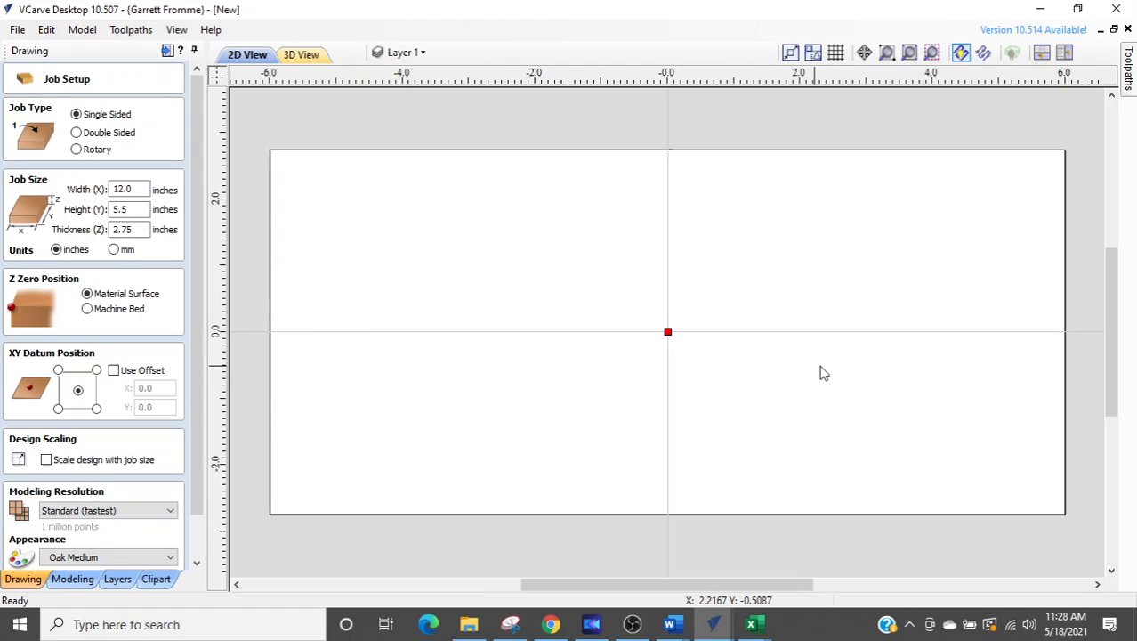
mouse_move(579, 369)
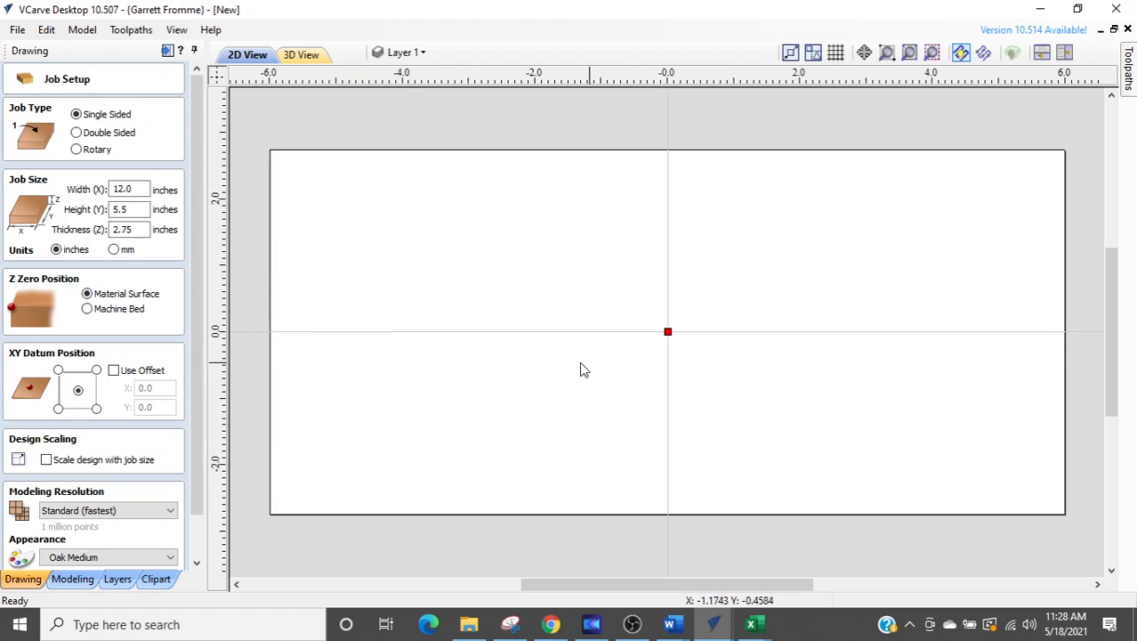
Confirm the 12 × 5.5 × 2.75 inch job setup and return to the Drawing tools
click(128, 229)
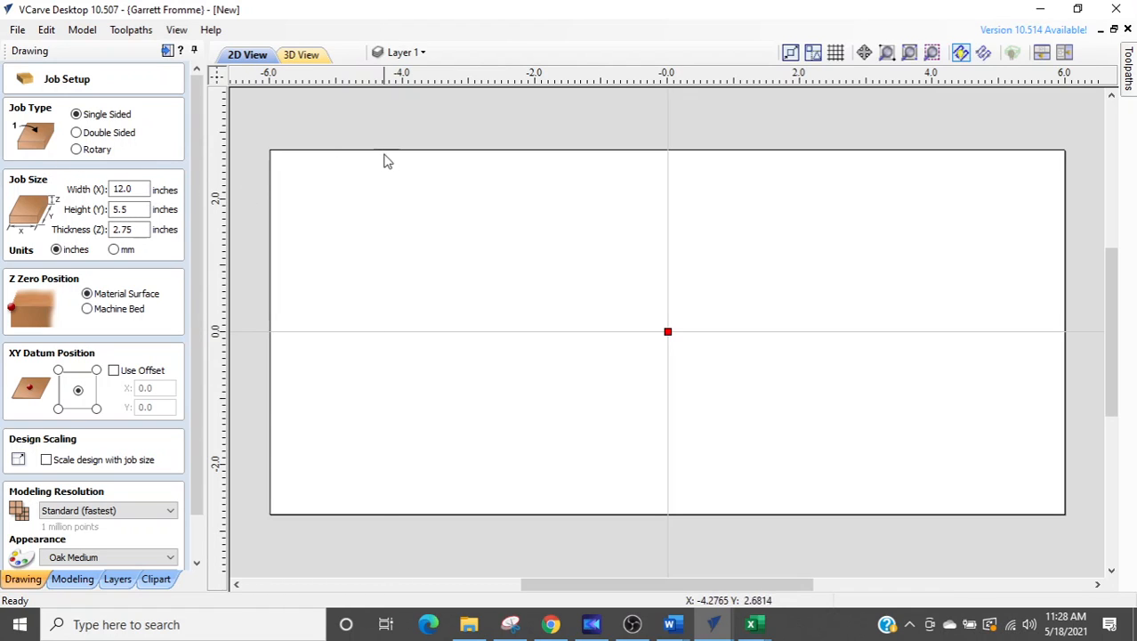
click(129, 229)
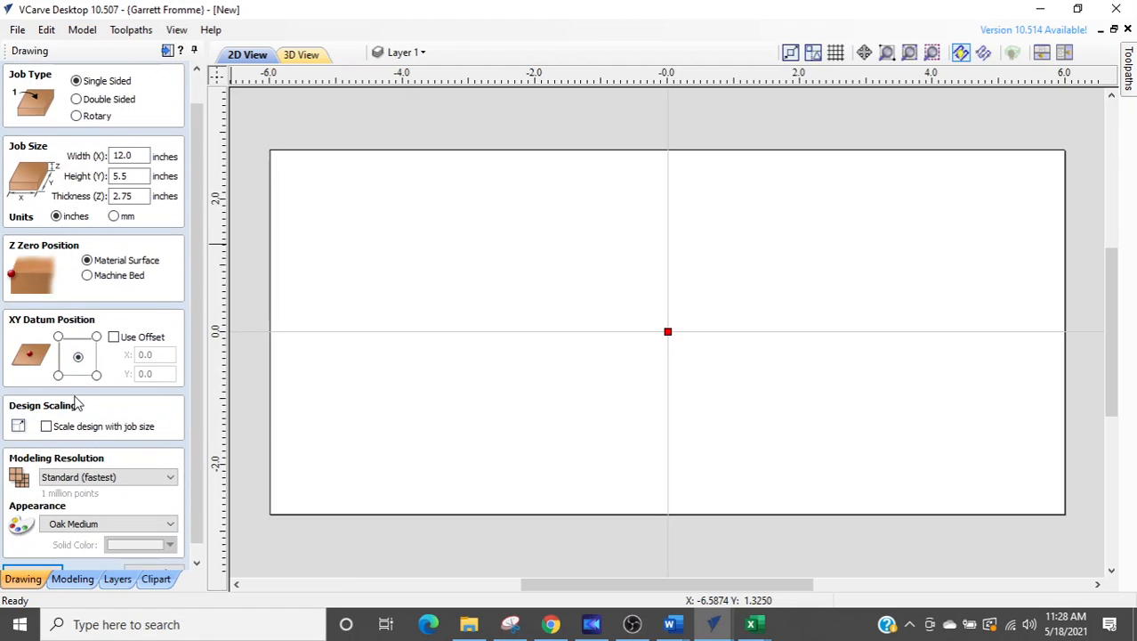
scroll(down, 3)
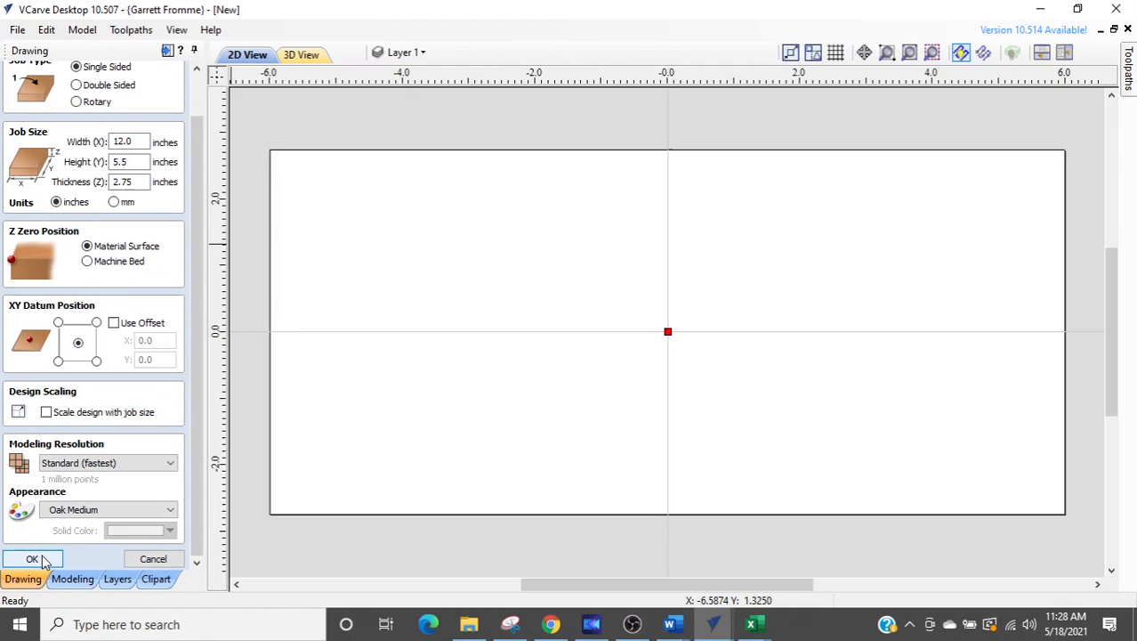
click(33, 559)
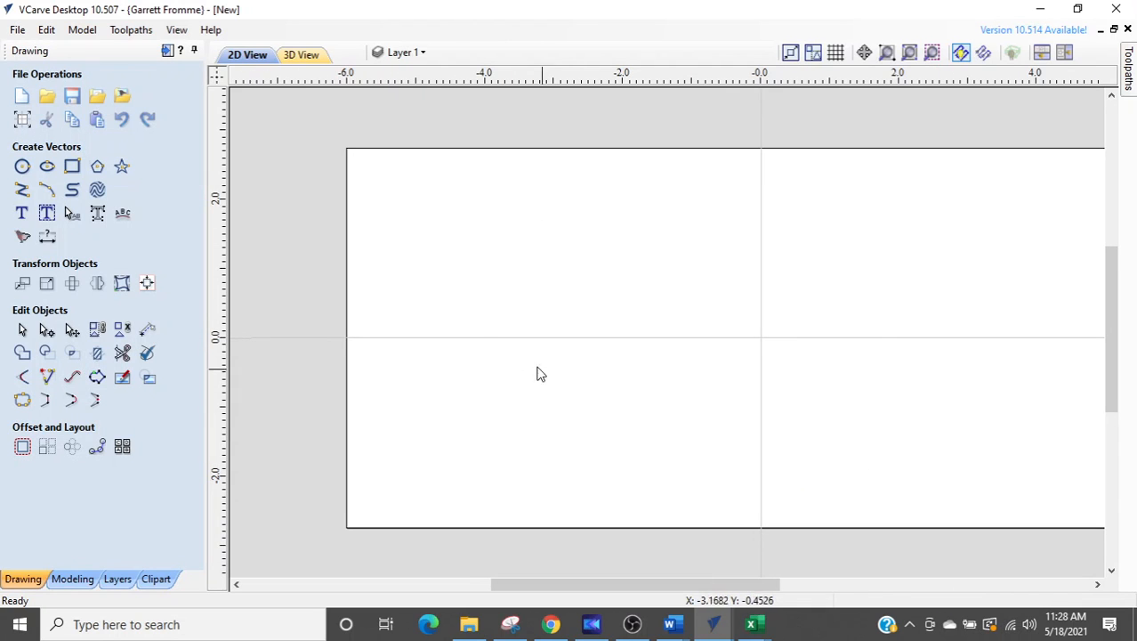
mouse_move(789, 181)
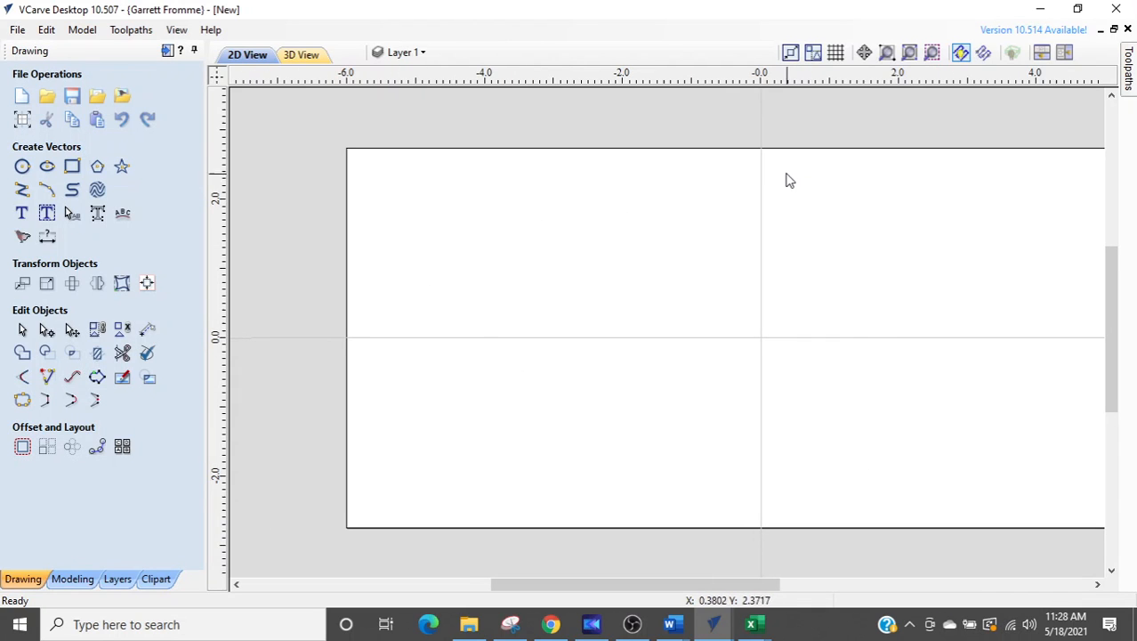
mouse_move(780, 211)
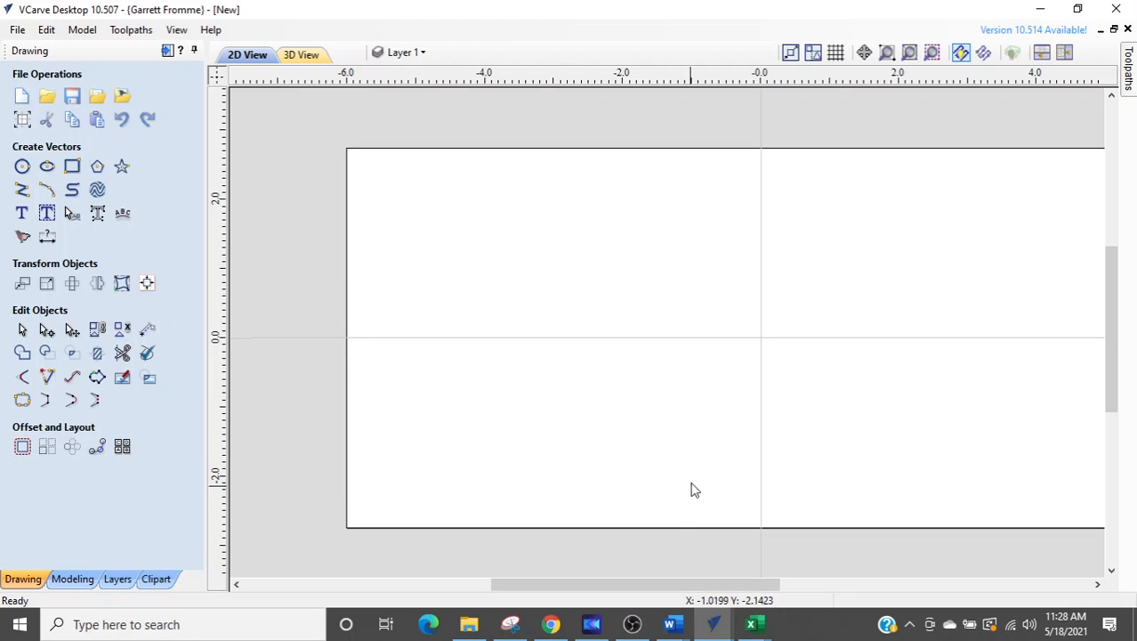
mouse_move(735, 481)
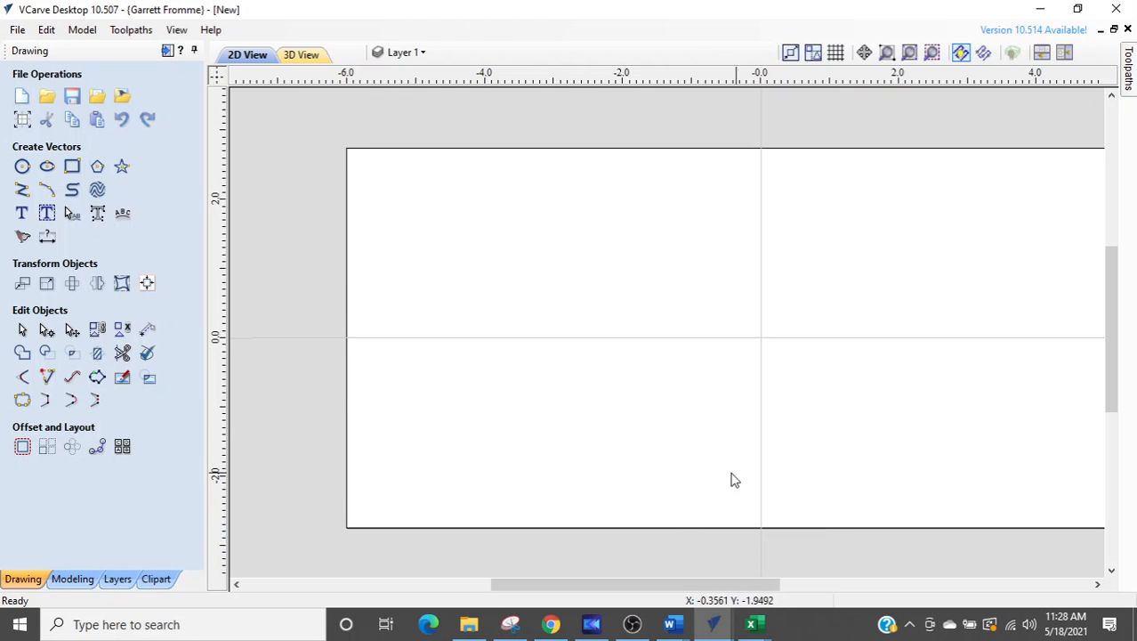
mouse_move(143, 163)
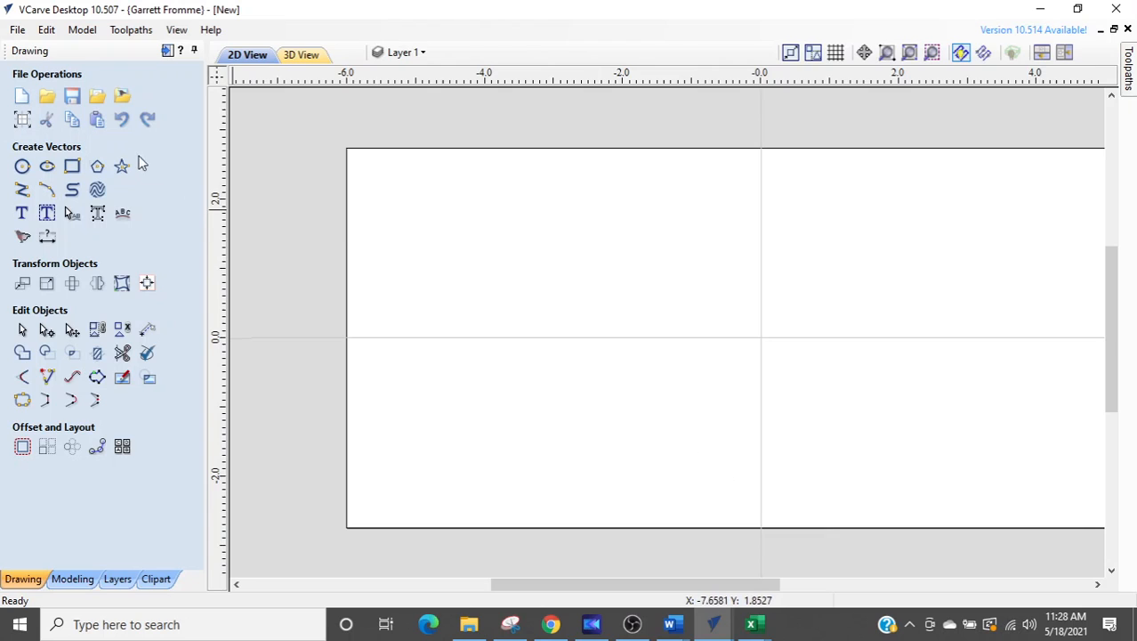
mouse_move(127, 166)
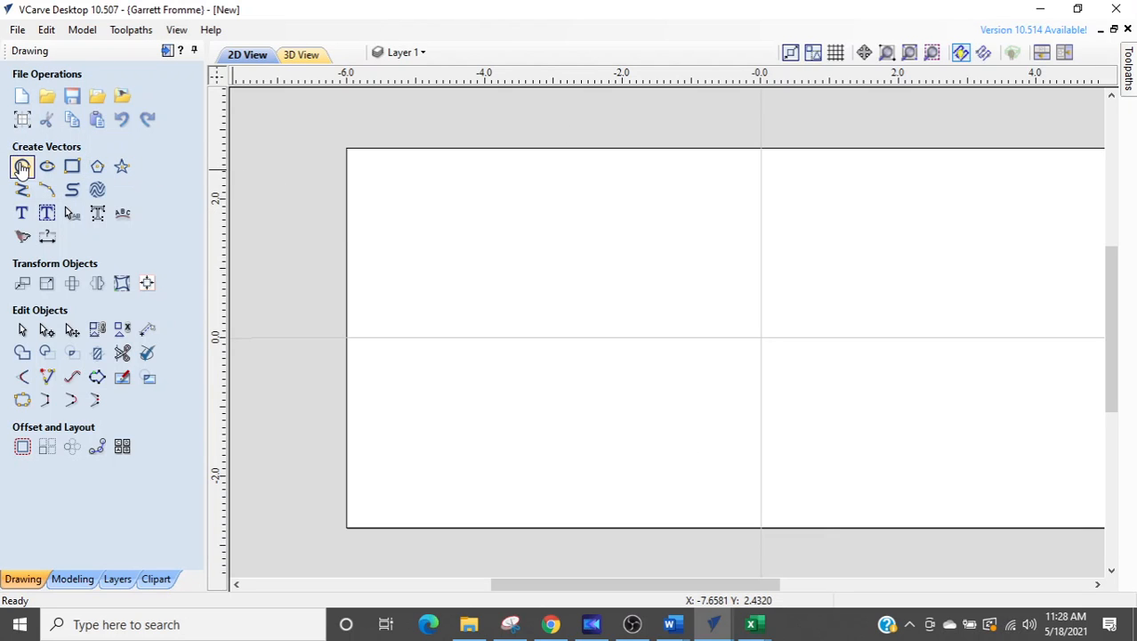
mouse_move(22, 166)
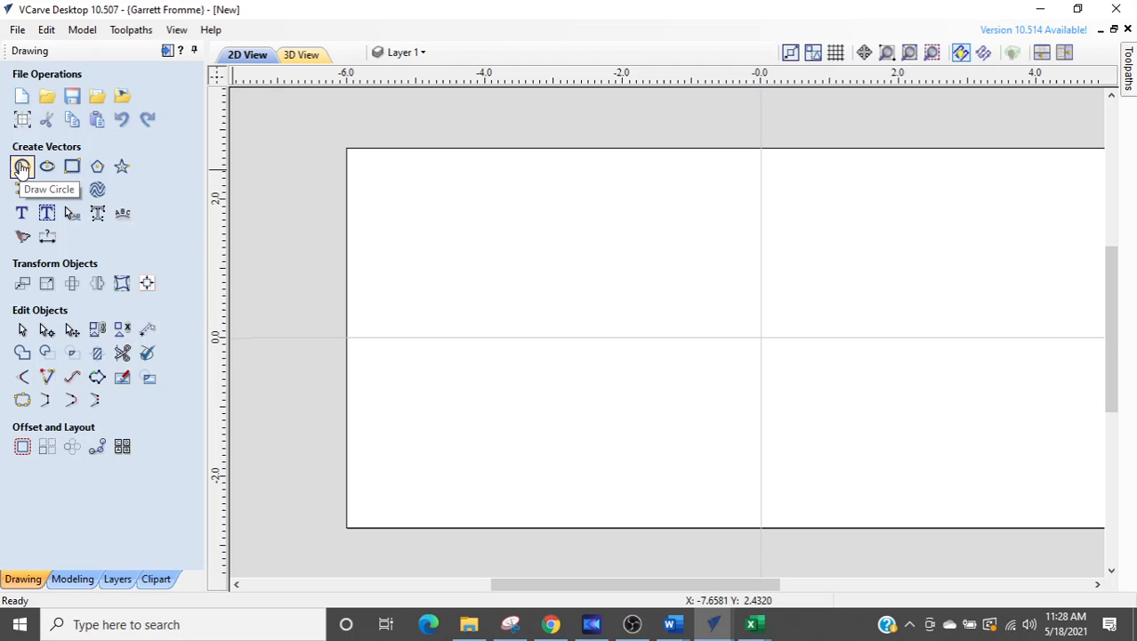
Draw a 4.5-inch horizontal straight line above the material, starting from its left side
click(21, 168)
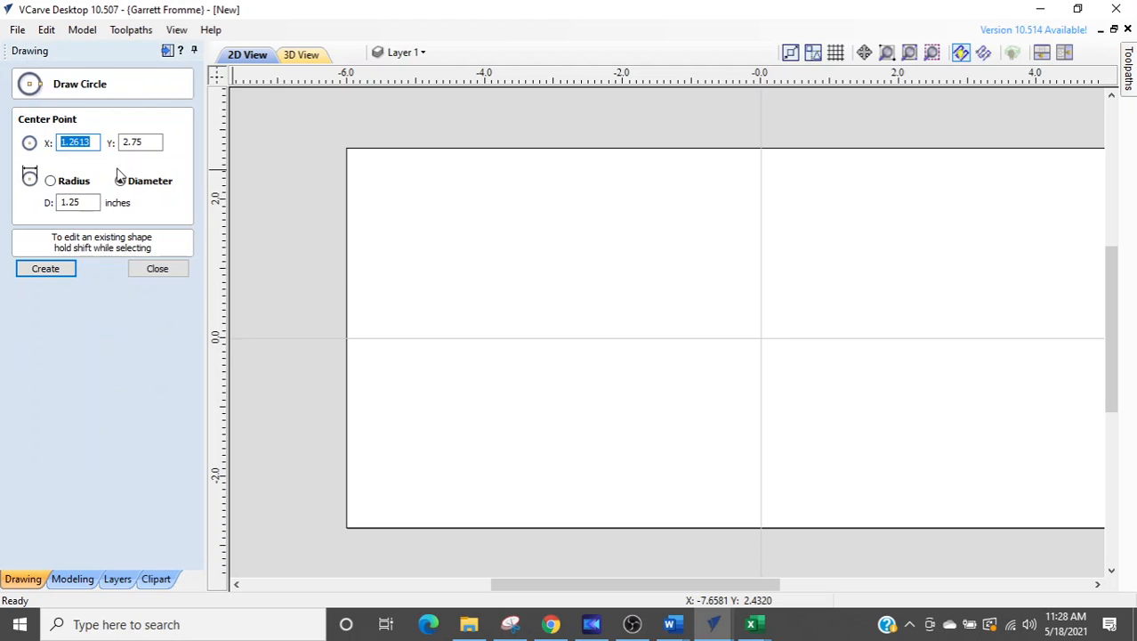
click(156, 268)
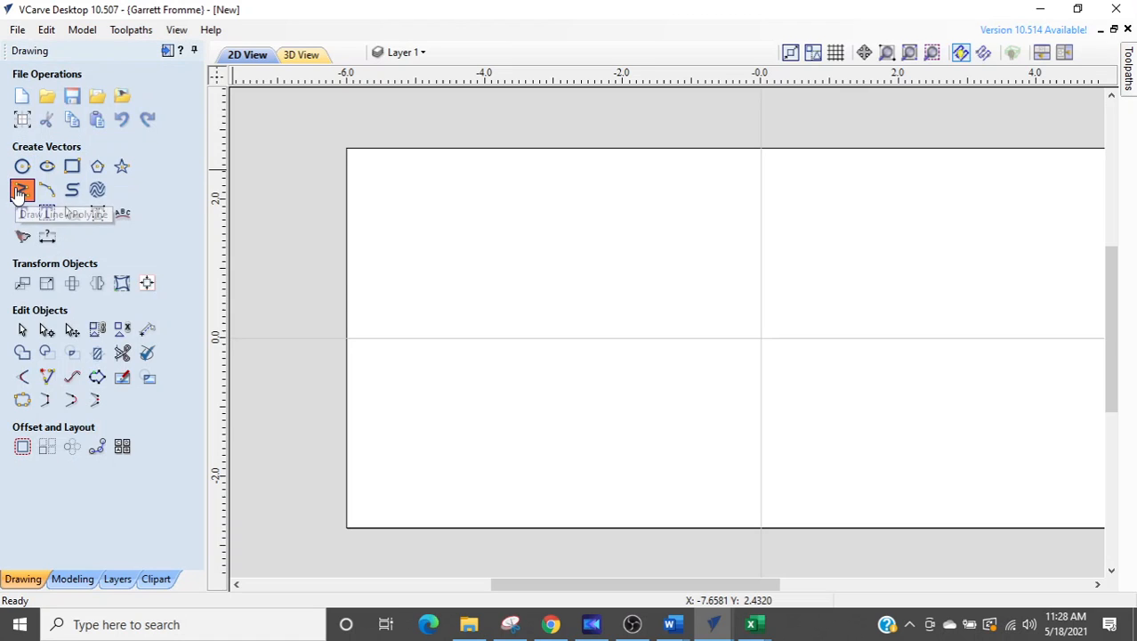
click(22, 189)
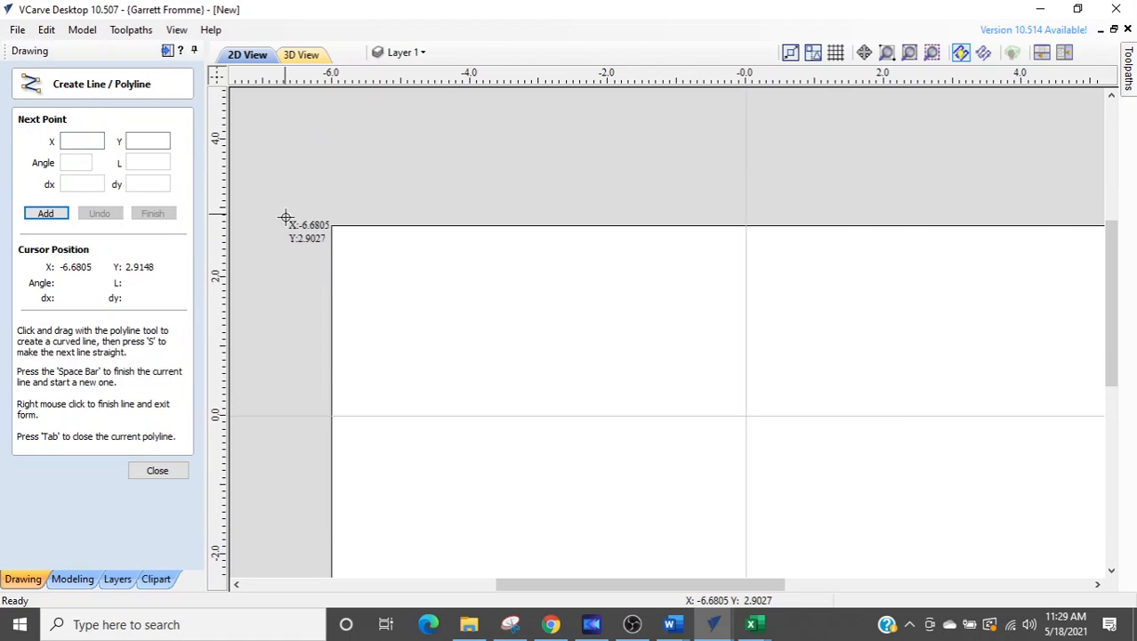
mouse_move(328, 220)
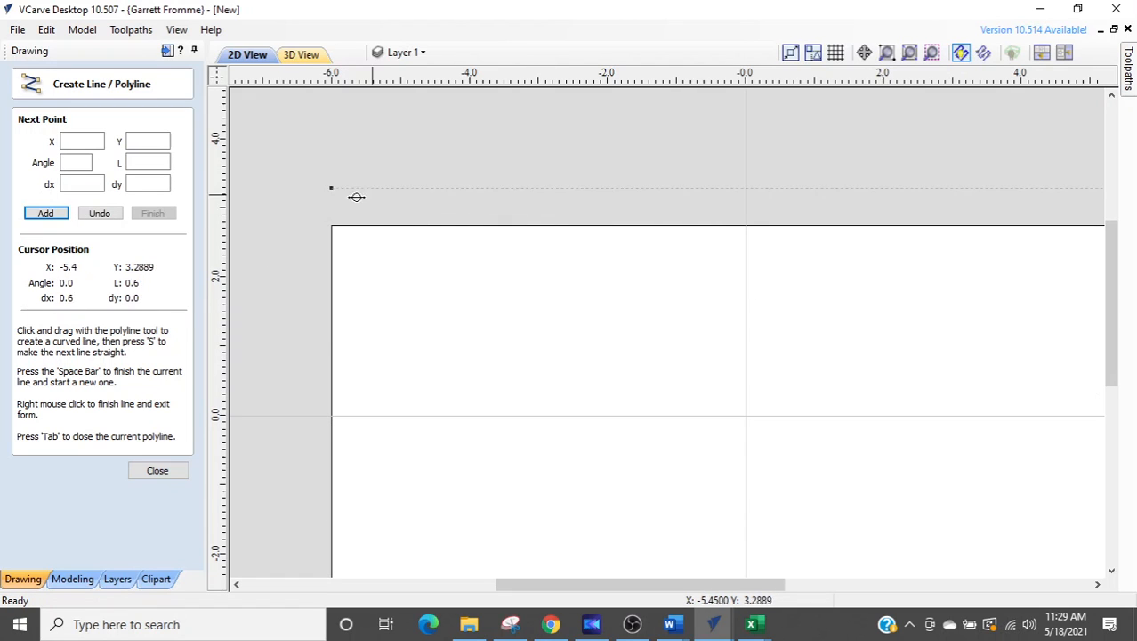
mouse_move(328, 230)
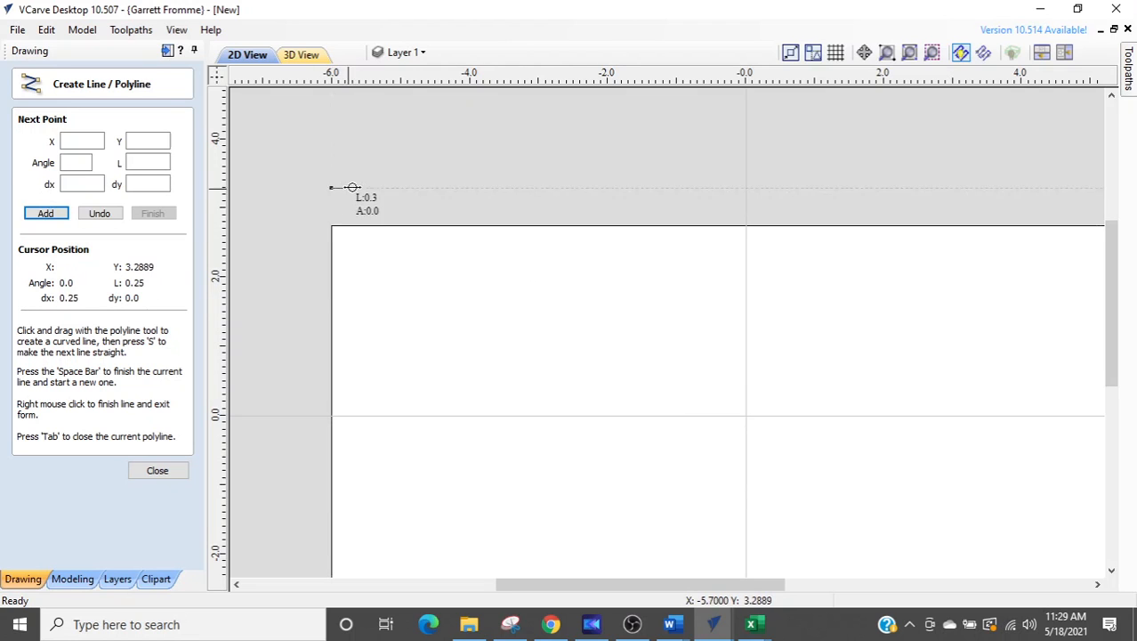
mouse_move(495, 186)
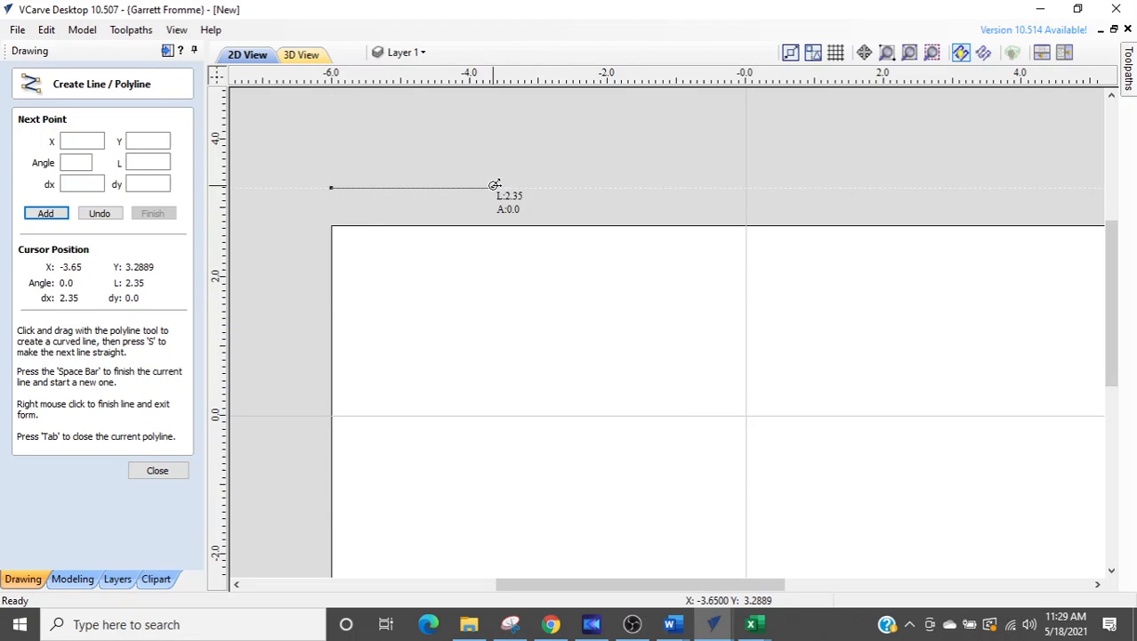
mouse_move(640, 184)
text(5.5)
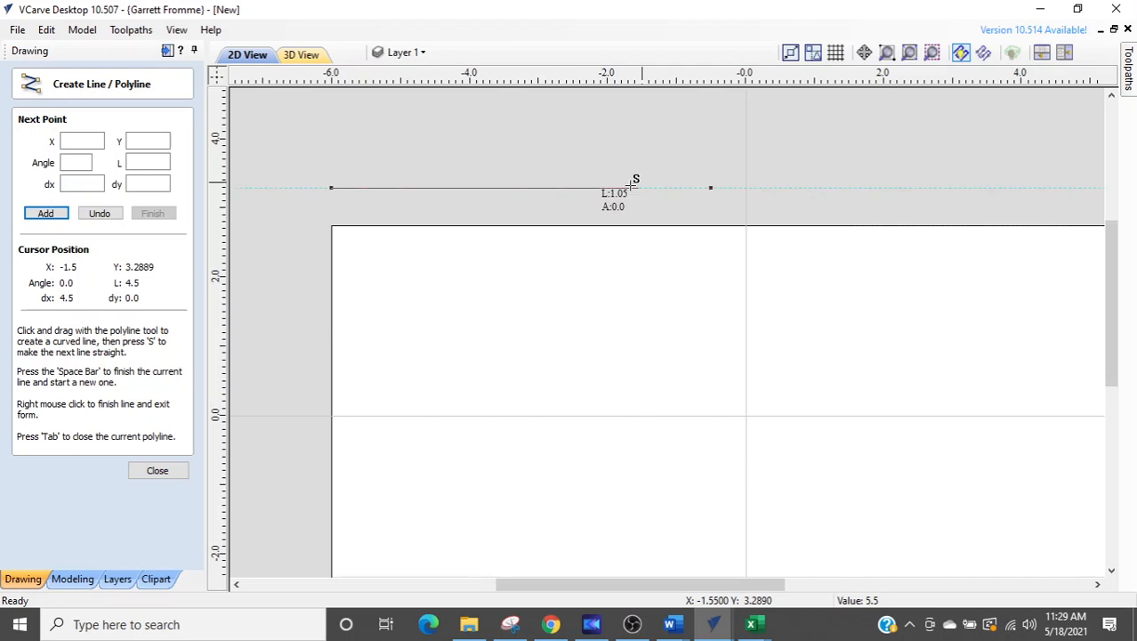
click(157, 470)
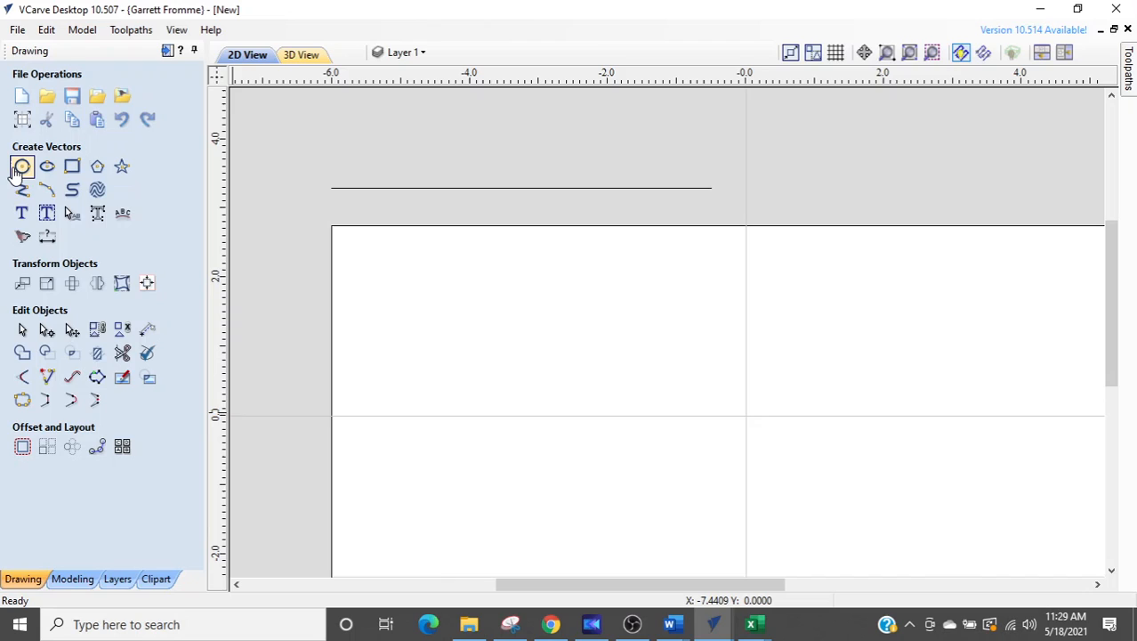
mouse_move(21, 167)
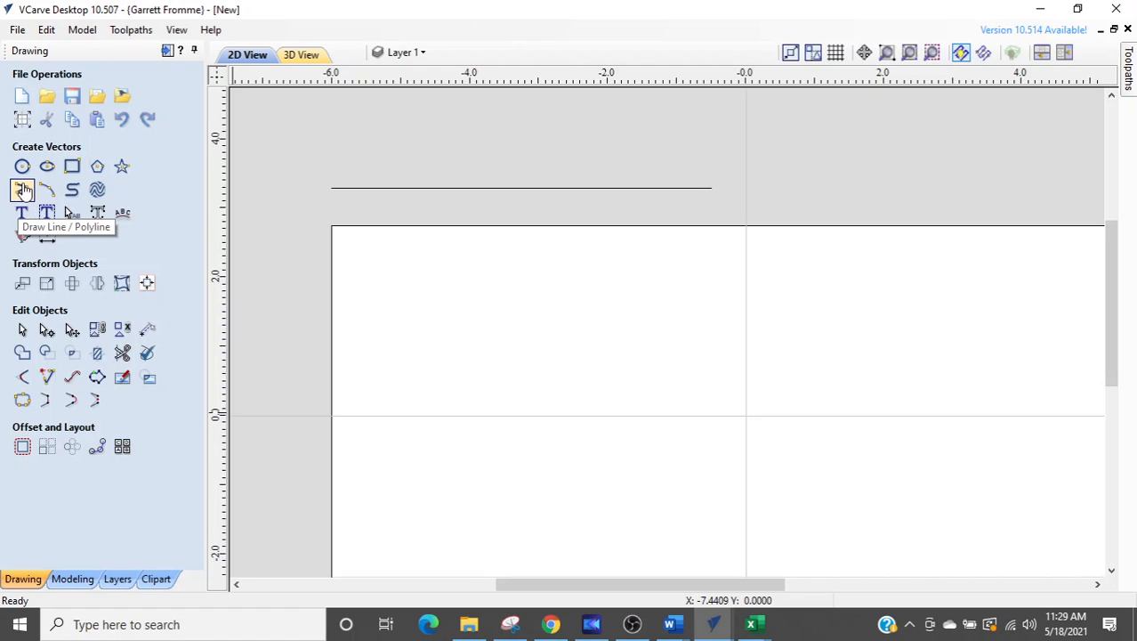
Create a 1.25-inch diameter circle centred at X -0.5, Y 2.75 on the top edge
click(22, 166)
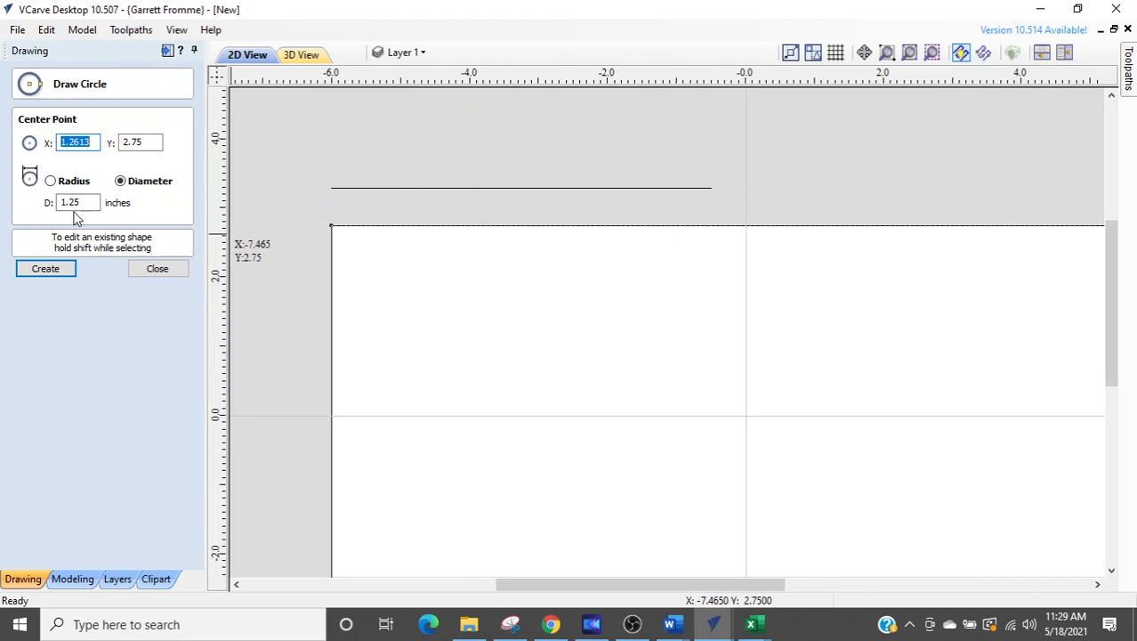
mouse_move(710, 229)
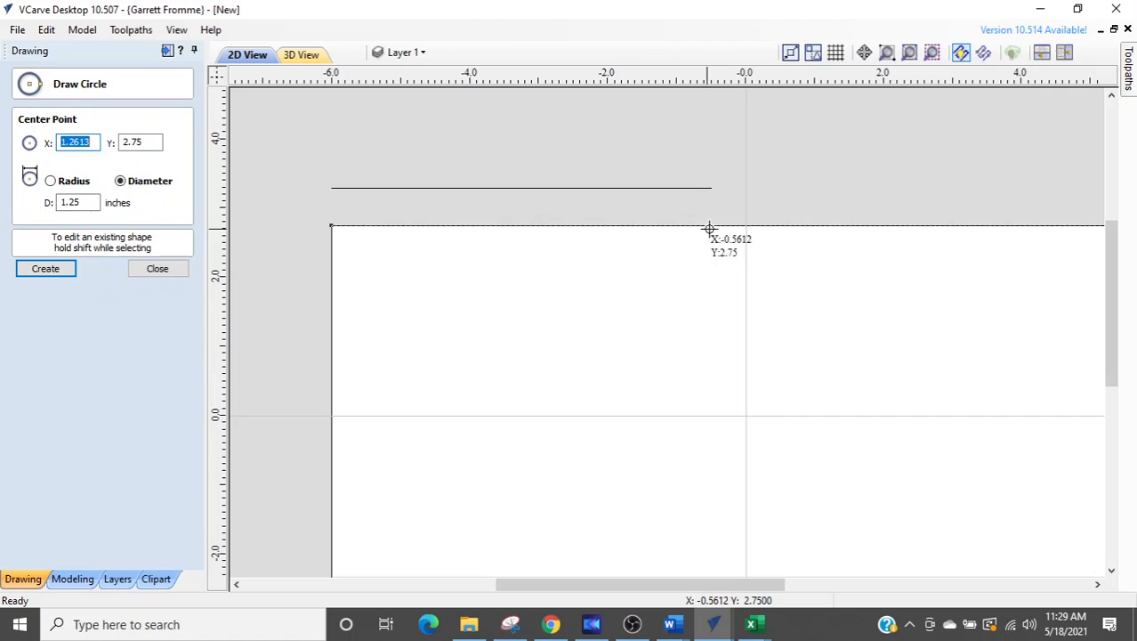
mouse_move(741, 229)
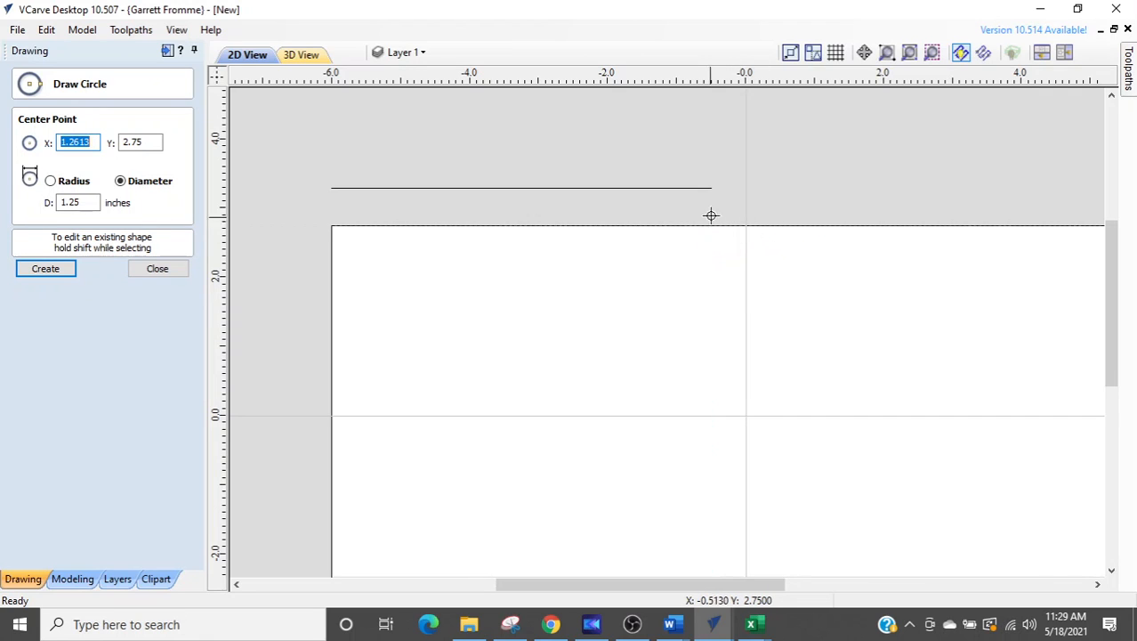
mouse_move(717, 190)
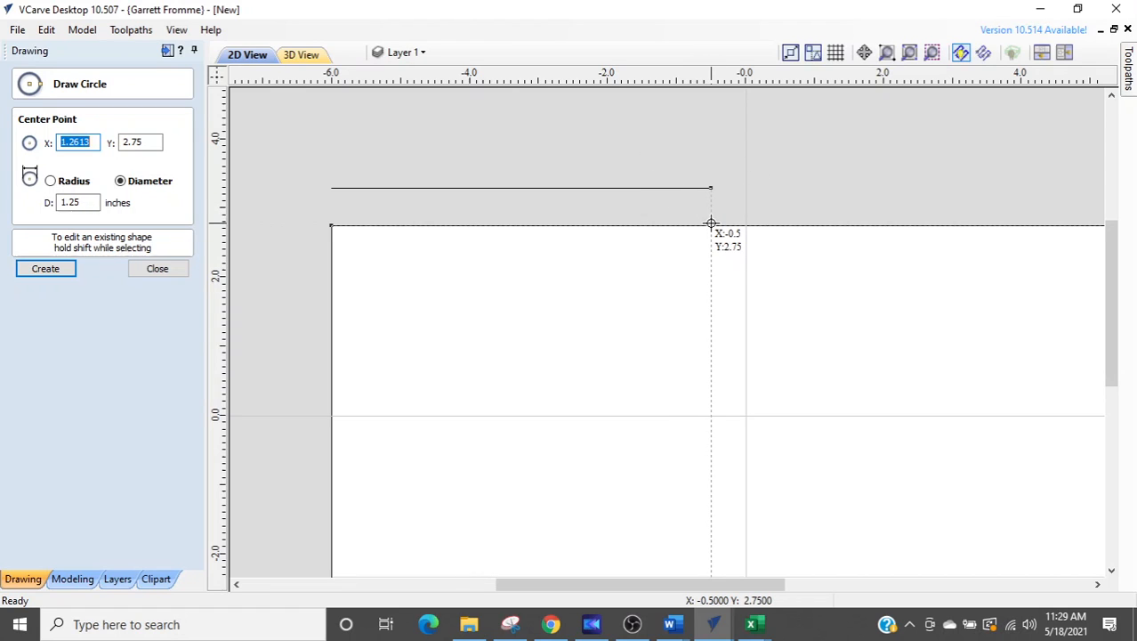
mouse_move(712, 227)
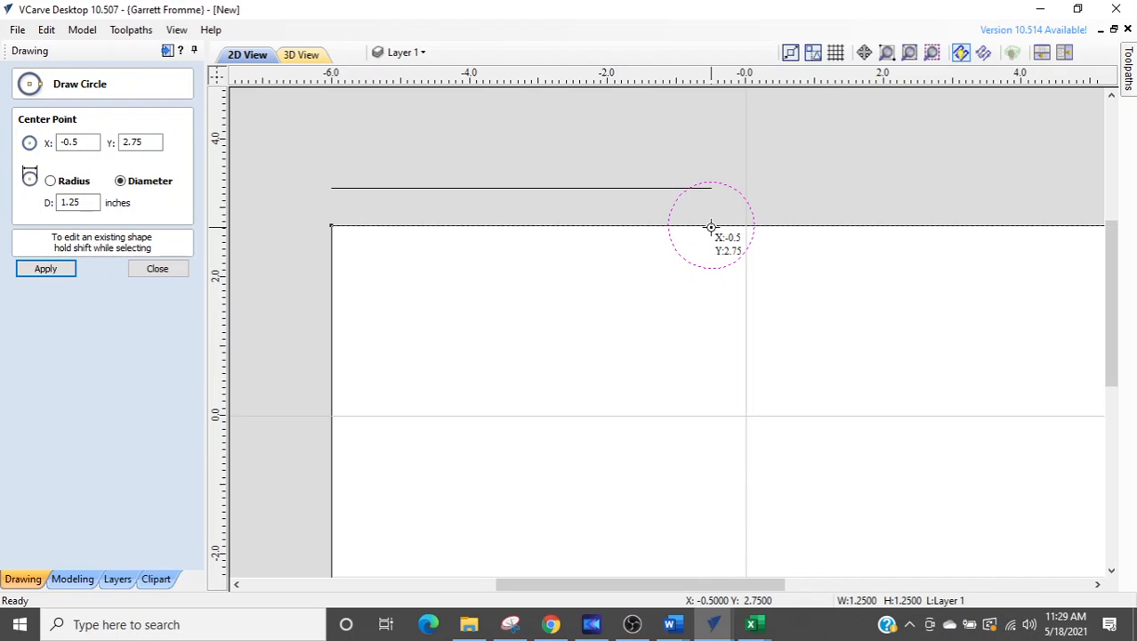
click(157, 267)
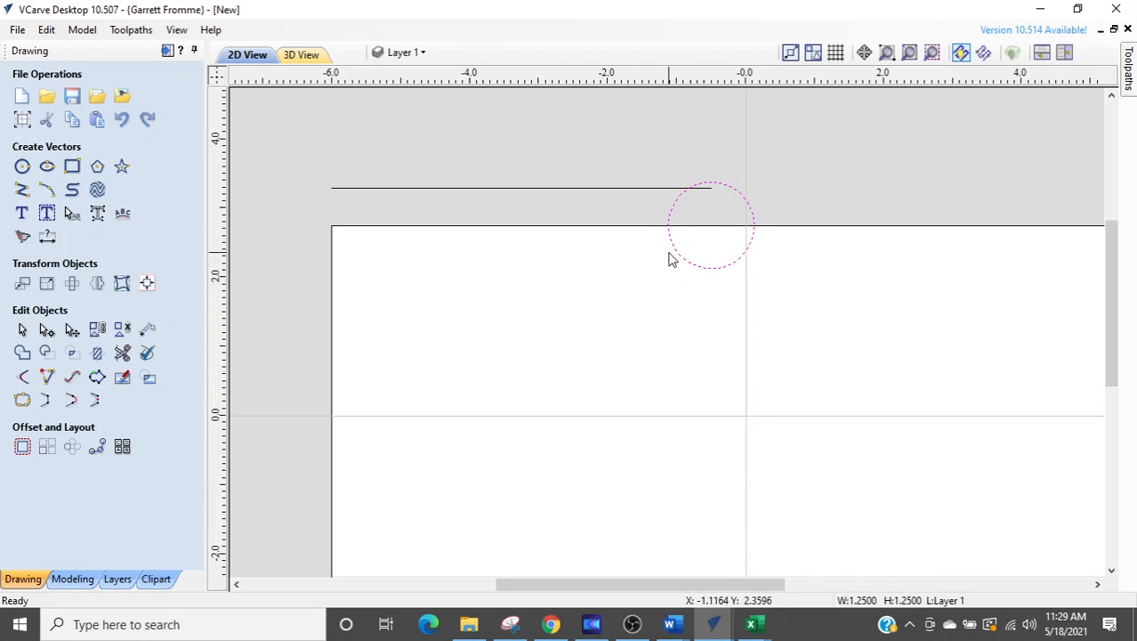
Move the circle's centre to absolute X 0.125, Y 2.75
click(22, 283)
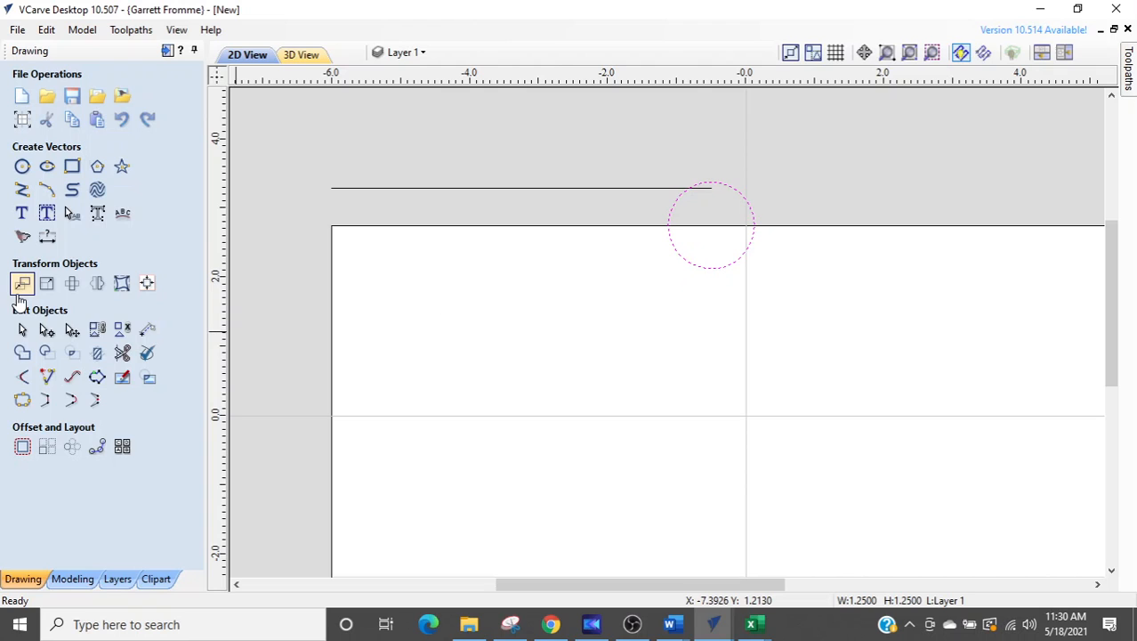
mouse_move(22, 283)
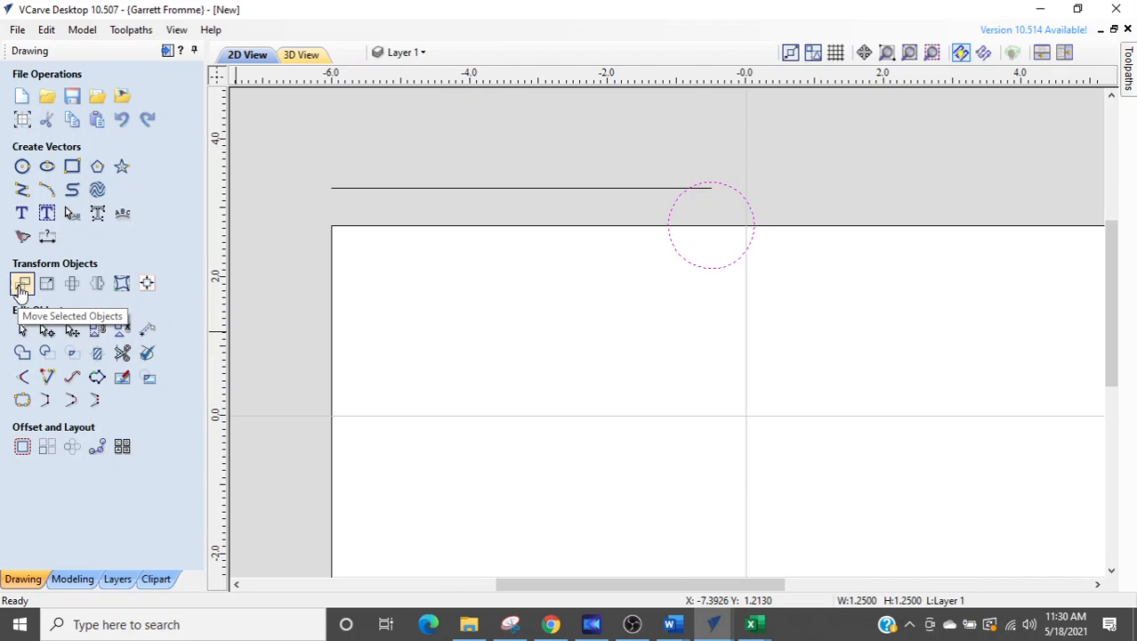
click(22, 283)
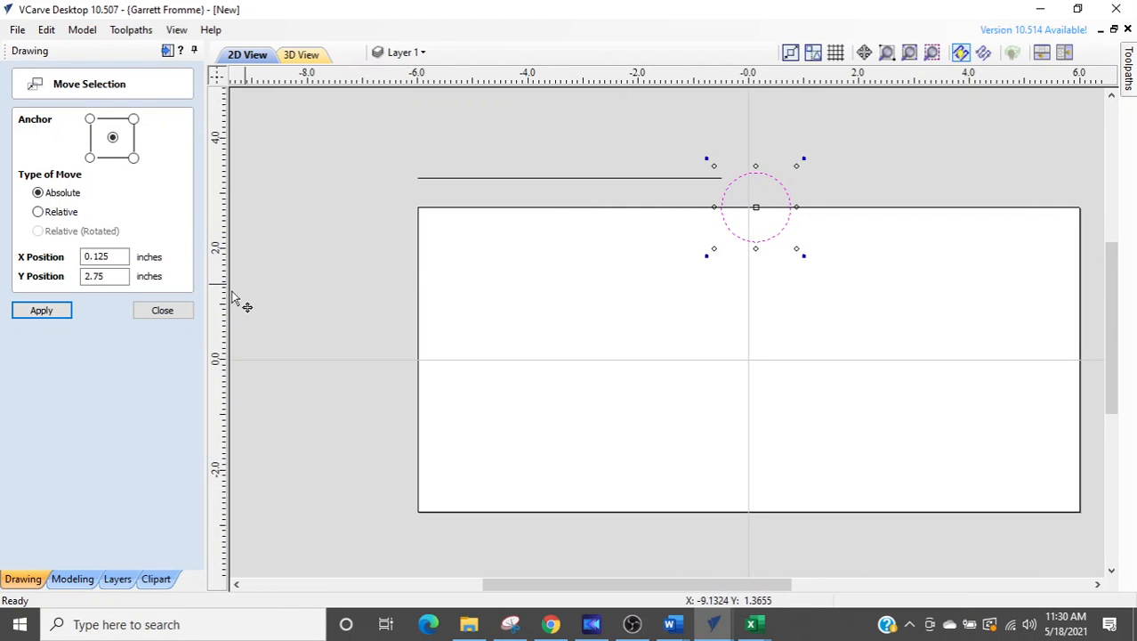
click(162, 309)
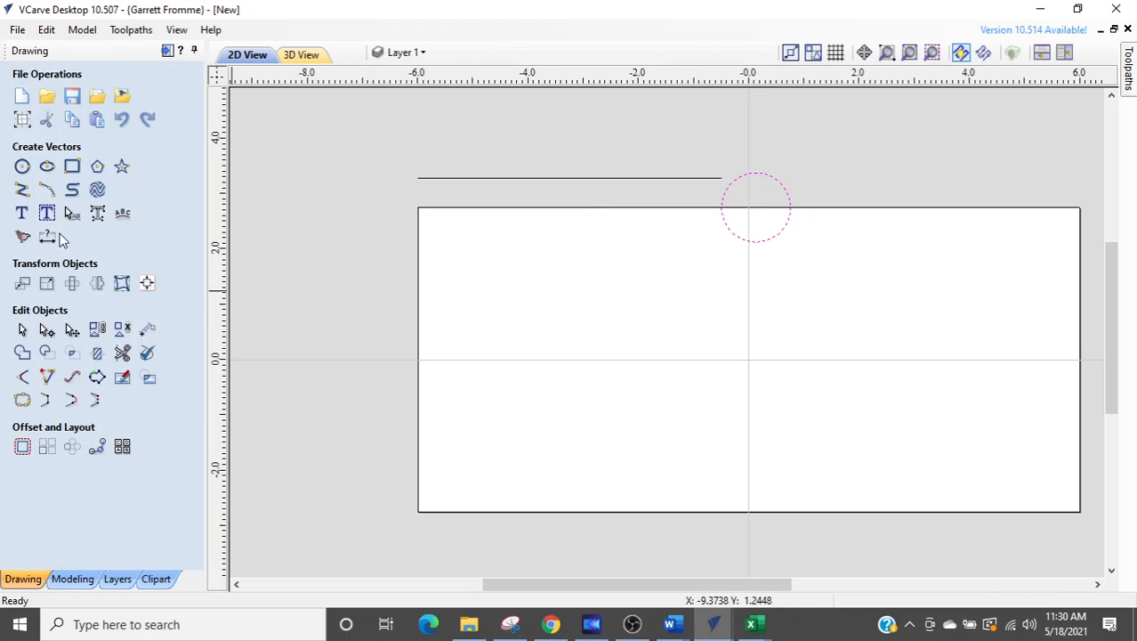
Draw a three-point arc from -0.5, 2.75 down to -6.0, 0.0
click(23, 190)
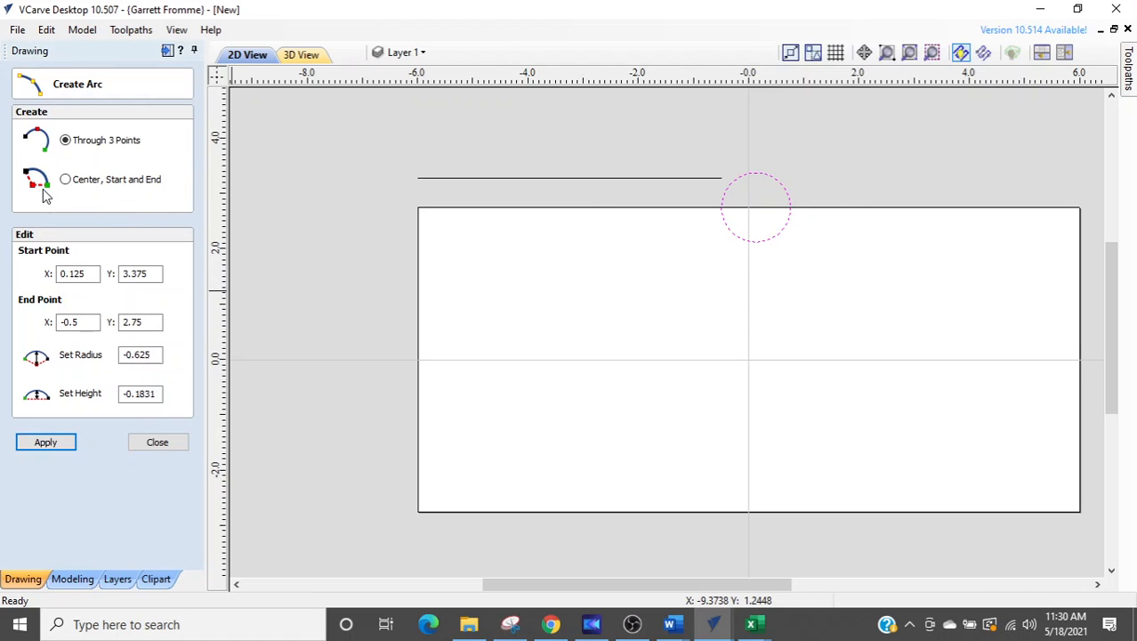
mouse_move(716, 218)
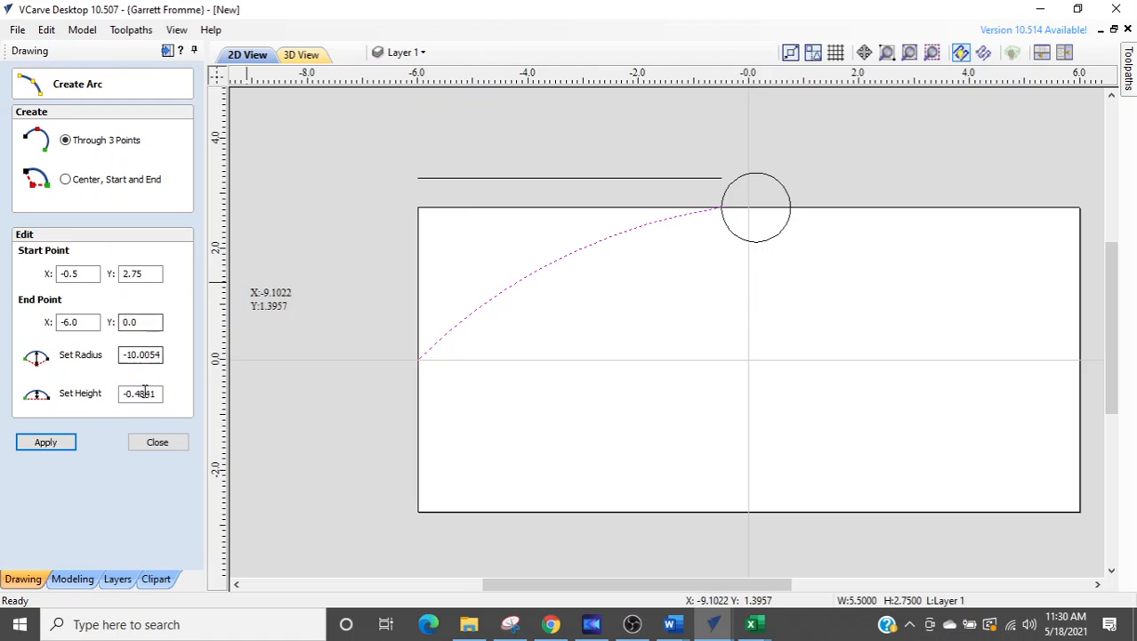
click(157, 442)
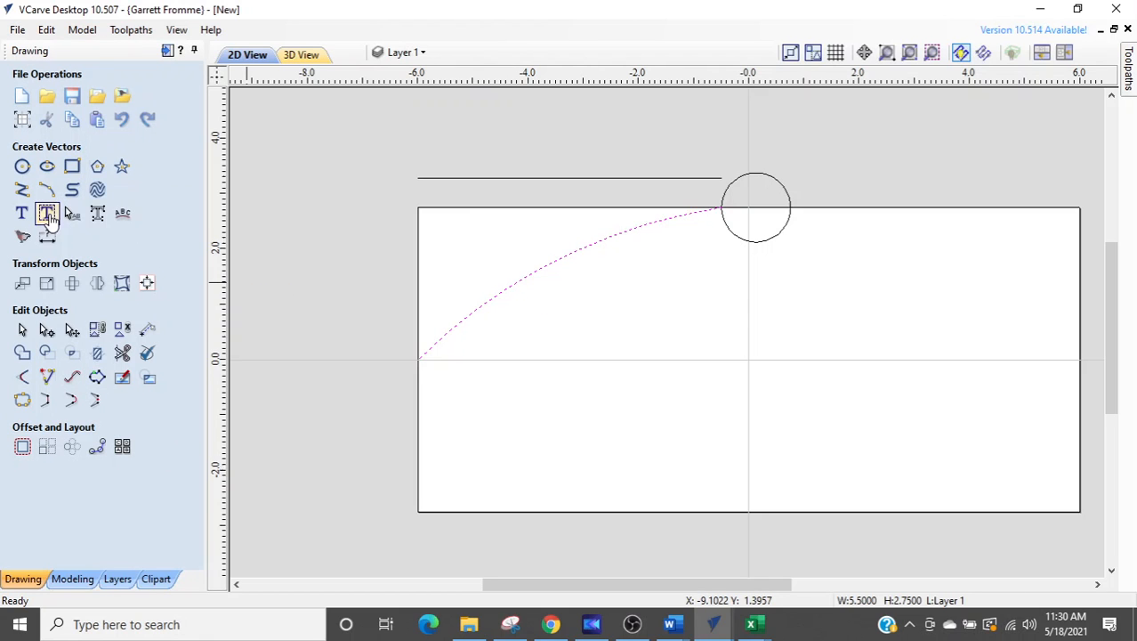
Draw a 30° line from the circle's right point and trim away the circle's upper half
click(47, 213)
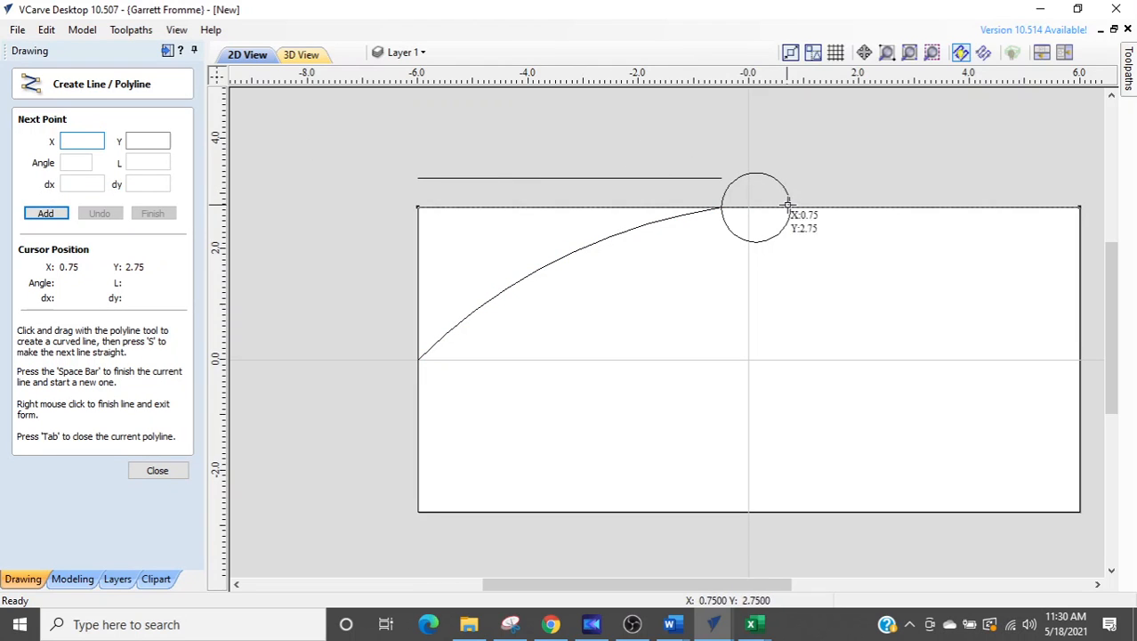
mouse_move(810, 182)
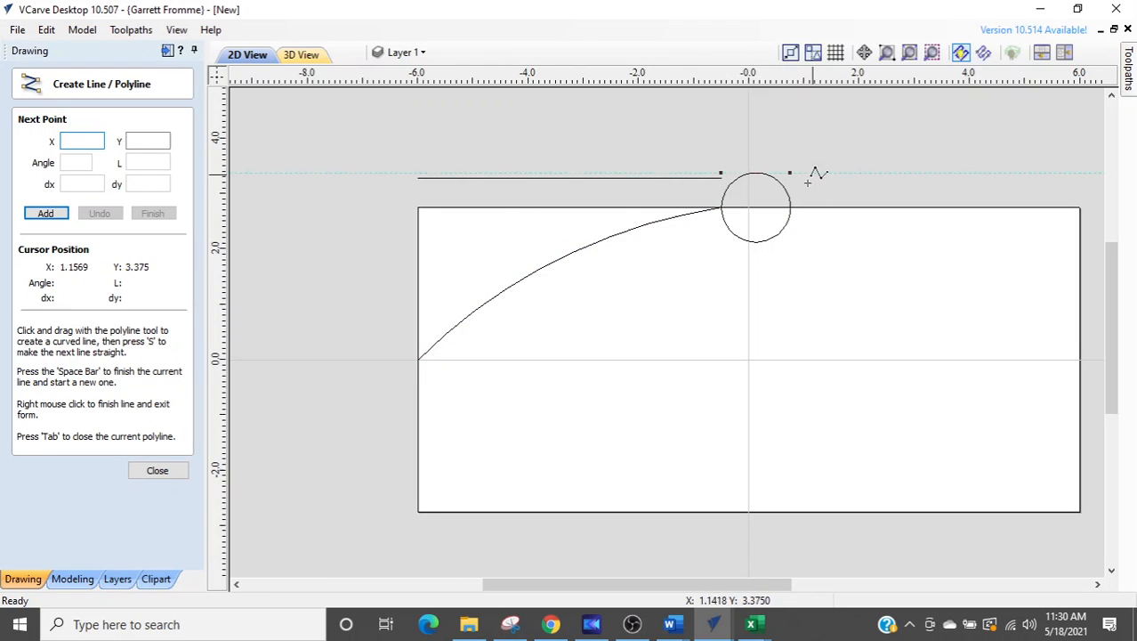
mouse_move(792, 211)
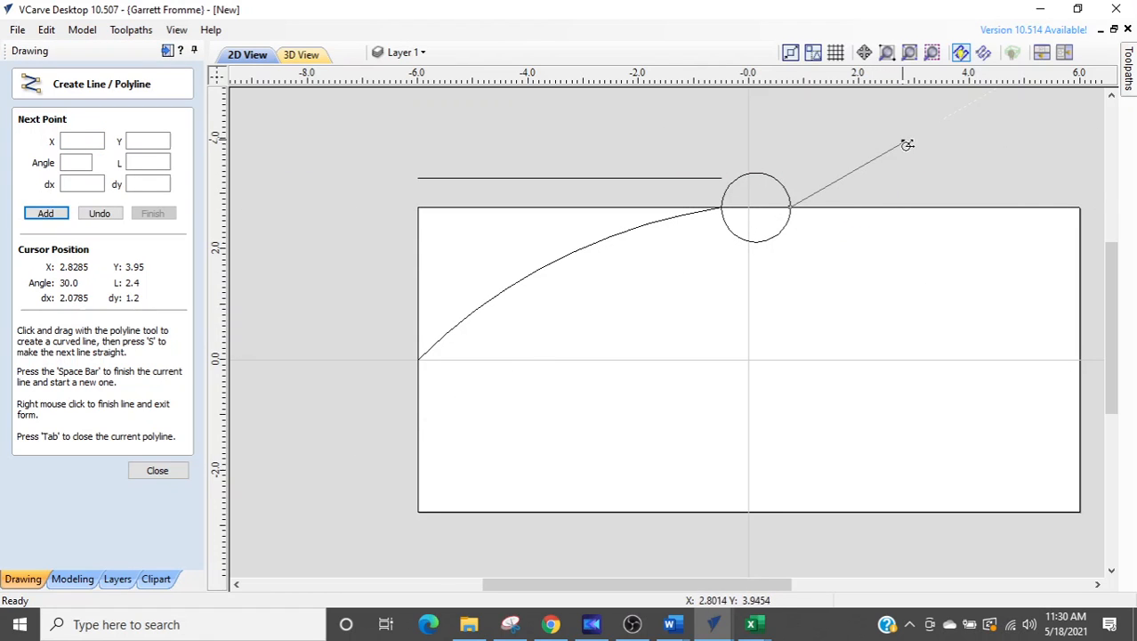
key(s)
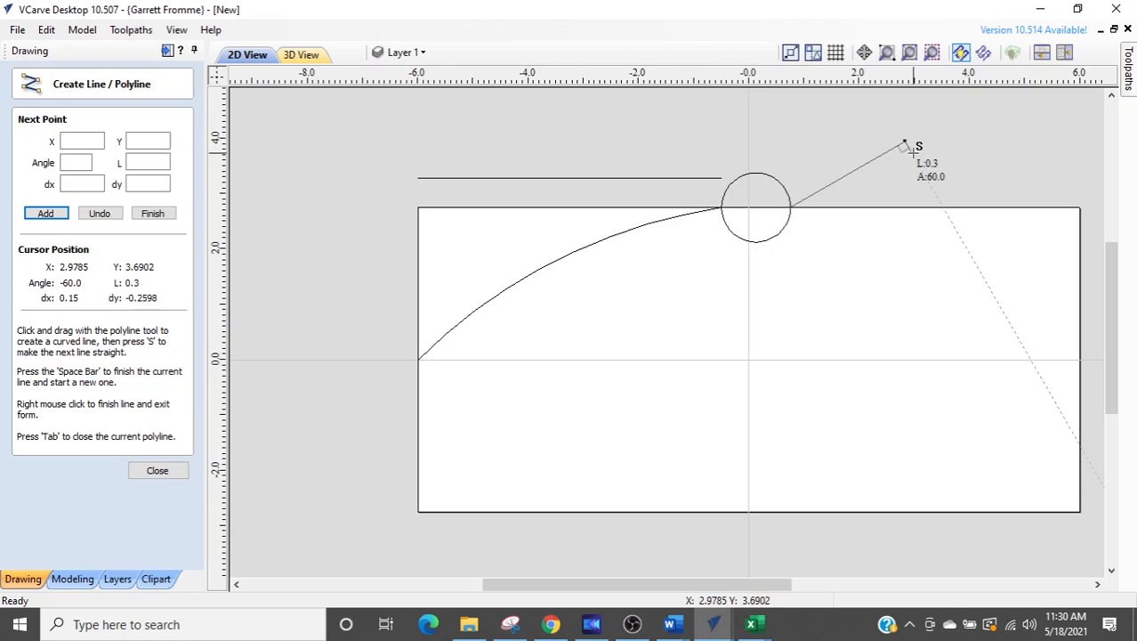
click(157, 470)
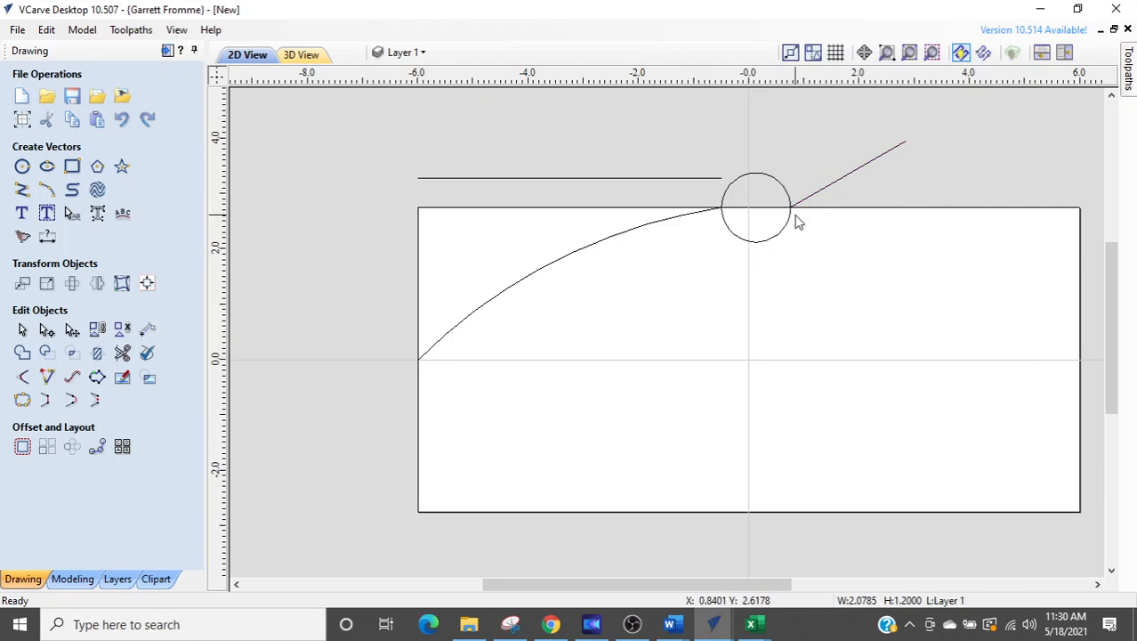
click(122, 354)
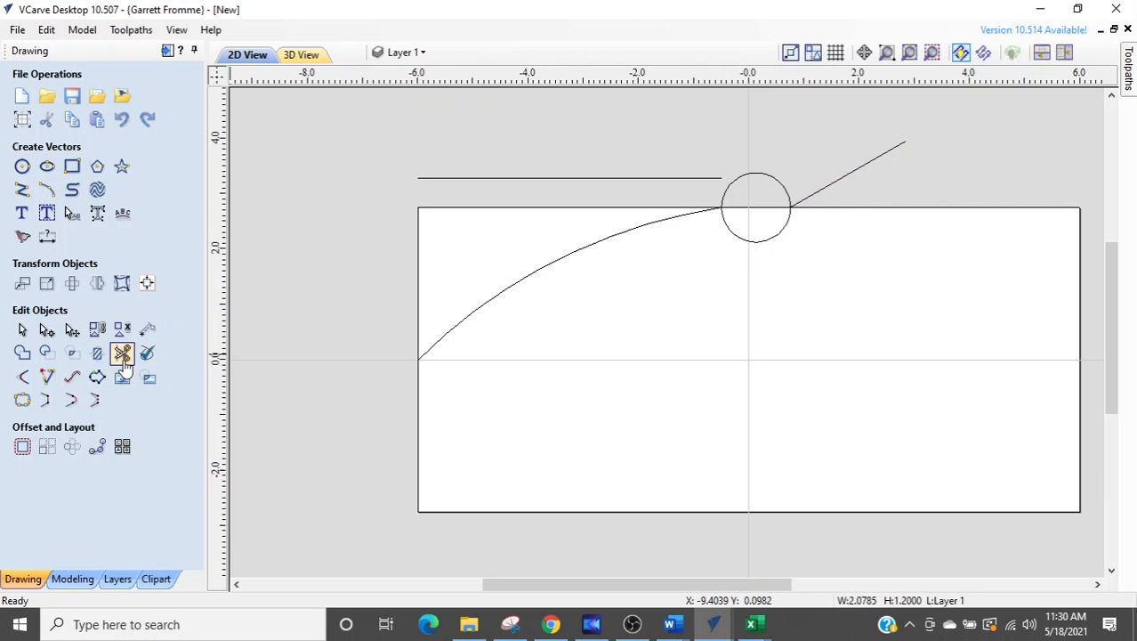
click(122, 354)
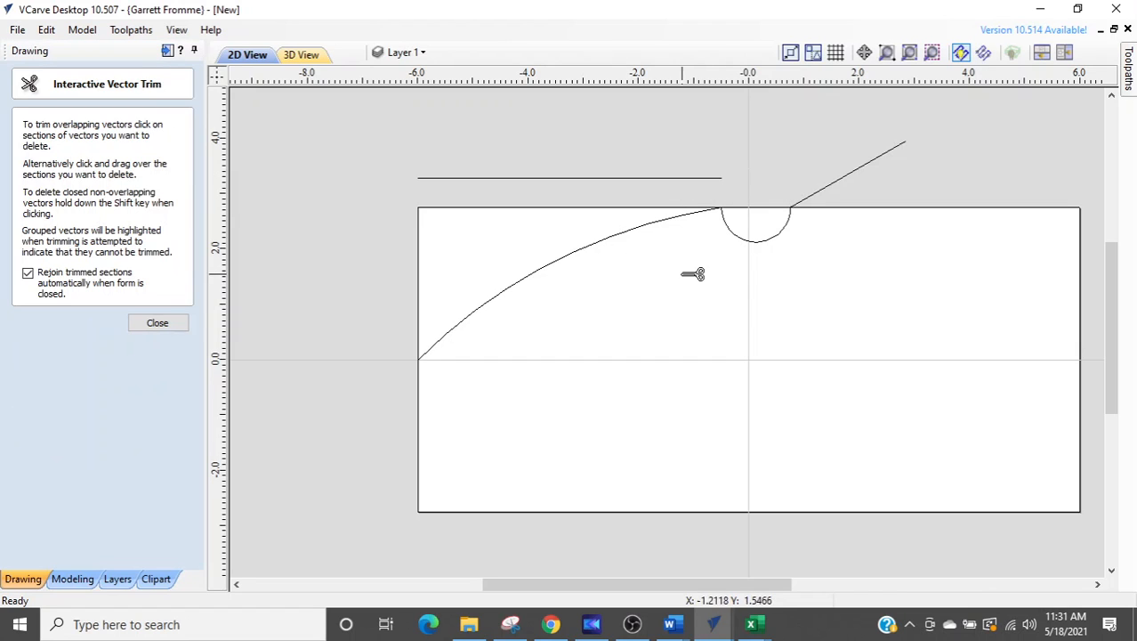
Split the path at the line-semicircle node and delete the angled and upper guide lines
click(157, 323)
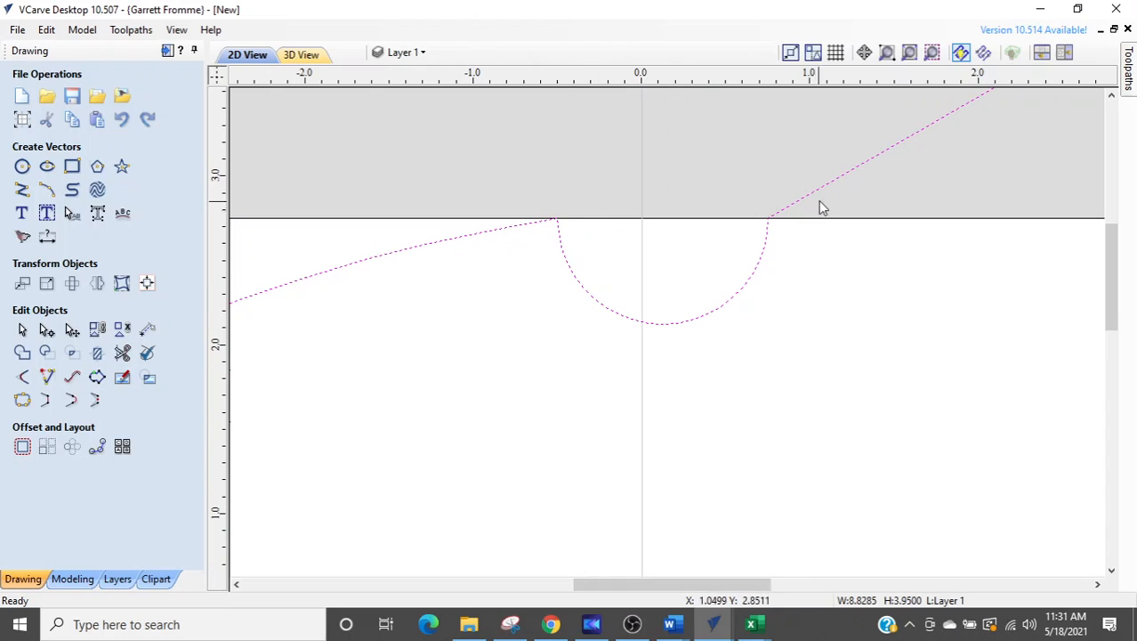
mouse_move(795, 239)
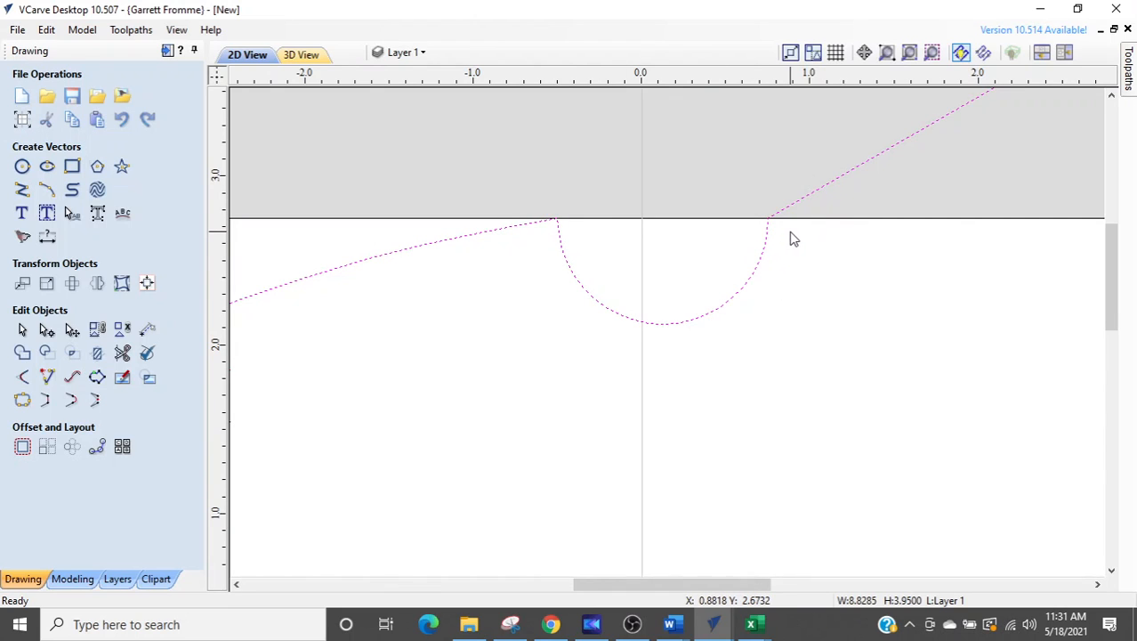
click(770, 219)
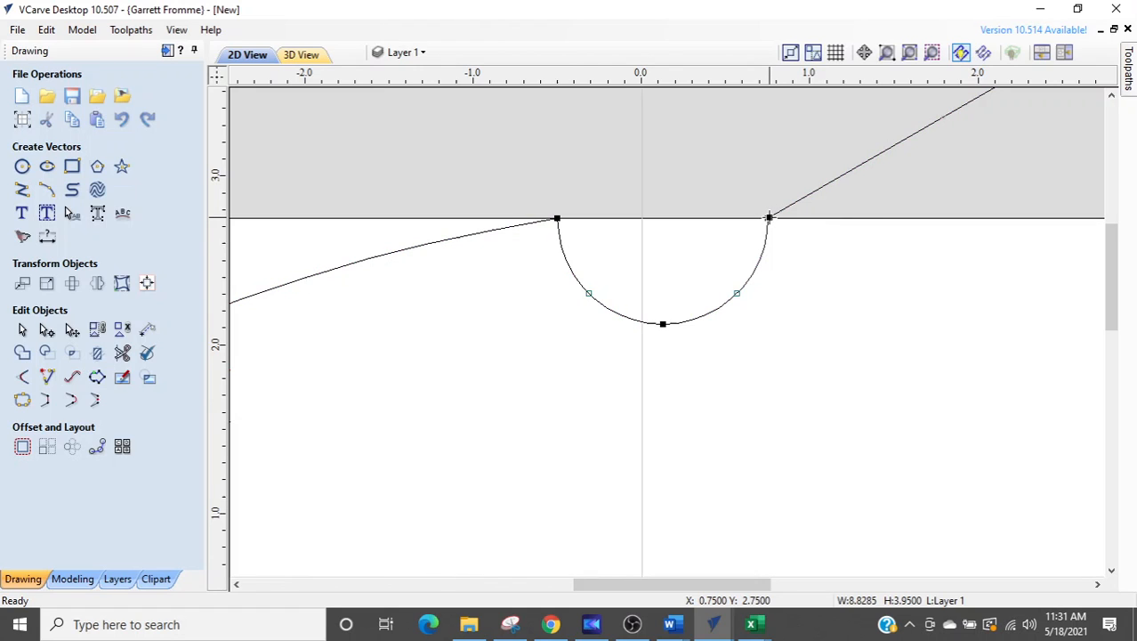
right_click(768, 218)
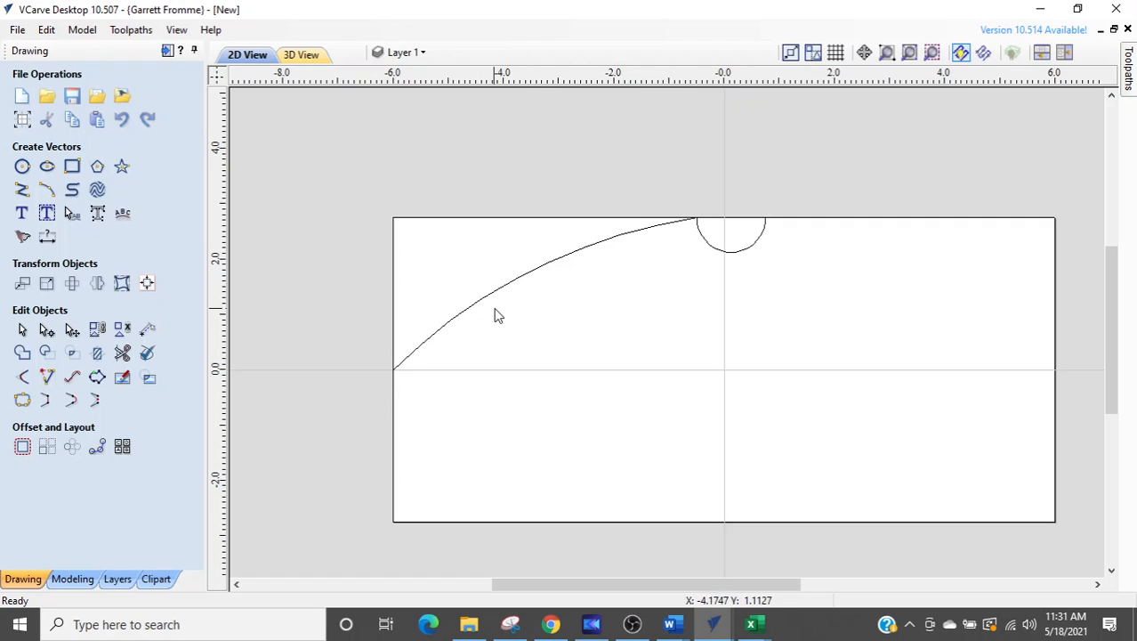
mouse_move(523, 311)
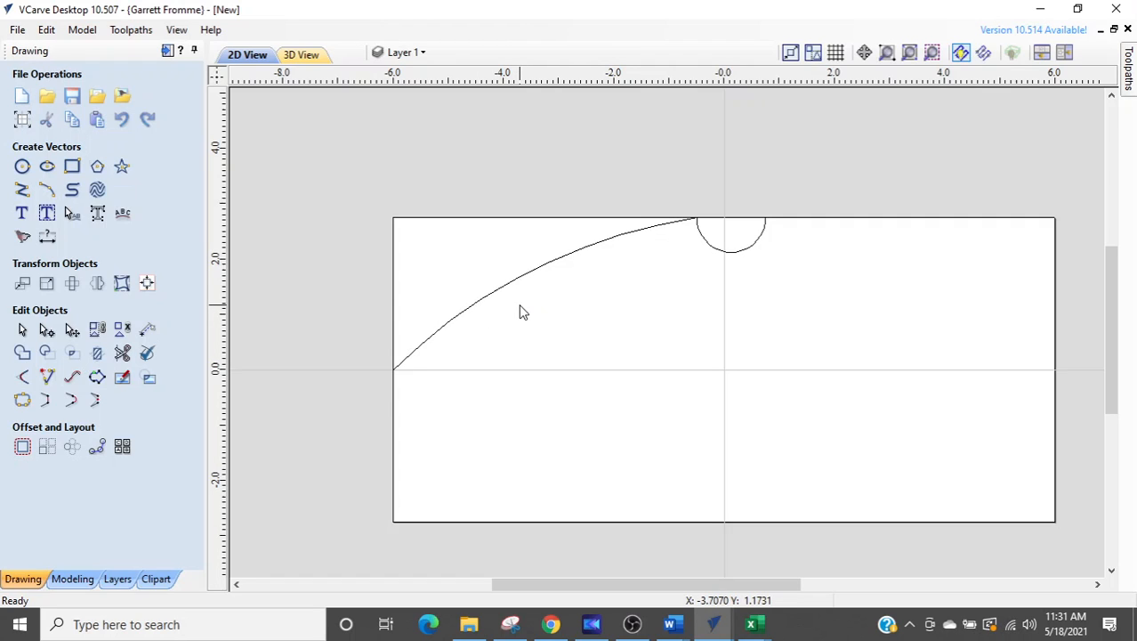
mouse_move(531, 277)
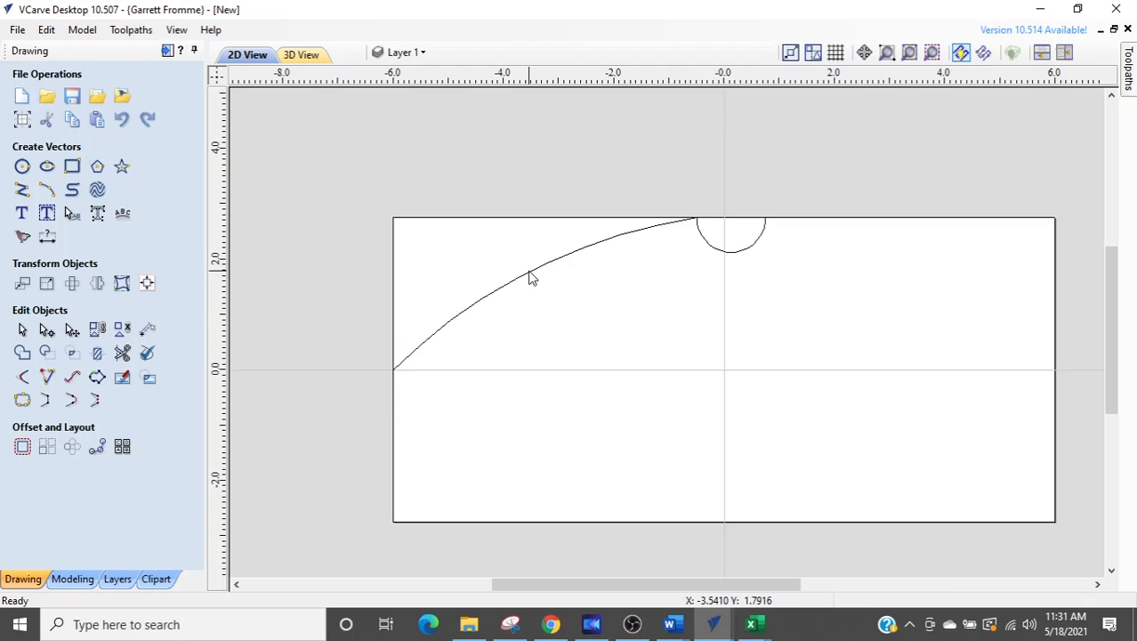
Add a vertically flipped mirrored copy of the arc and notch about the job centre
click(534, 267)
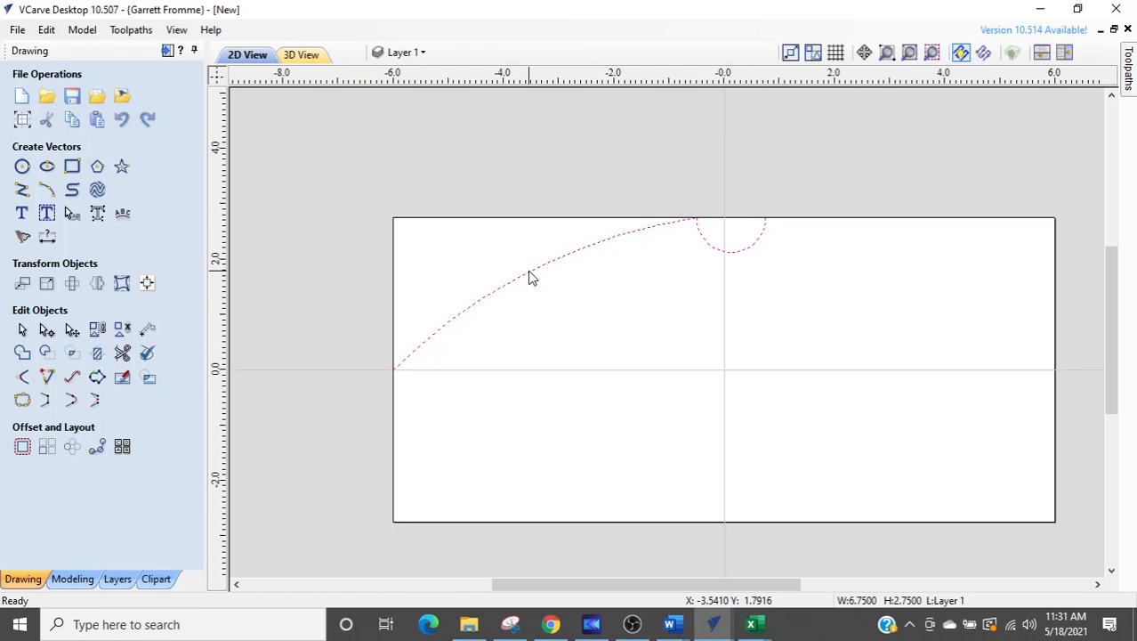
mouse_move(394, 320)
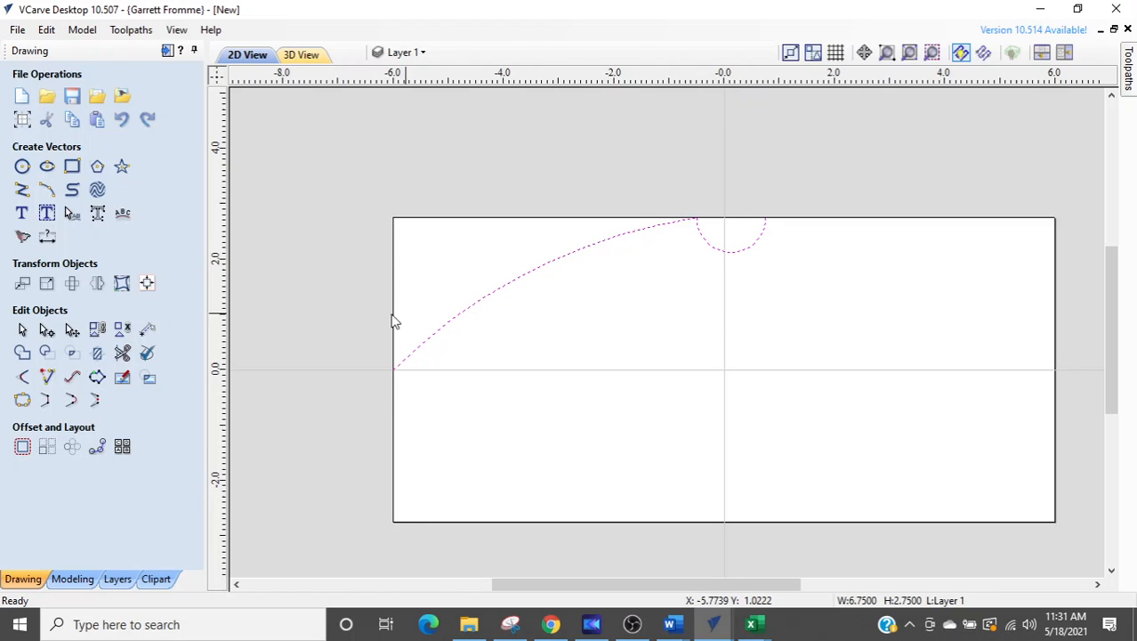
mouse_move(97, 283)
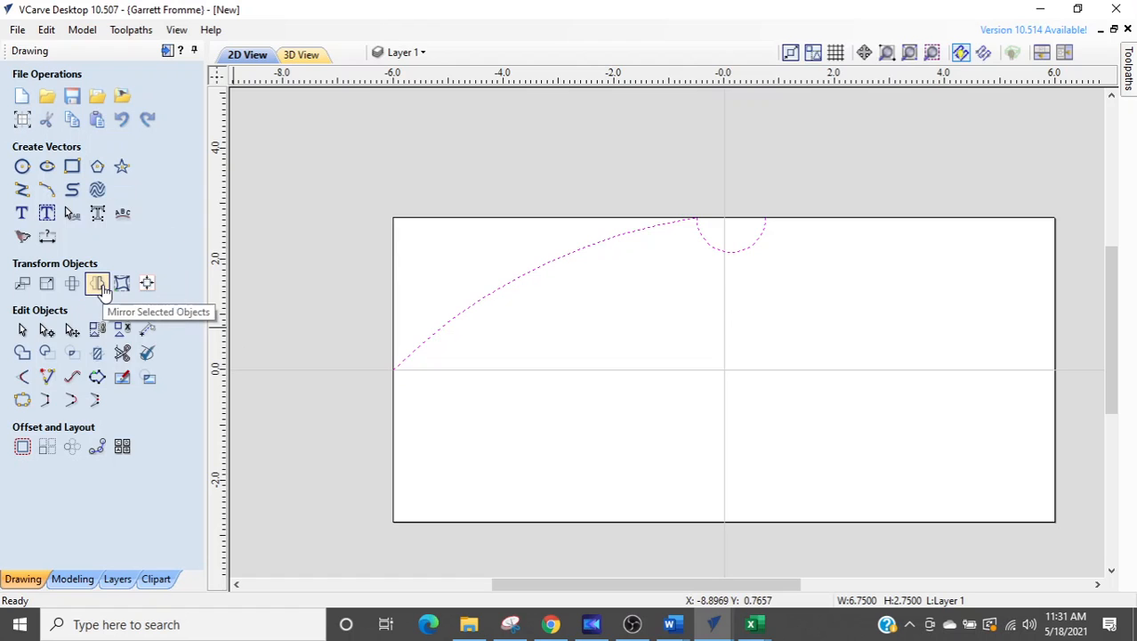
click(97, 283)
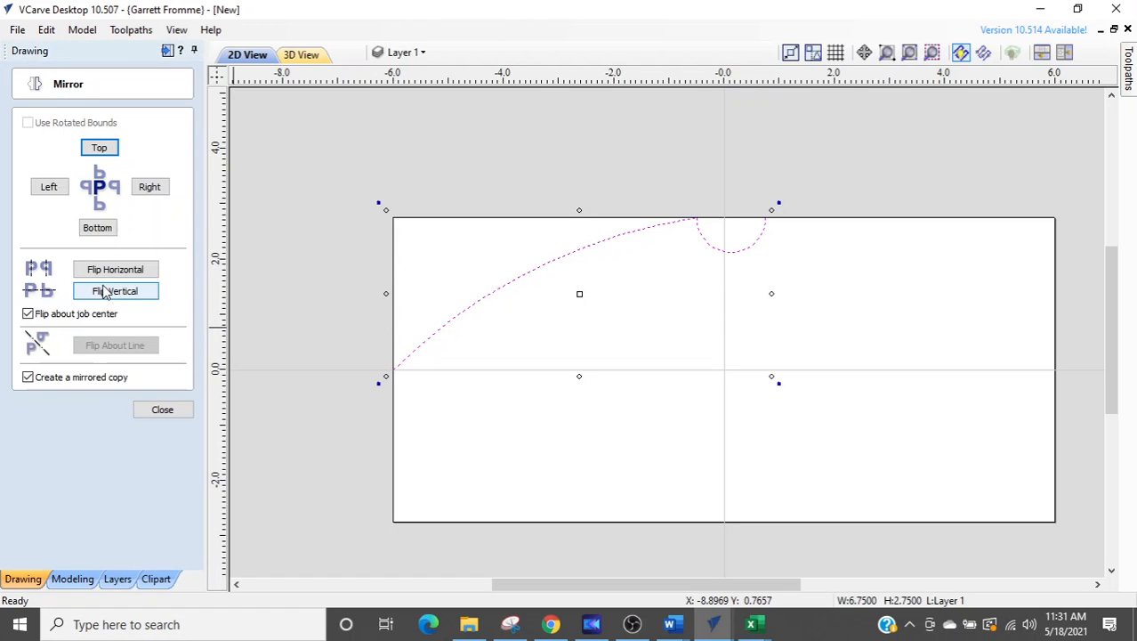
click(29, 377)
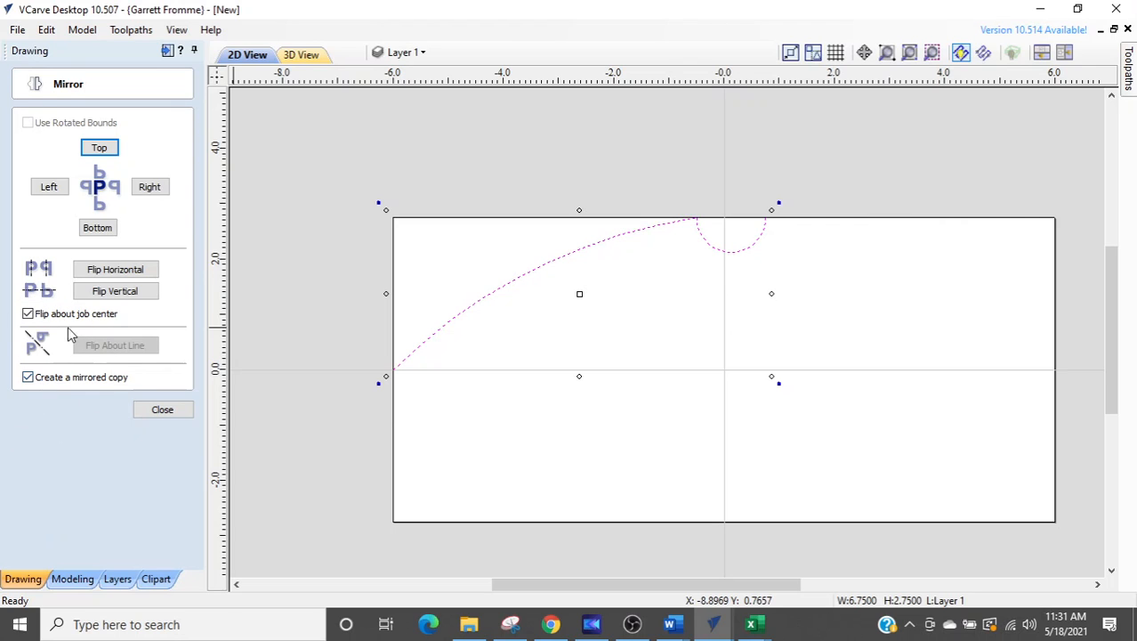
click(115, 291)
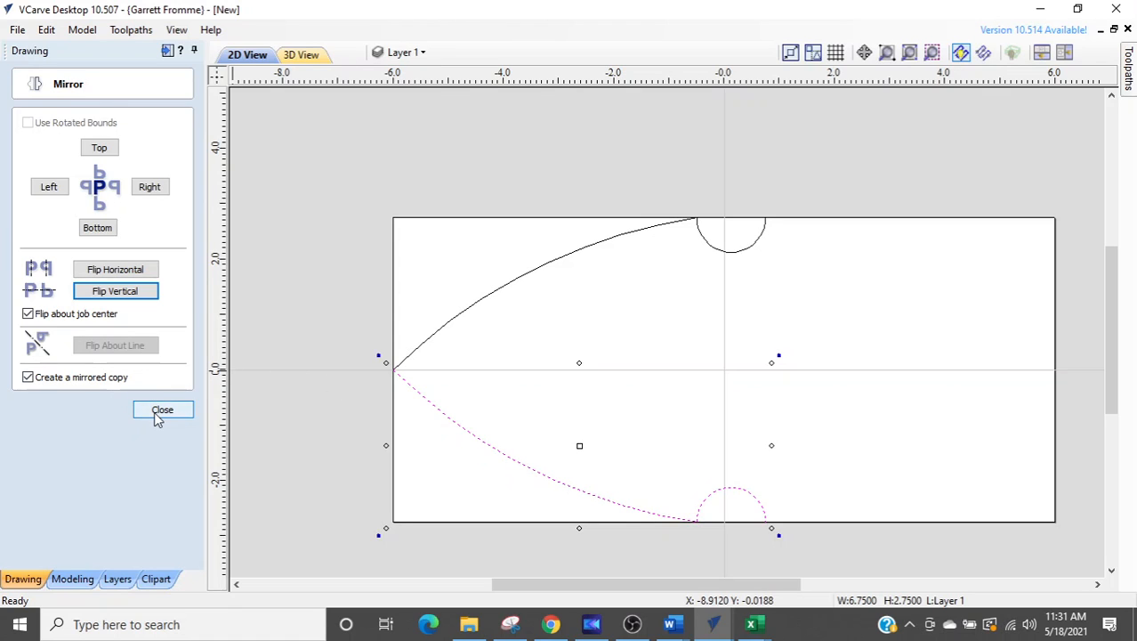
click(162, 409)
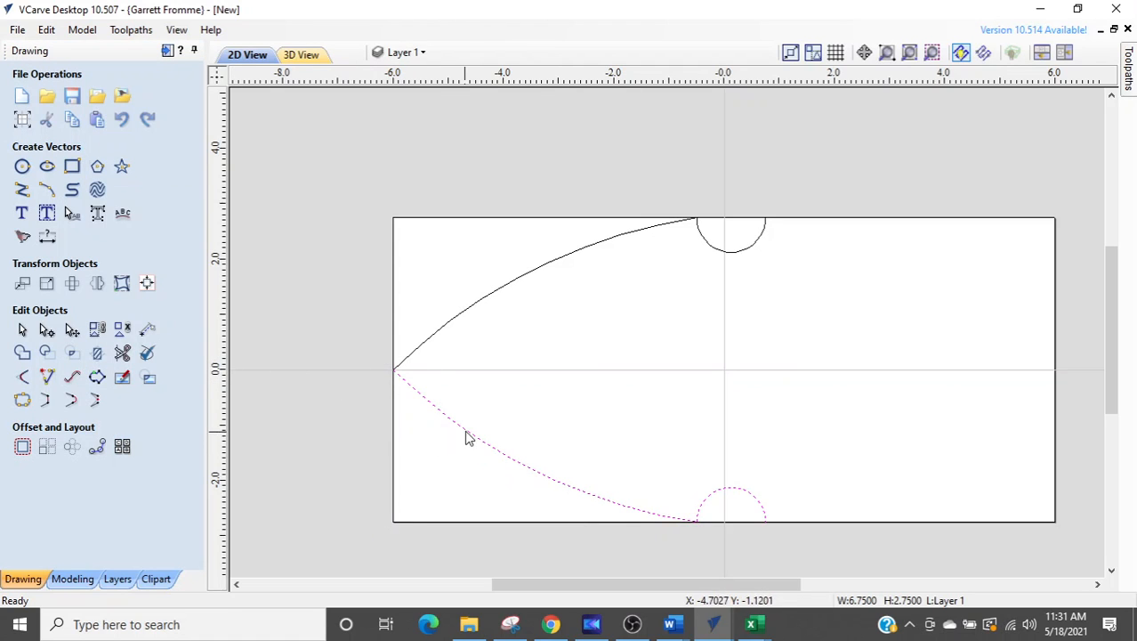
mouse_move(476, 317)
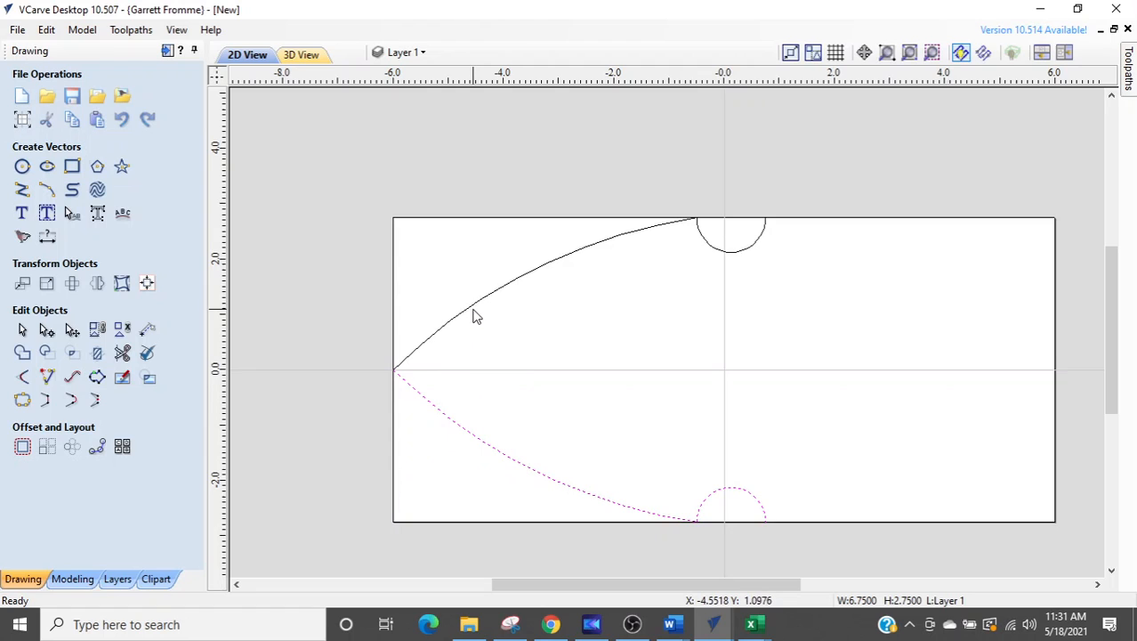
mouse_move(477, 310)
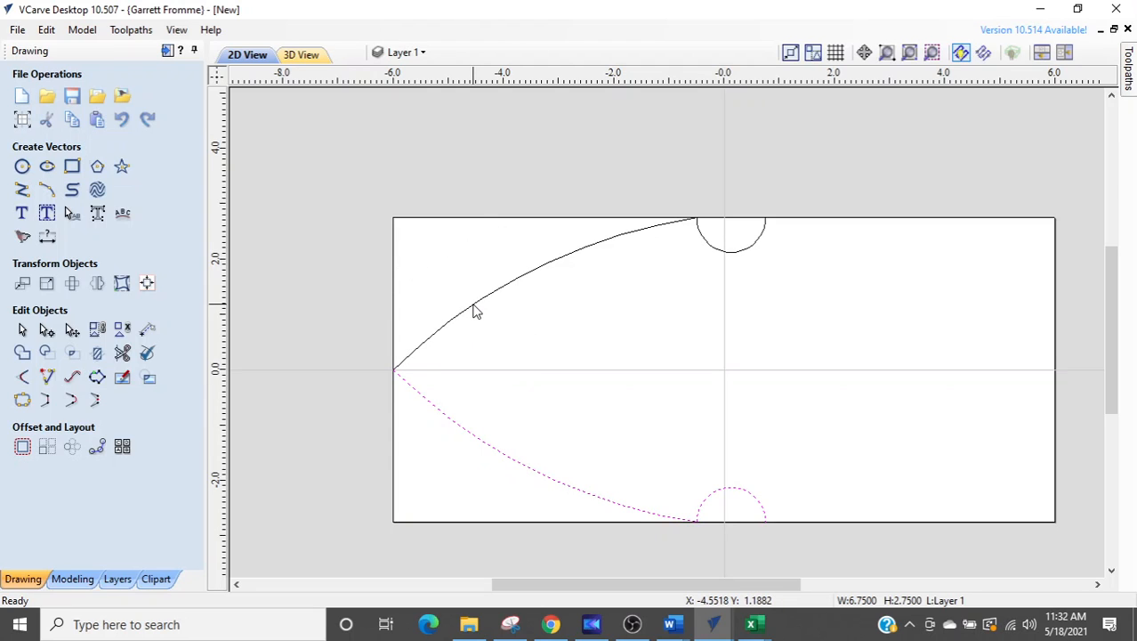
Bring up the right-click actions for both the original and mirrored profile curves
right_click(476, 309)
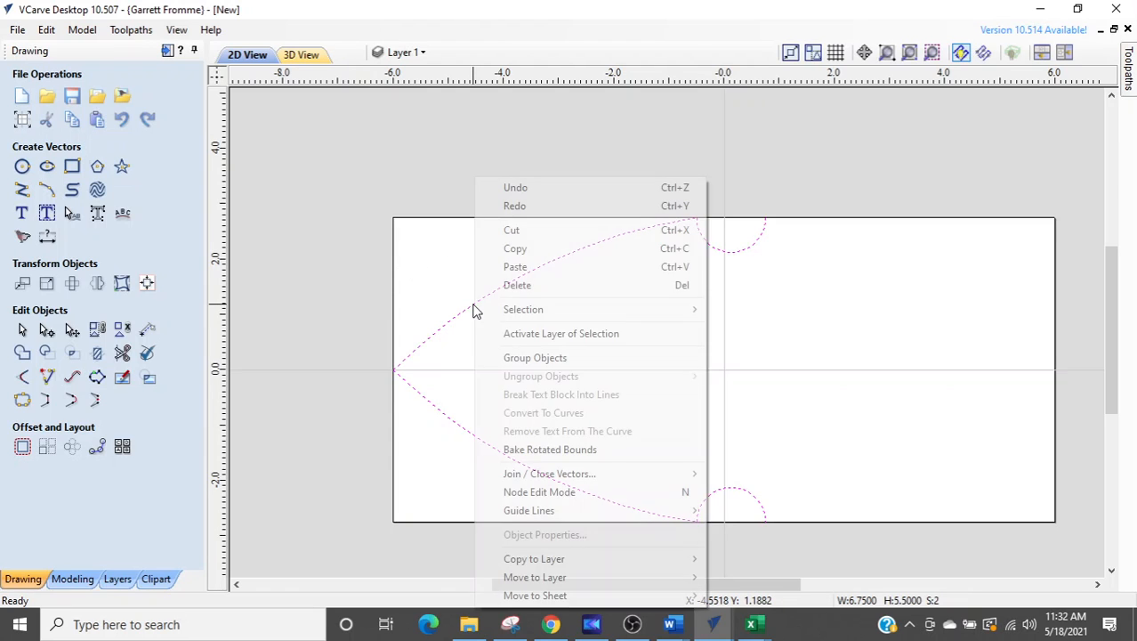
mouse_move(549, 472)
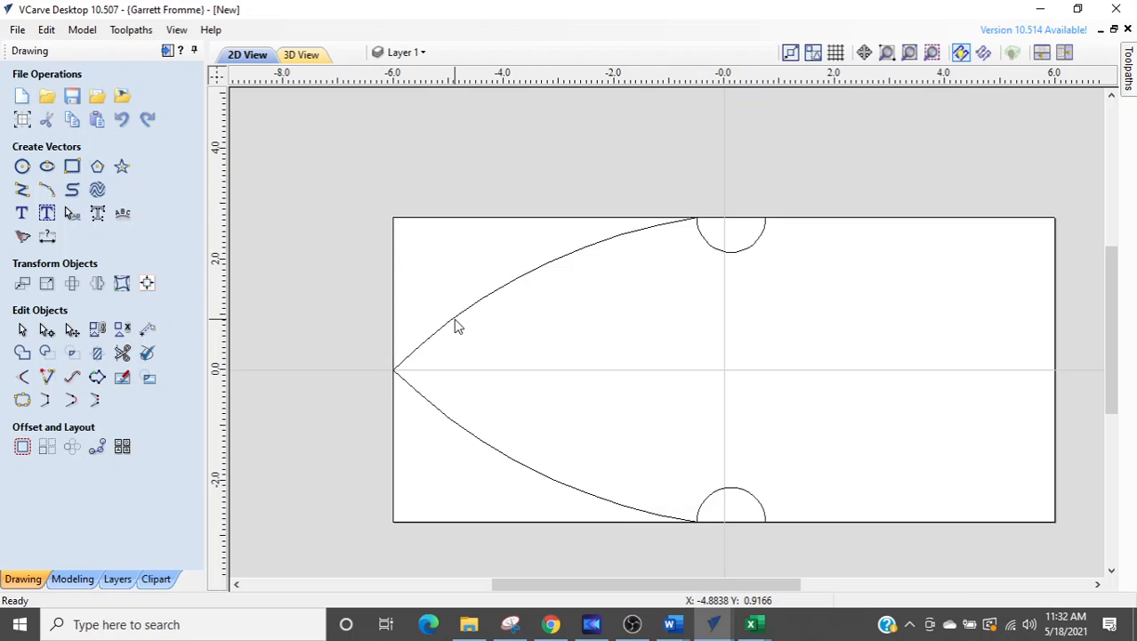
mouse_move(307, 351)
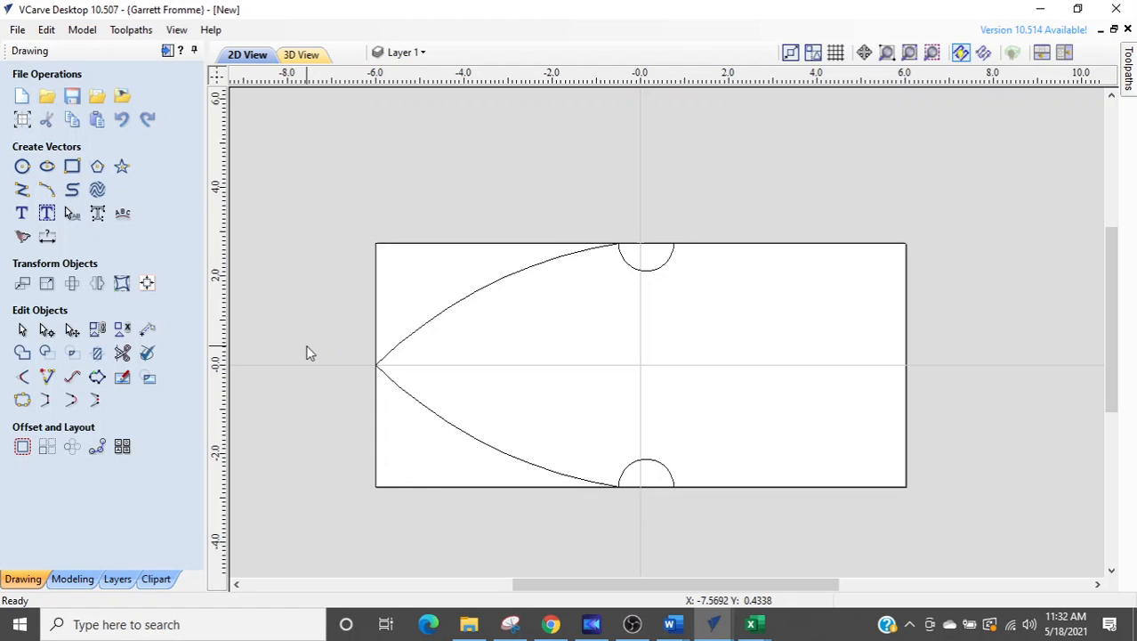
mouse_move(644, 258)
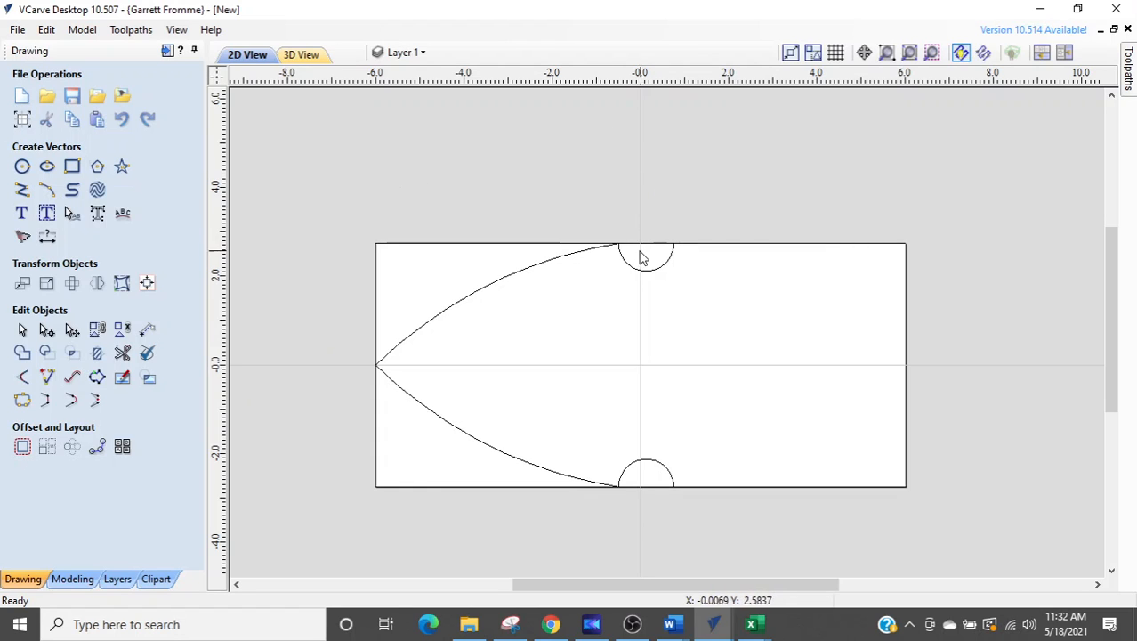
mouse_move(636, 247)
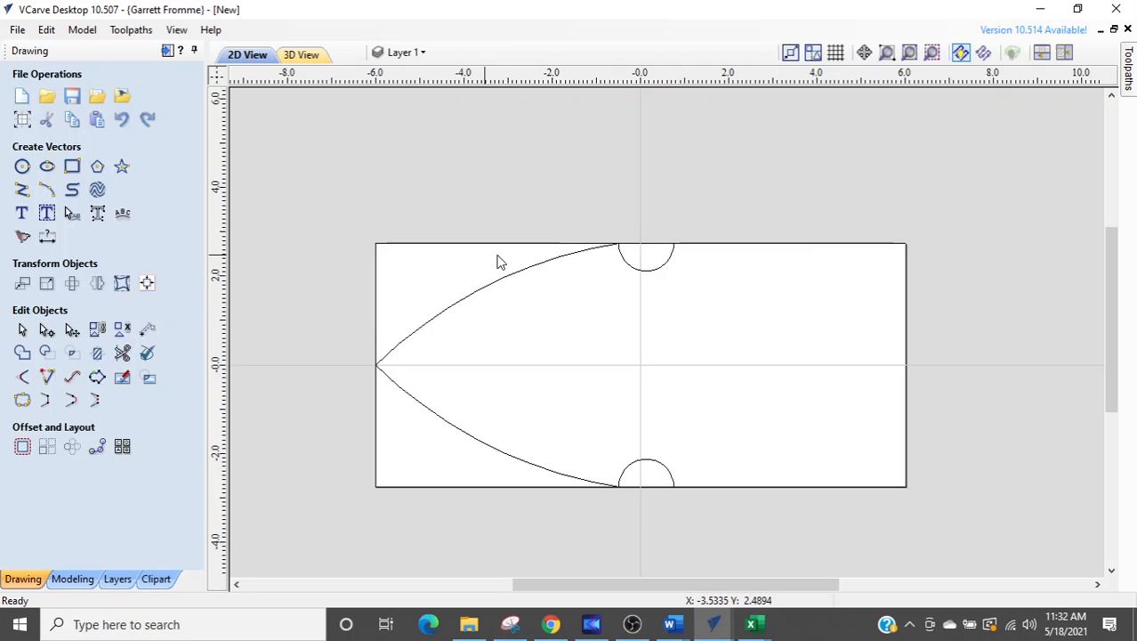
mouse_move(330, 373)
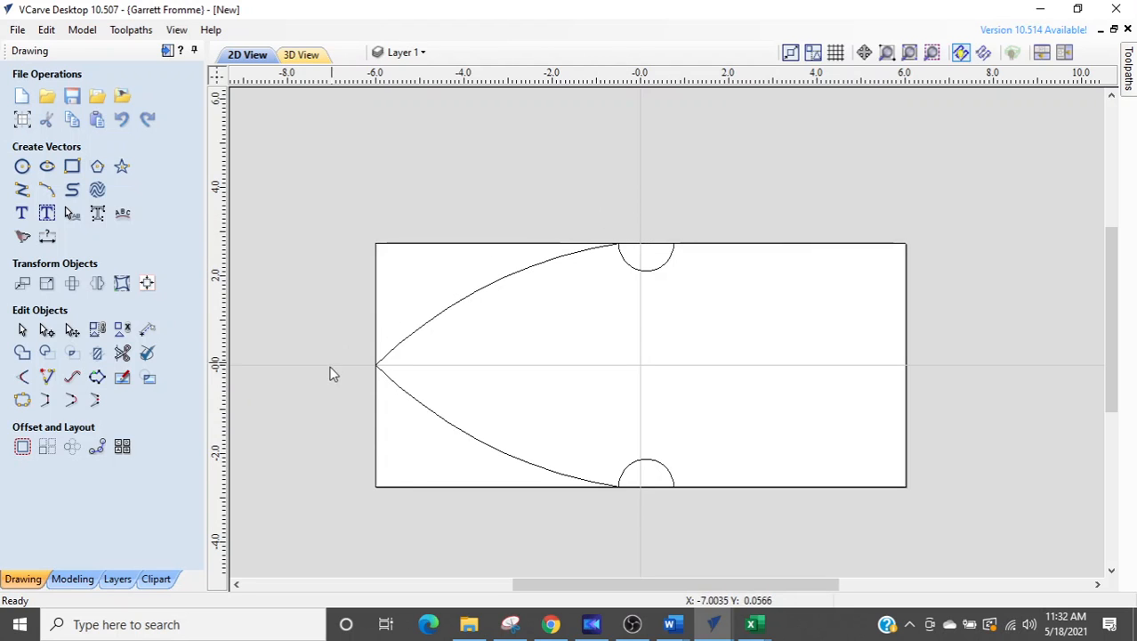
mouse_move(532, 233)
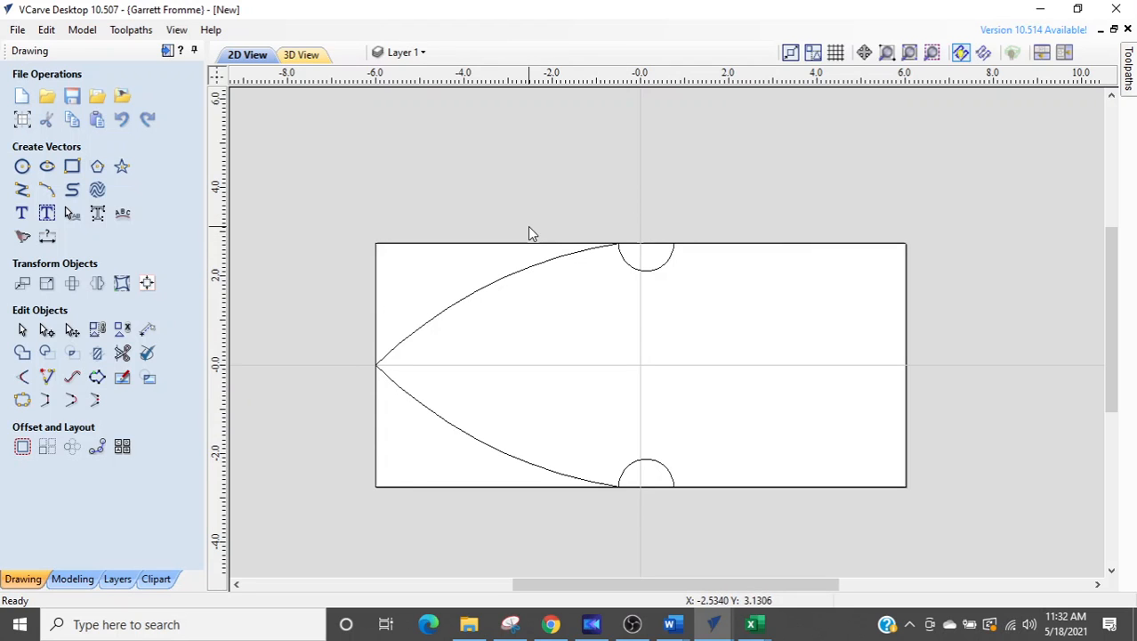
mouse_move(421, 286)
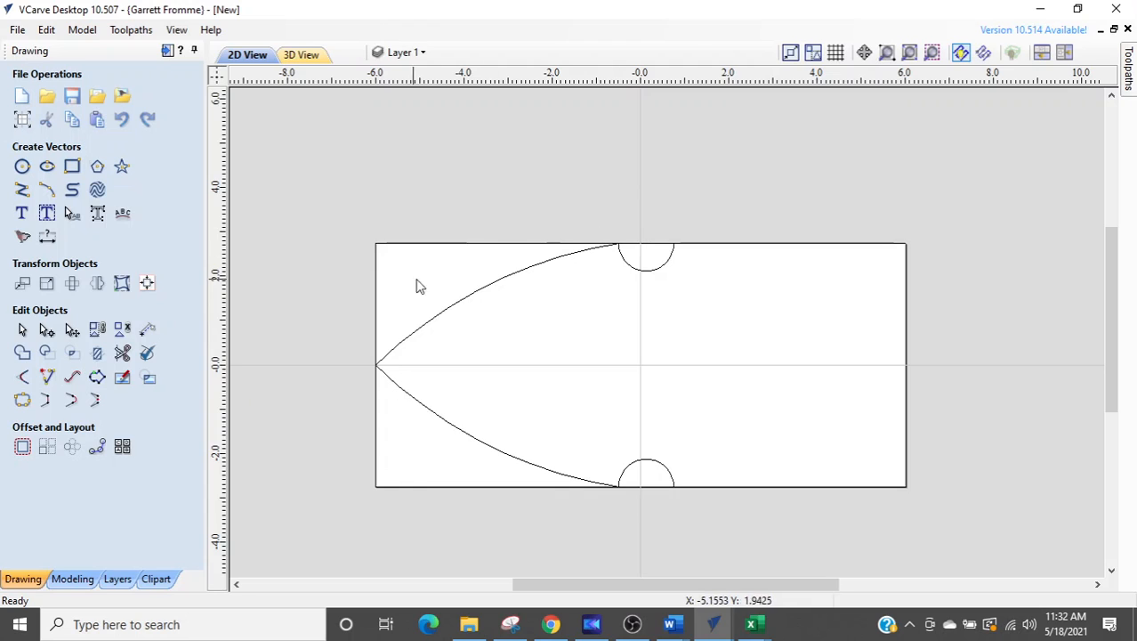
mouse_move(498, 255)
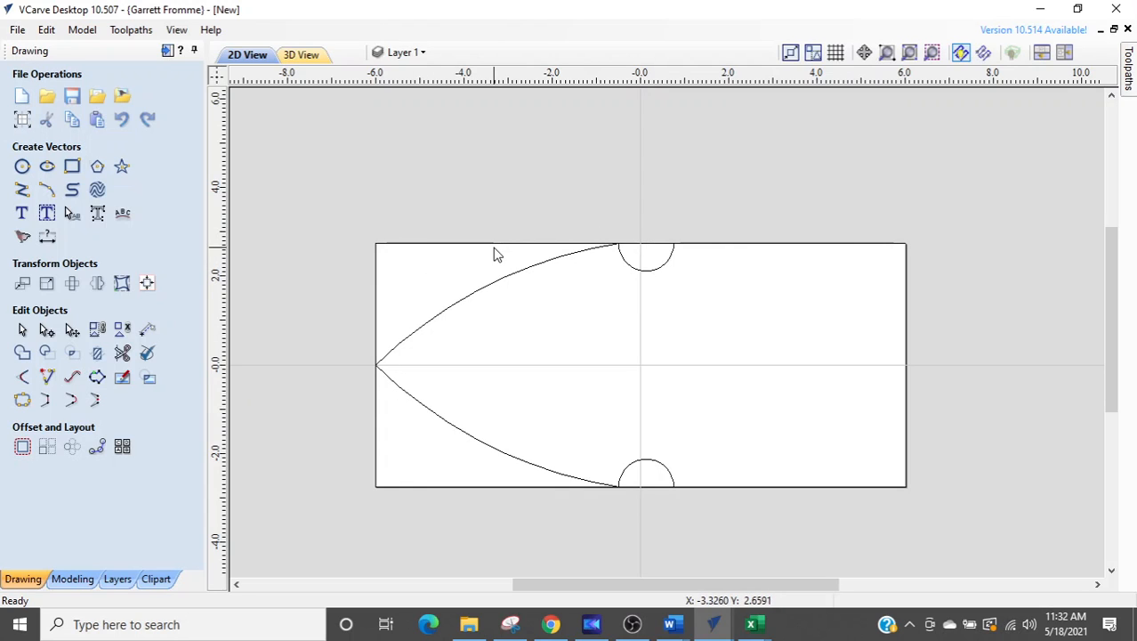
mouse_move(428, 211)
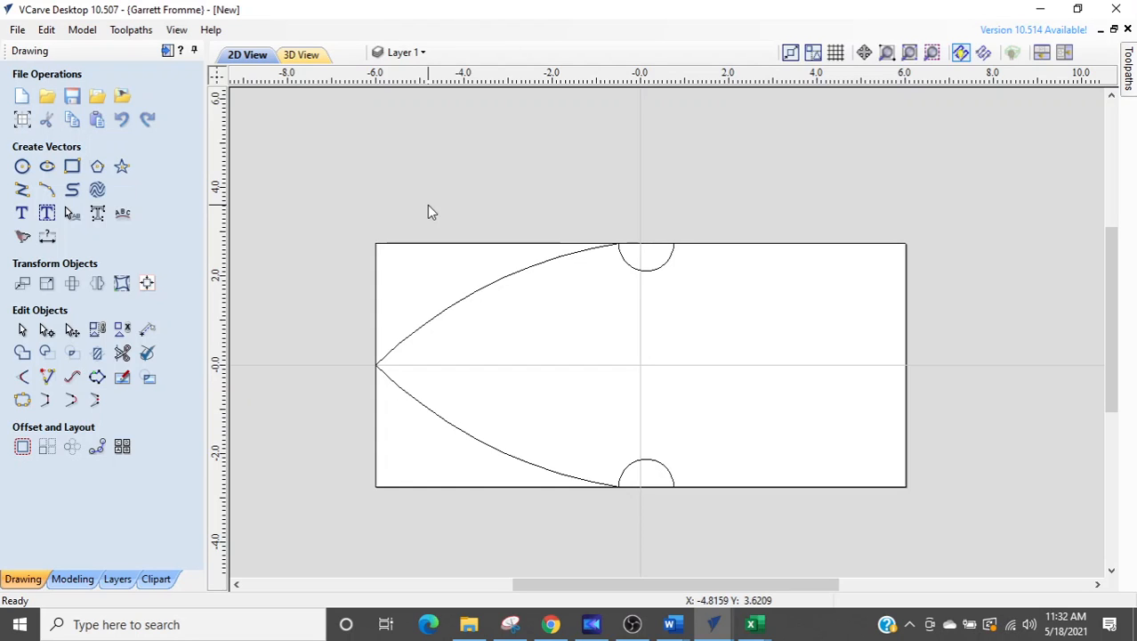
mouse_move(164, 80)
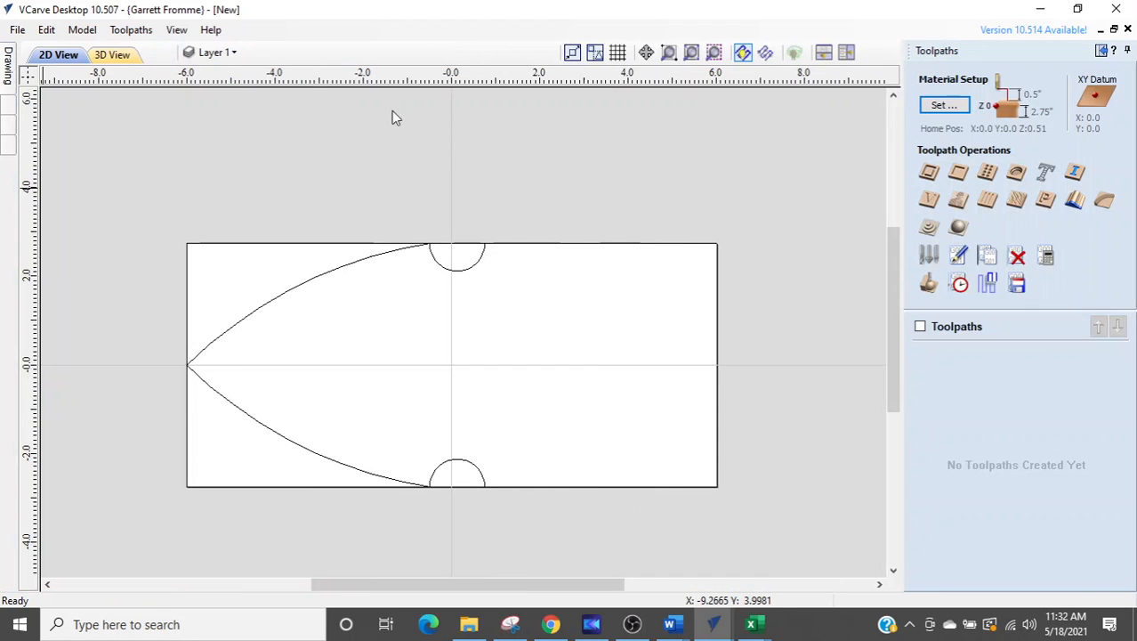
Calculate a 2.75-inch deep Outside, Conventional profile toolpath on the fence post outline
click(356, 270)
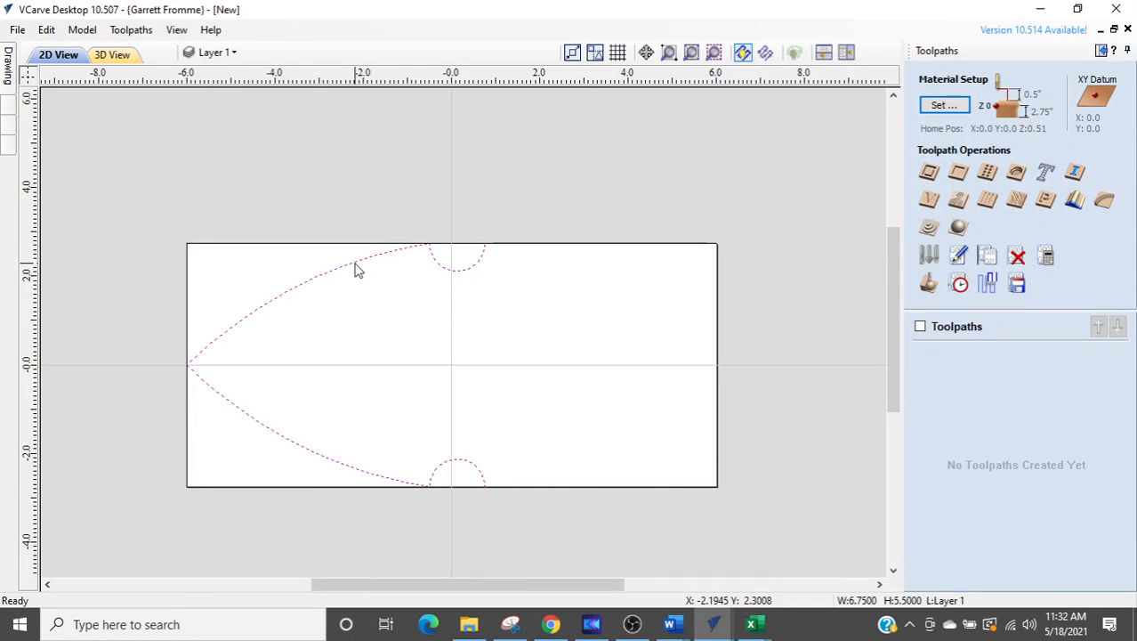
mouse_move(928, 172)
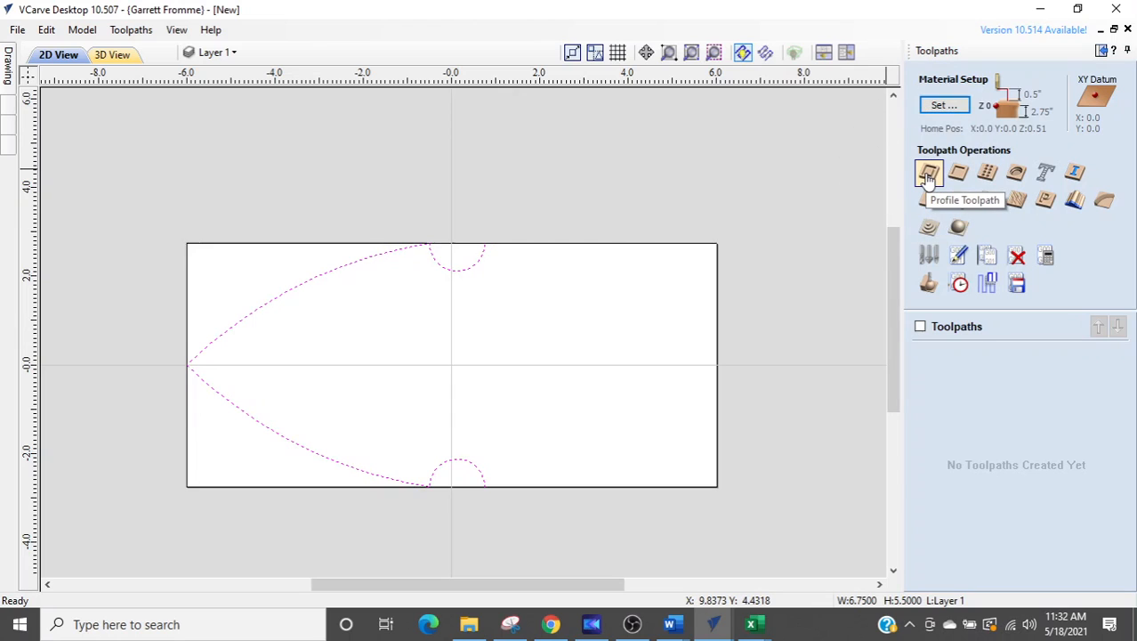
click(929, 173)
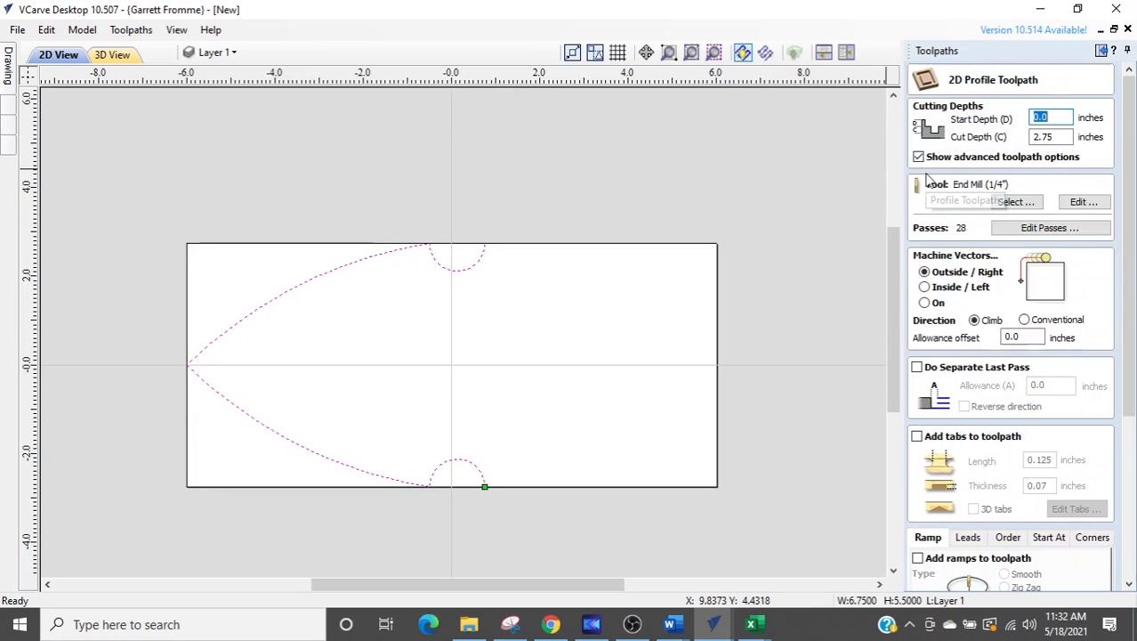
click(924, 272)
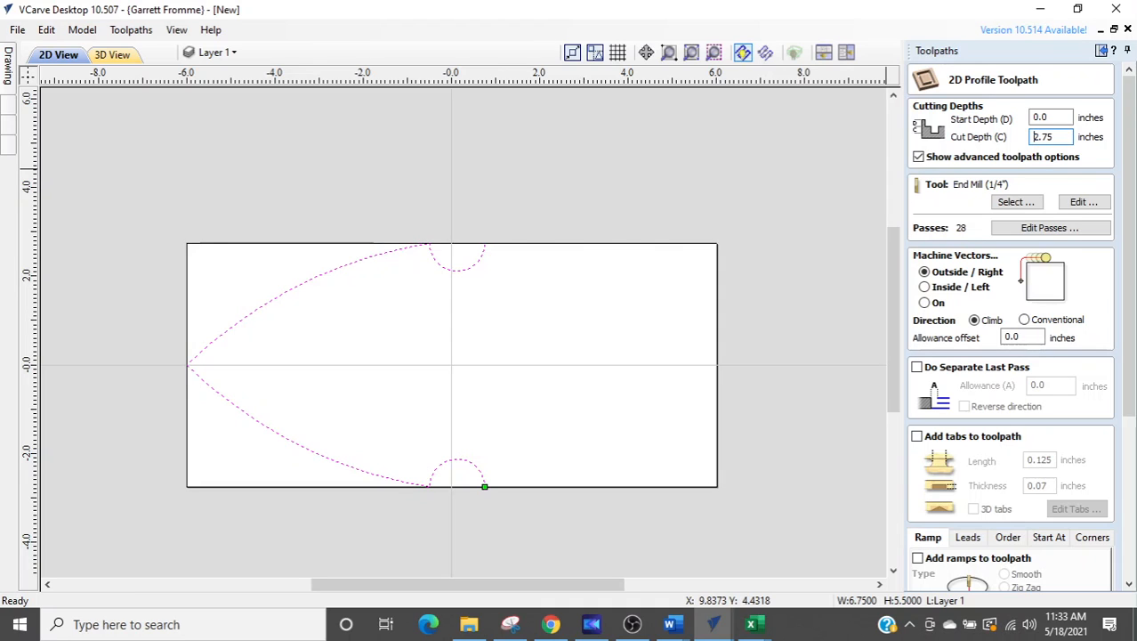
mouse_move(406, 312)
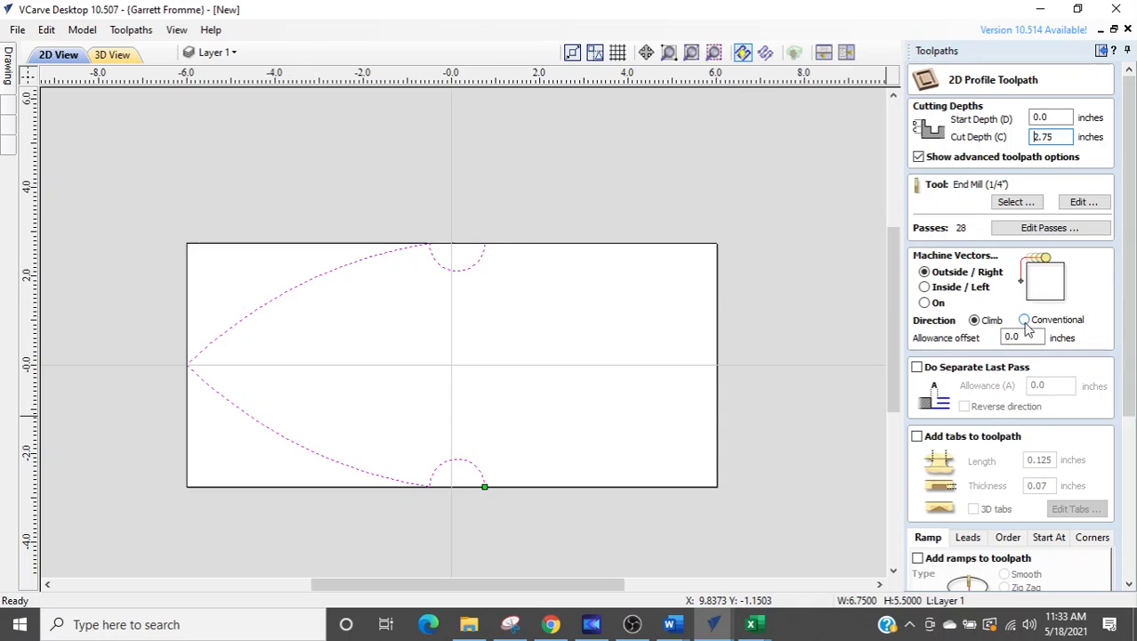
click(1024, 319)
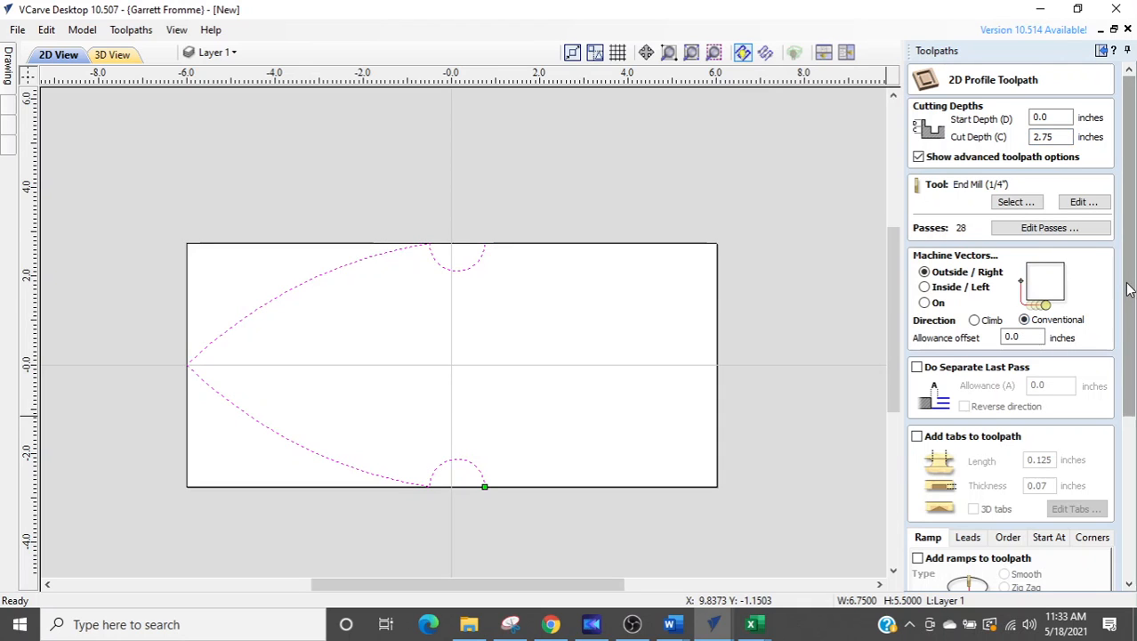
scroll(down, 3)
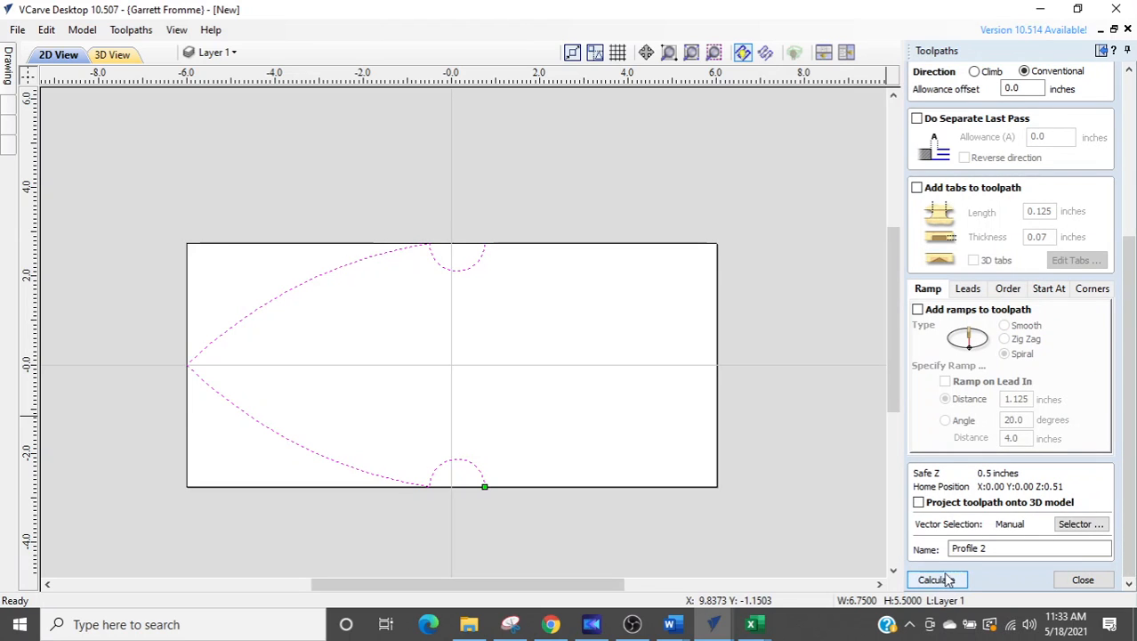
click(932, 580)
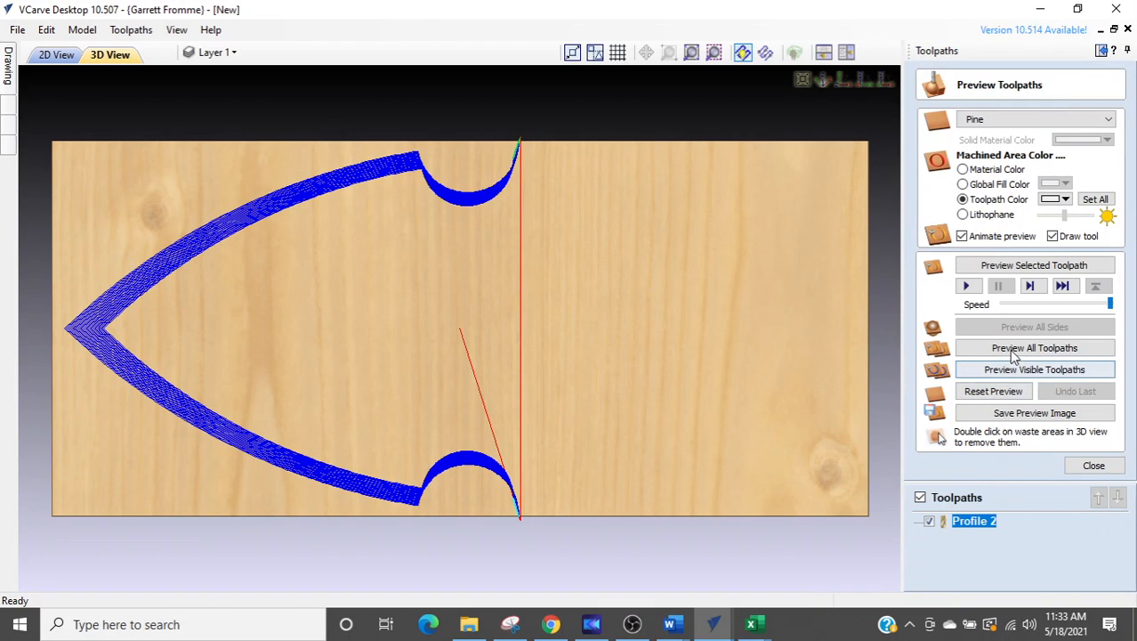
Preview the Profile 2 cut in 3D, orbit to inspect the post top's edges, then close
click(1034, 370)
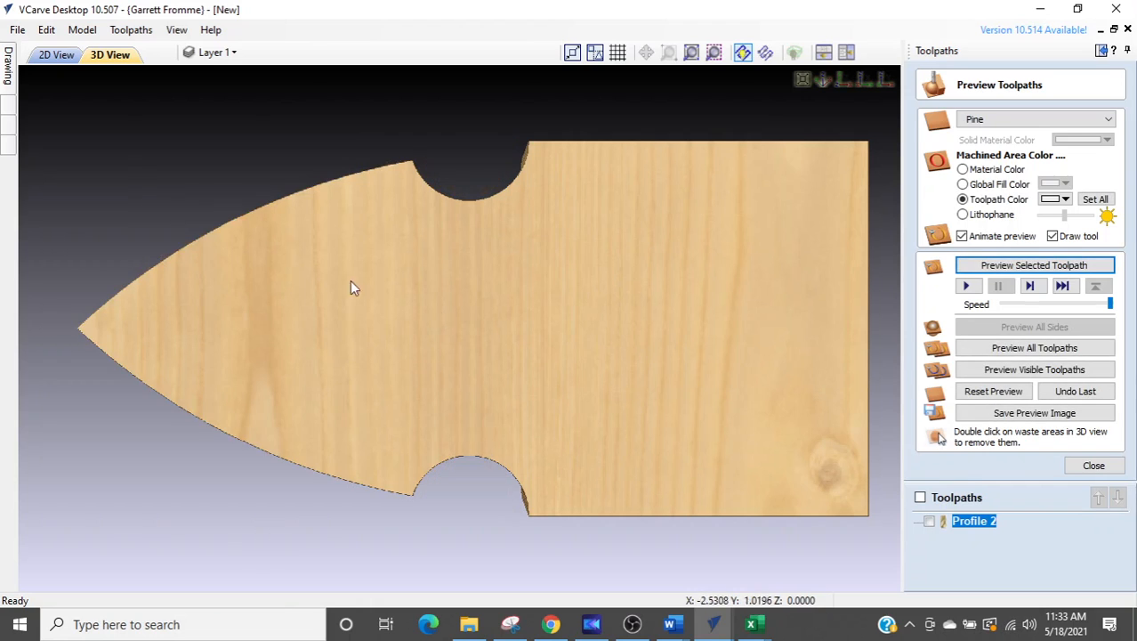
drag(350, 287, 613, 398)
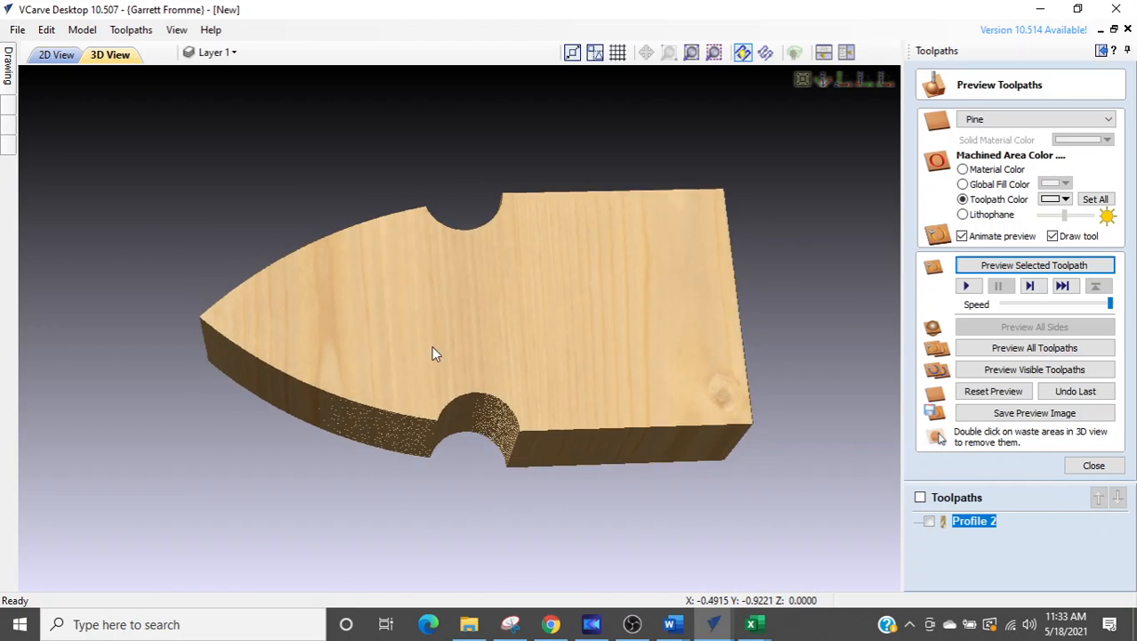
drag(436, 353, 469, 383)
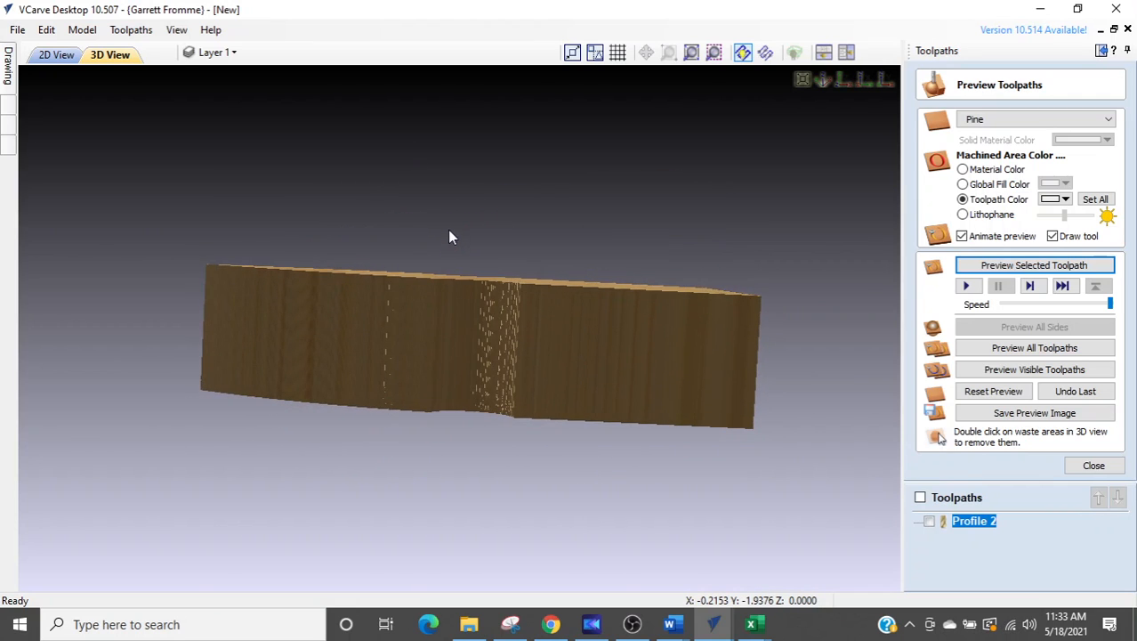
mouse_move(396, 342)
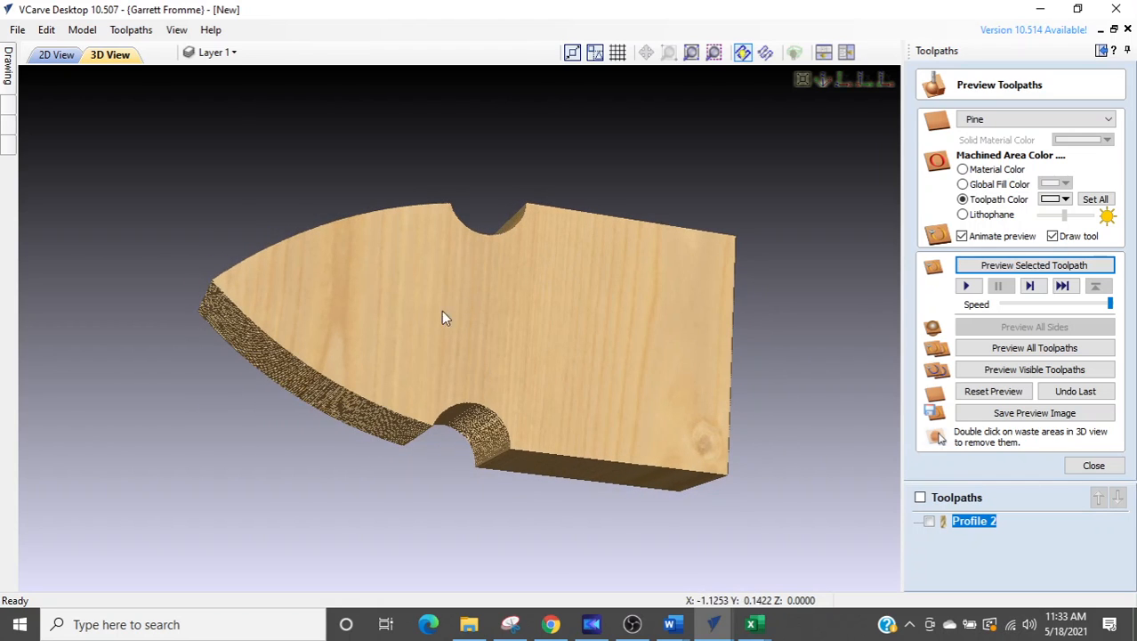
mouse_move(574, 401)
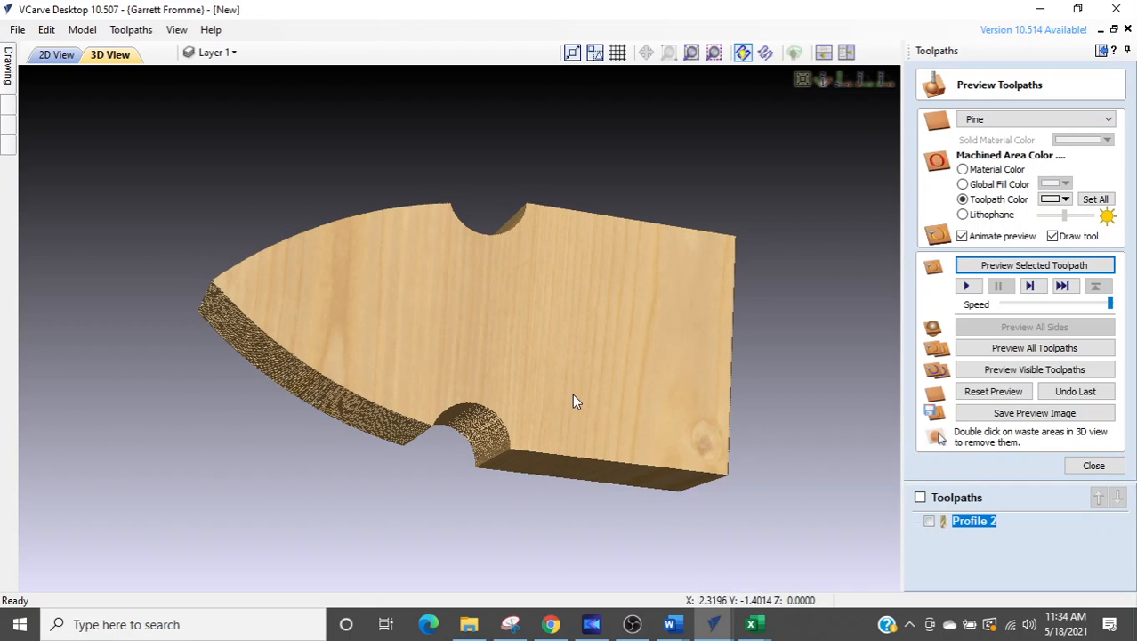
mouse_move(461, 458)
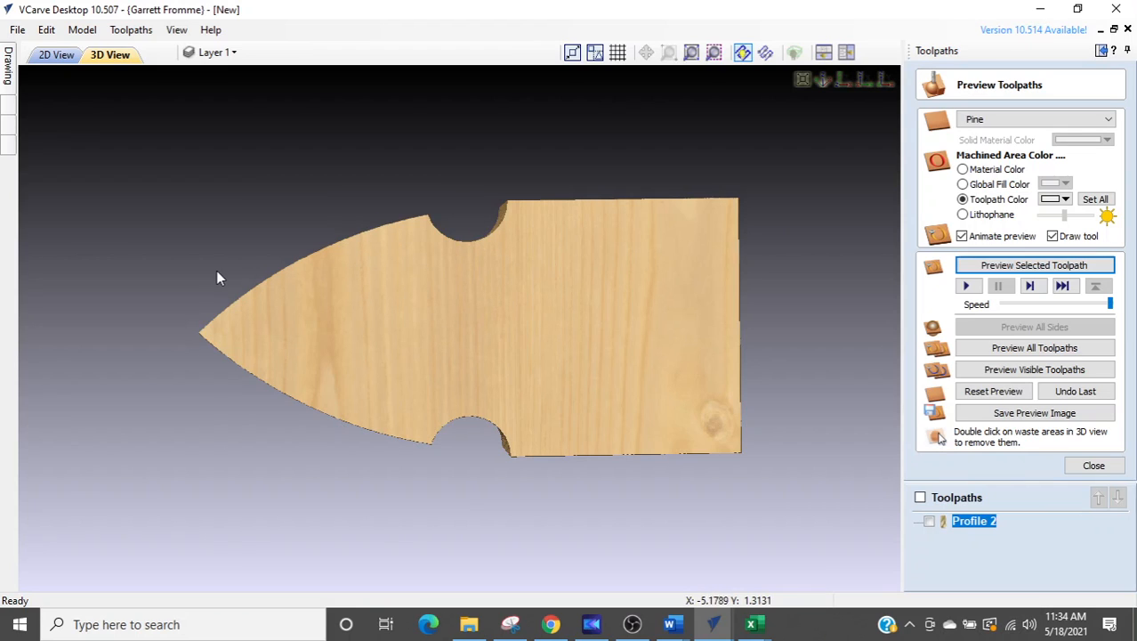
mouse_move(1055, 465)
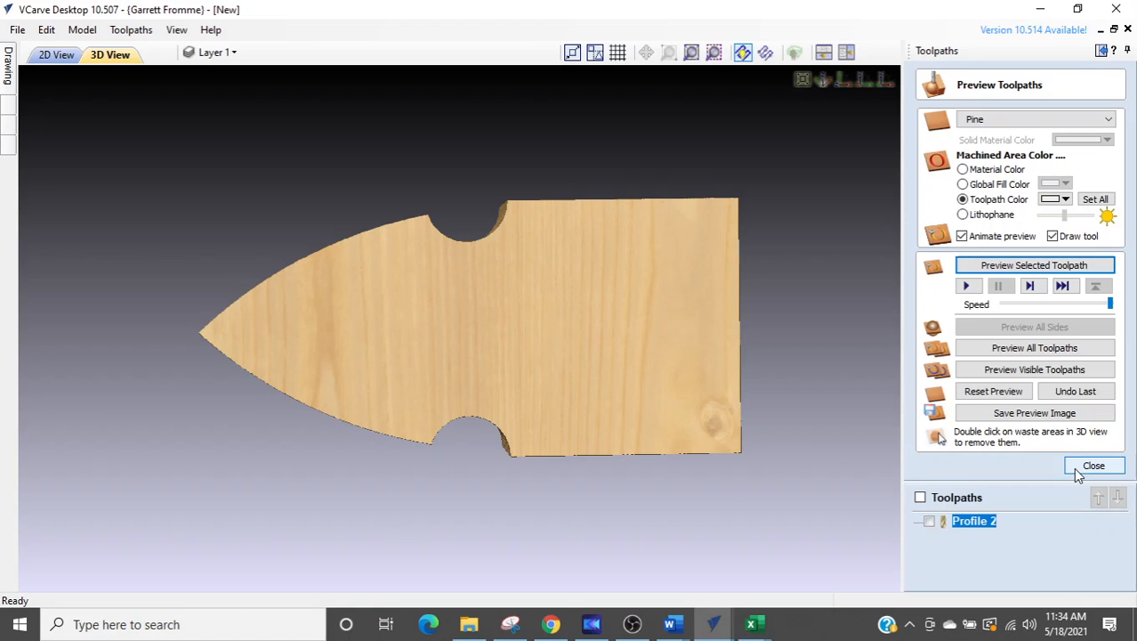
click(1093, 465)
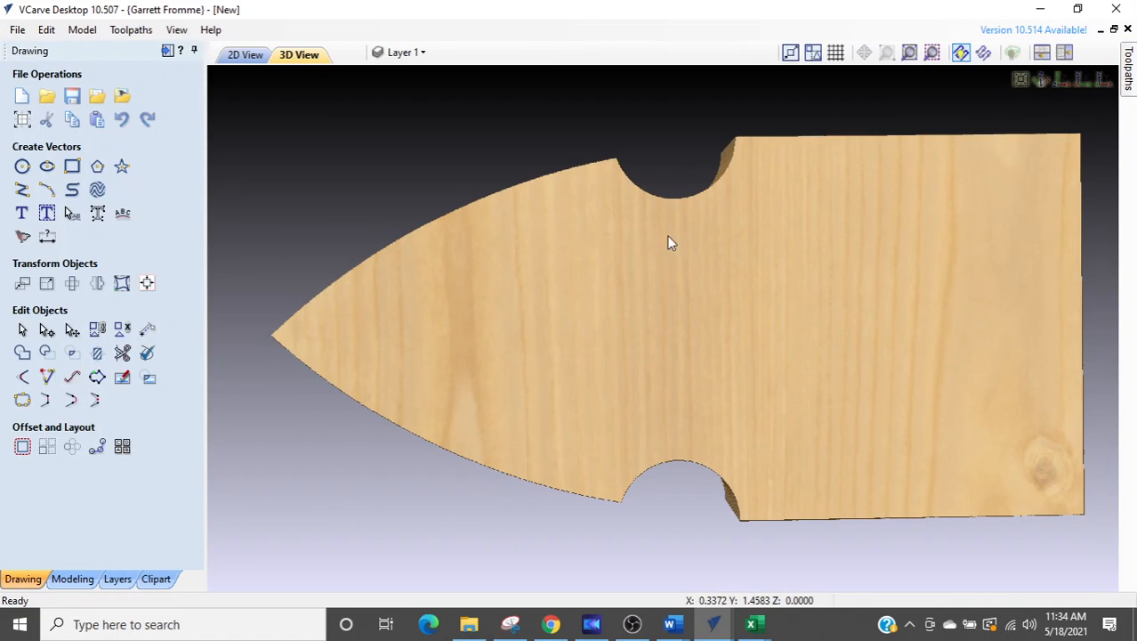
Back in the 2D view, deselect the outline and draw a baseline line to X -6.0, Y -2.75
click(246, 54)
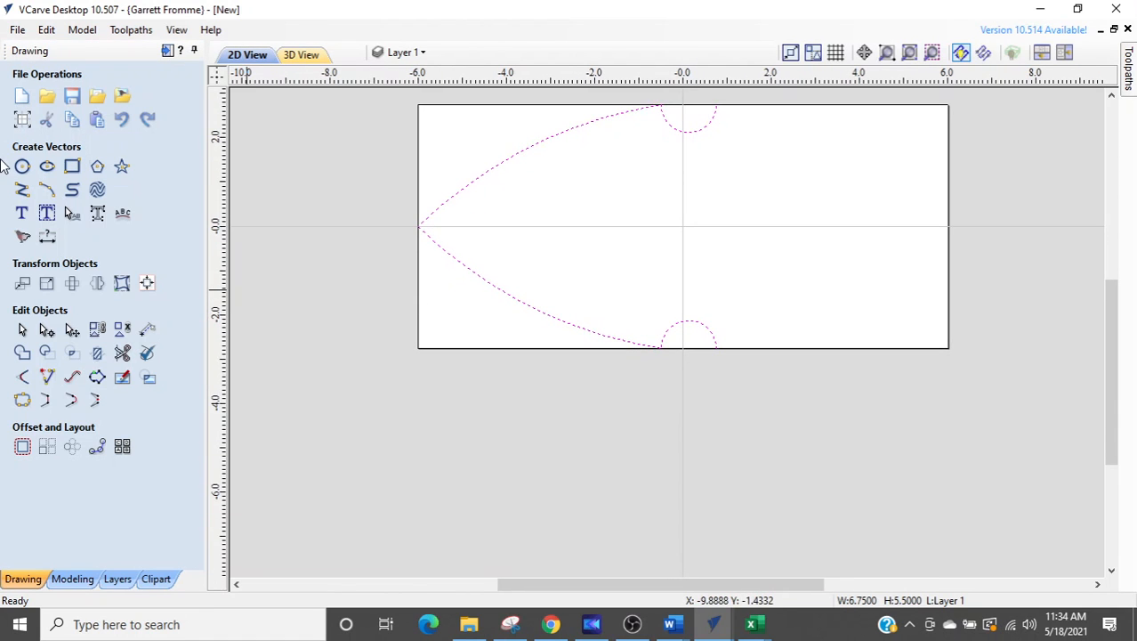
click(23, 190)
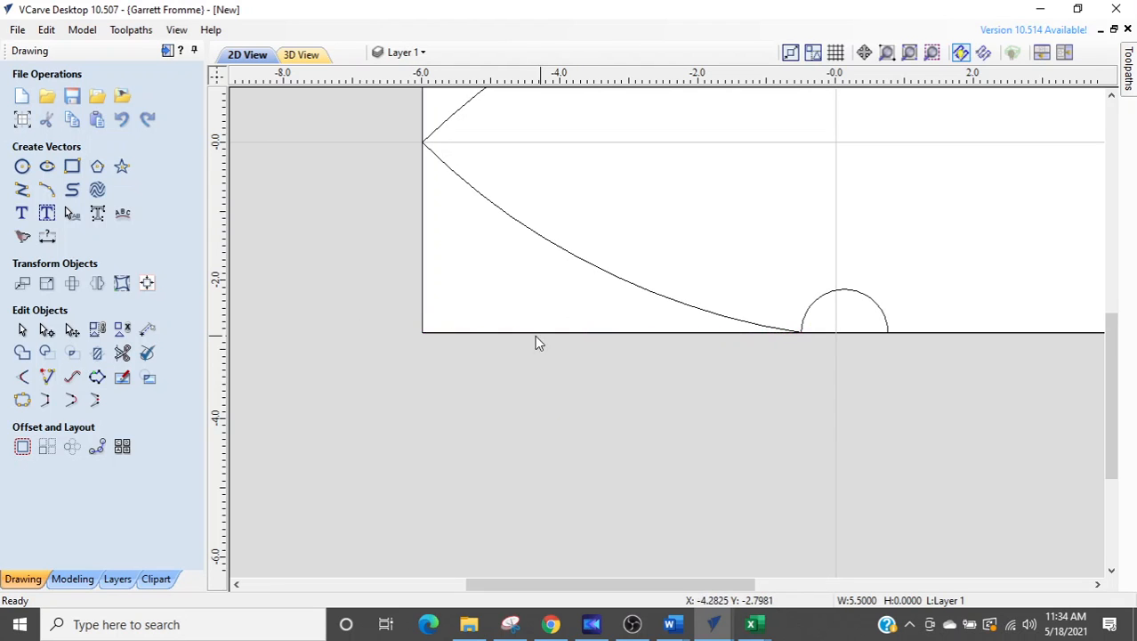
click(22, 190)
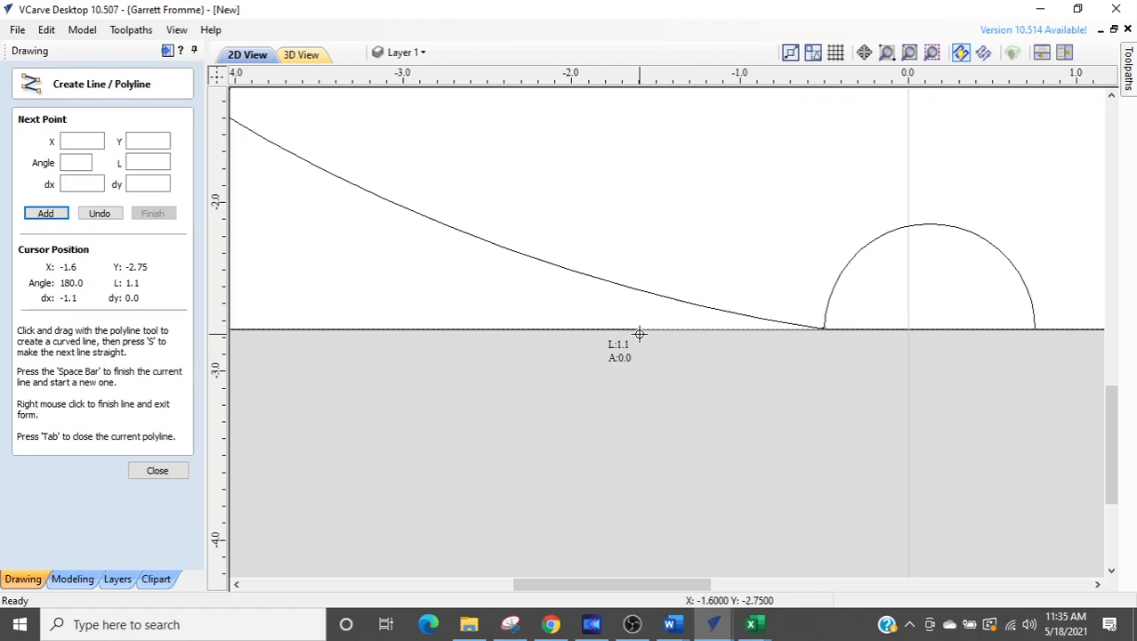
mouse_move(623, 346)
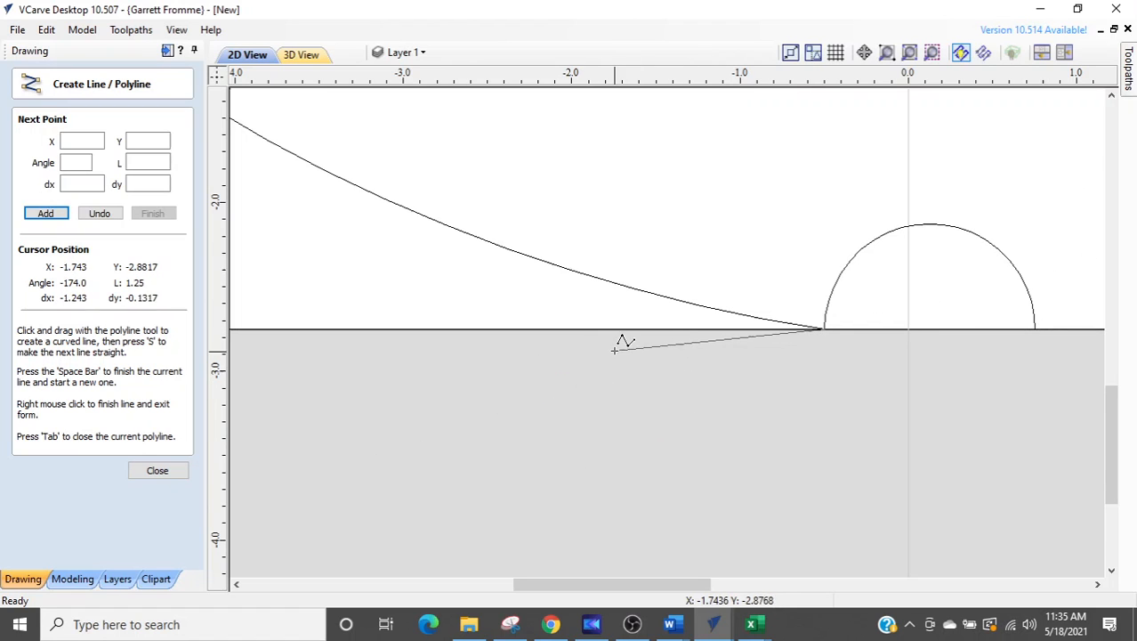
mouse_move(590, 331)
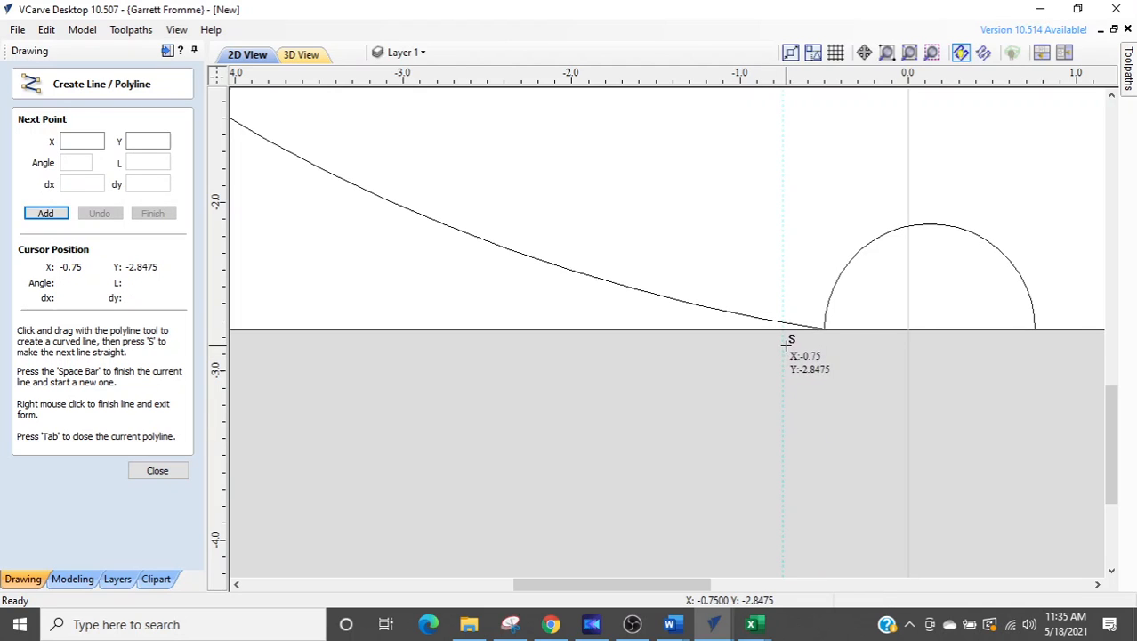
mouse_move(780, 332)
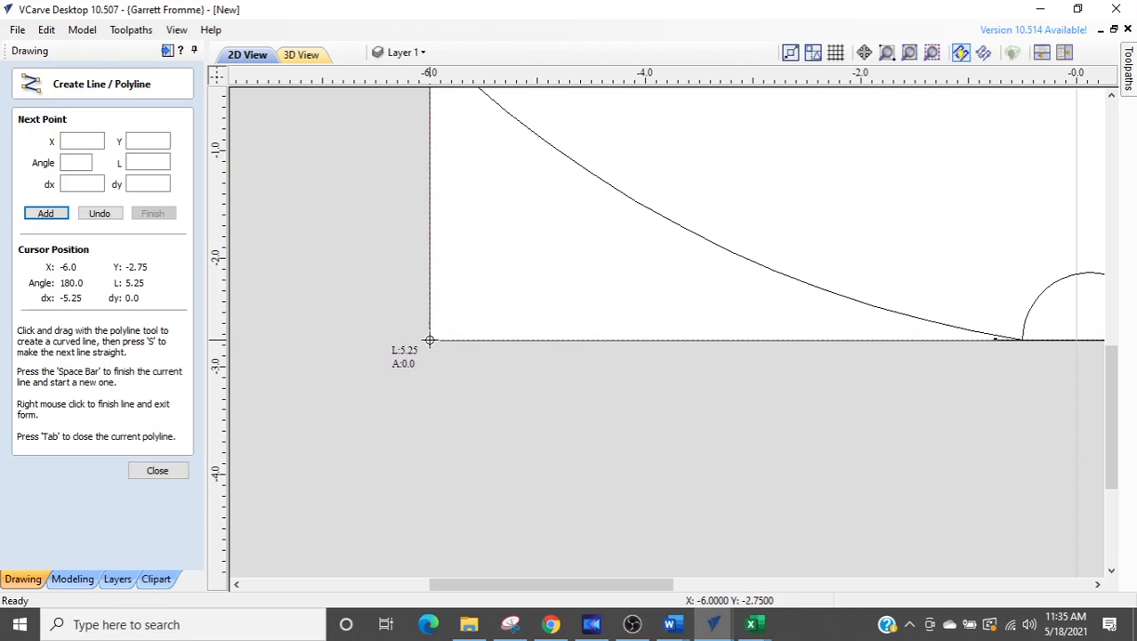
mouse_move(358, 340)
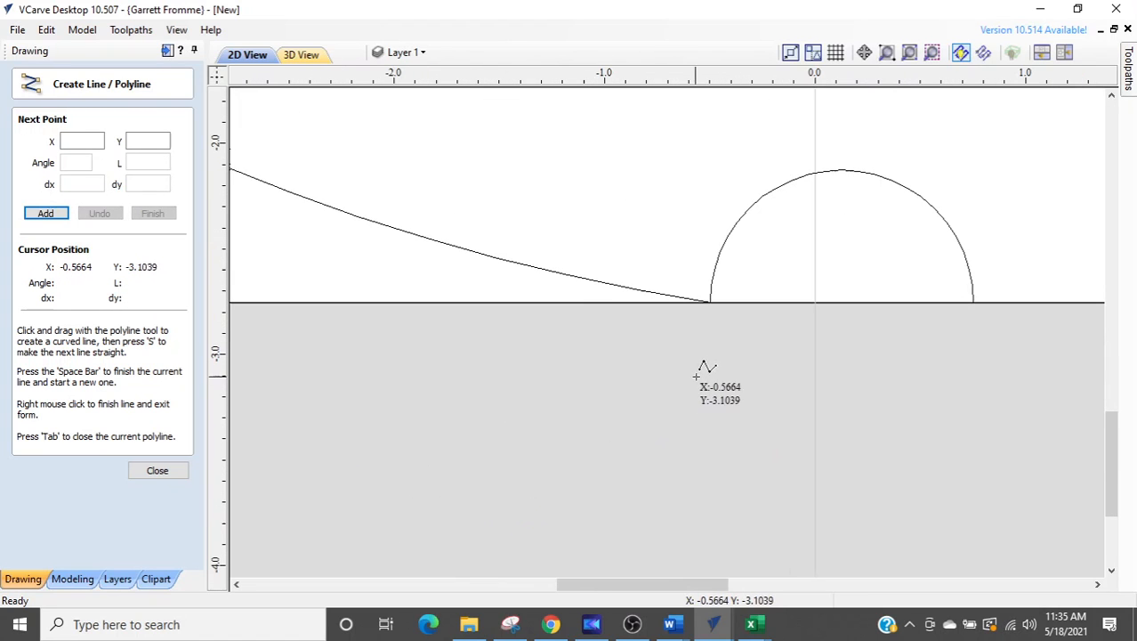
mouse_move(678, 316)
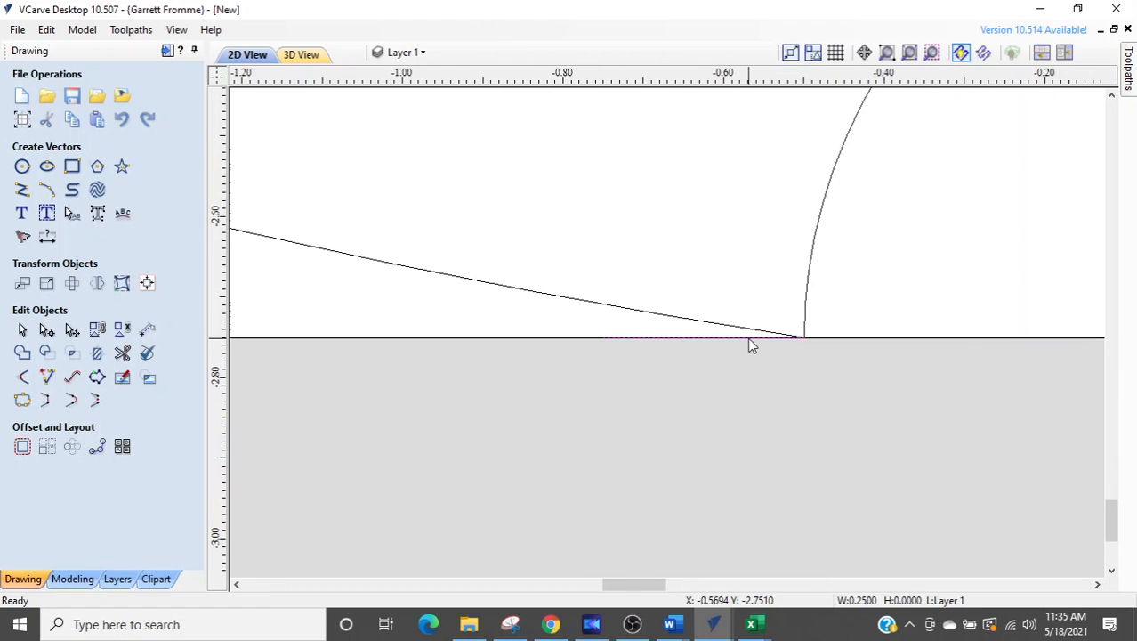
mouse_move(719, 367)
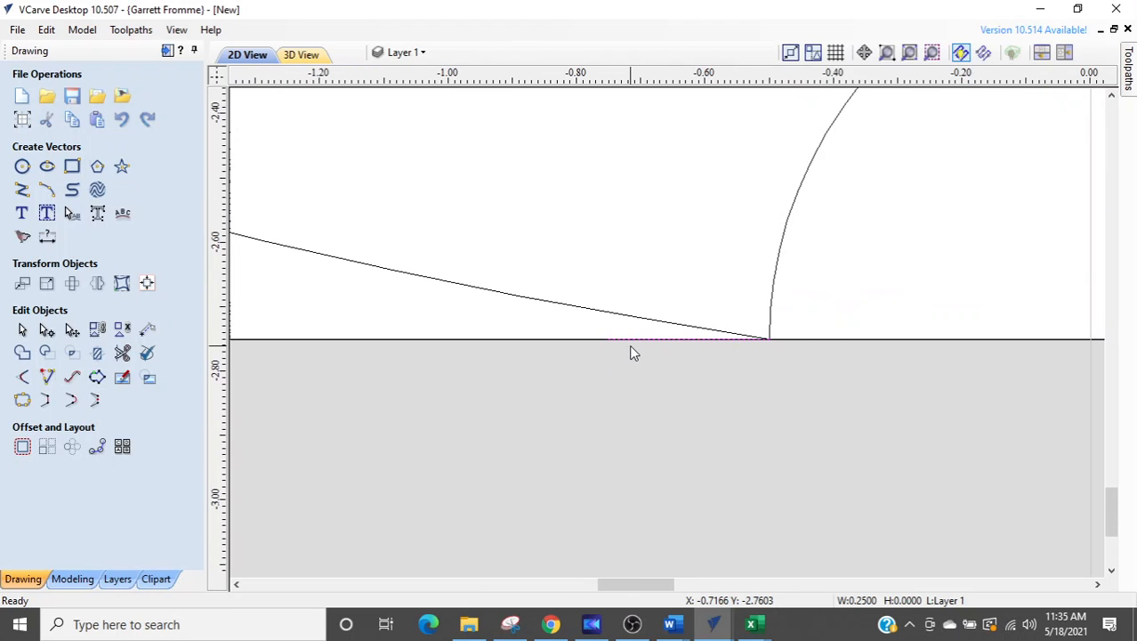
mouse_move(745, 350)
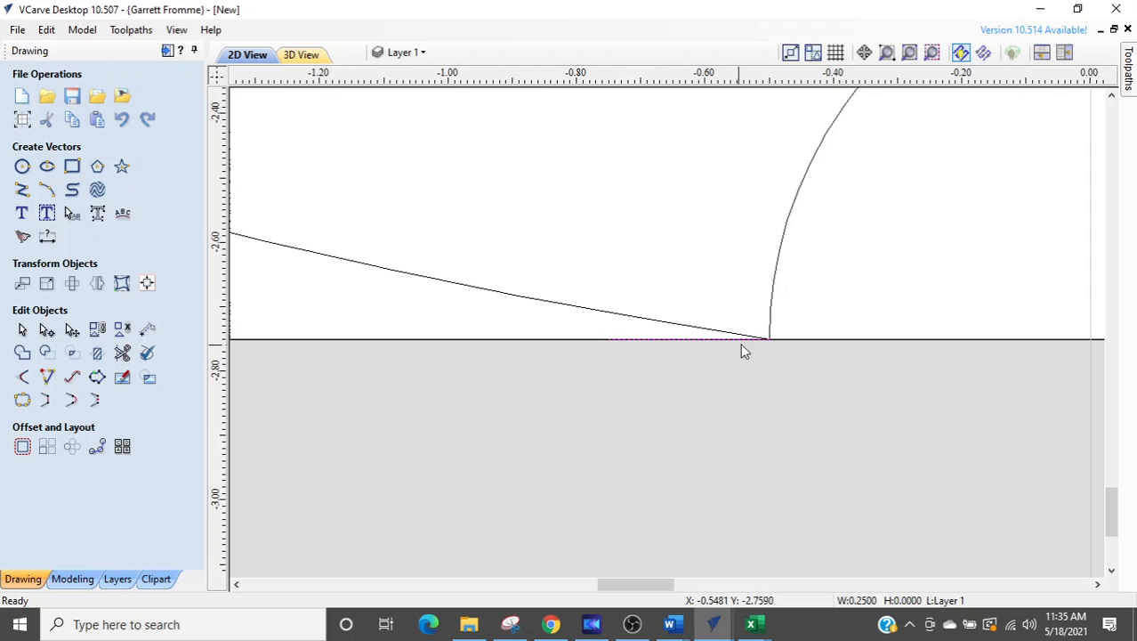
mouse_move(742, 362)
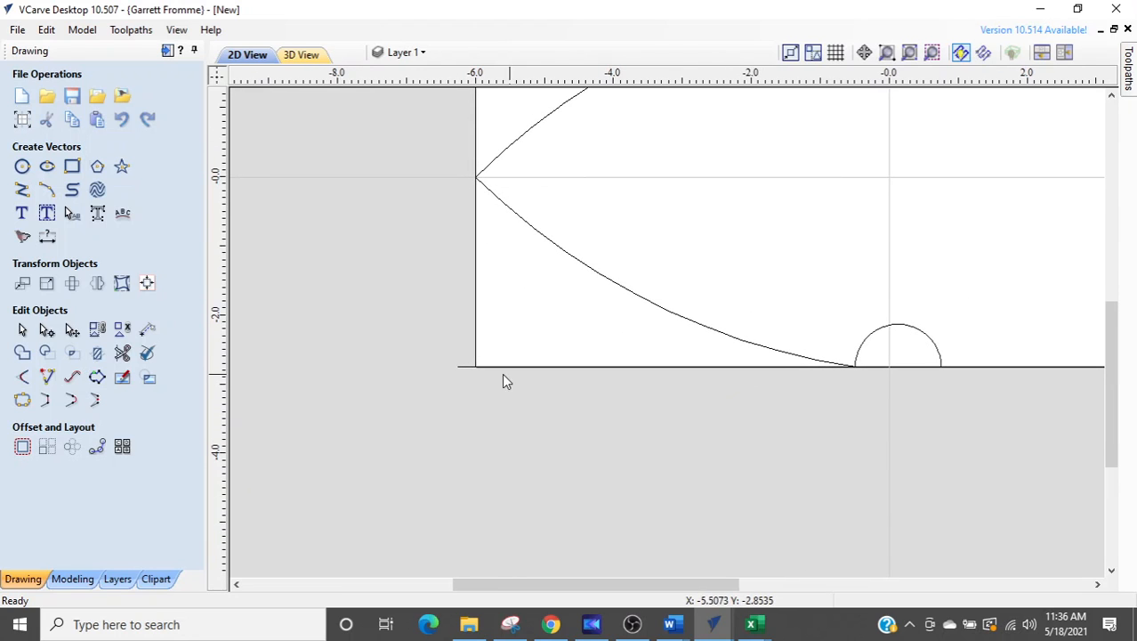
mouse_move(862, 396)
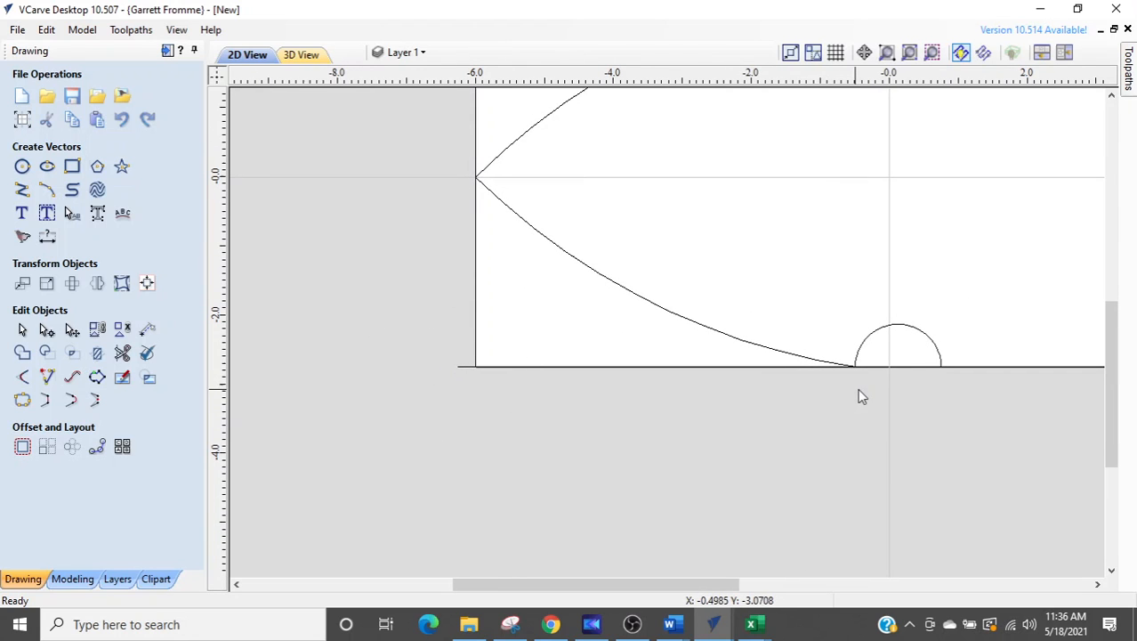
mouse_move(859, 374)
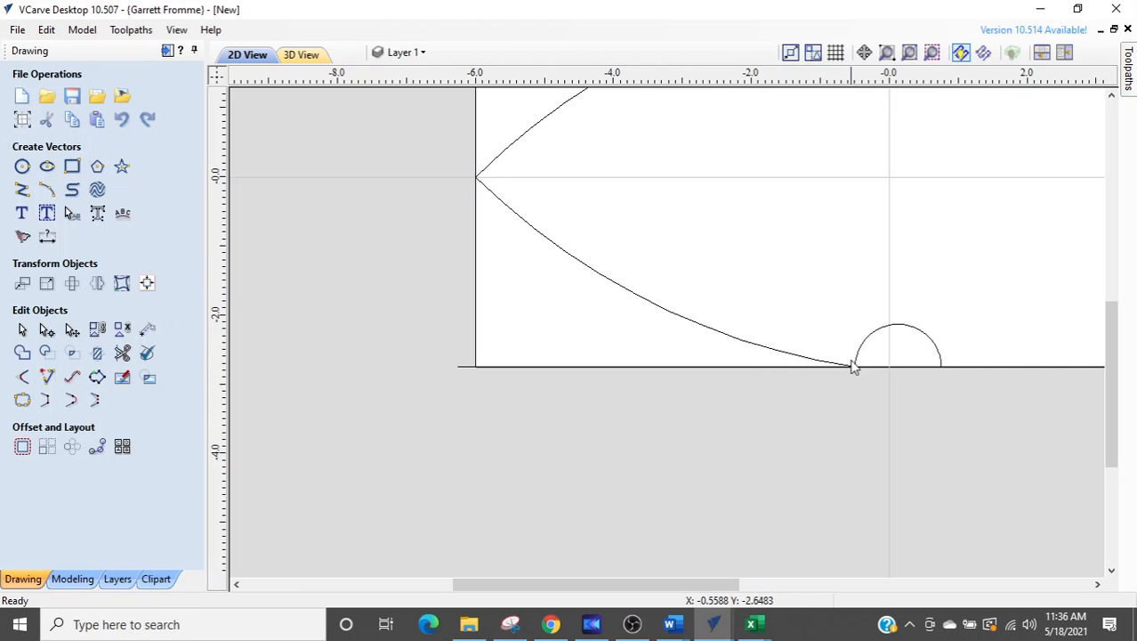
mouse_move(645, 301)
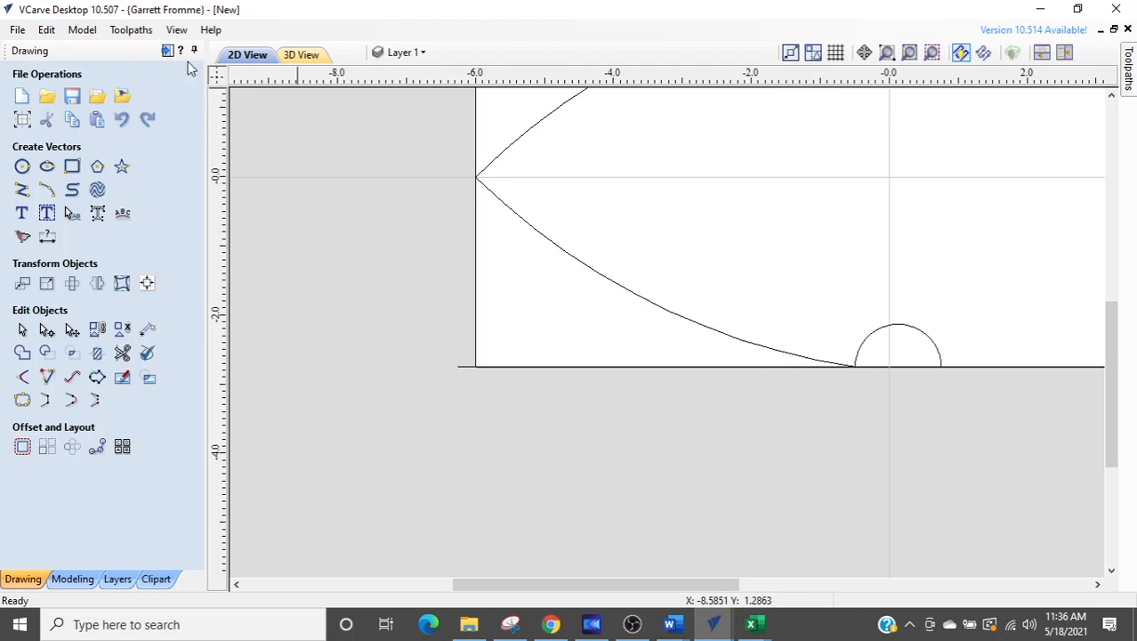
mouse_move(168, 51)
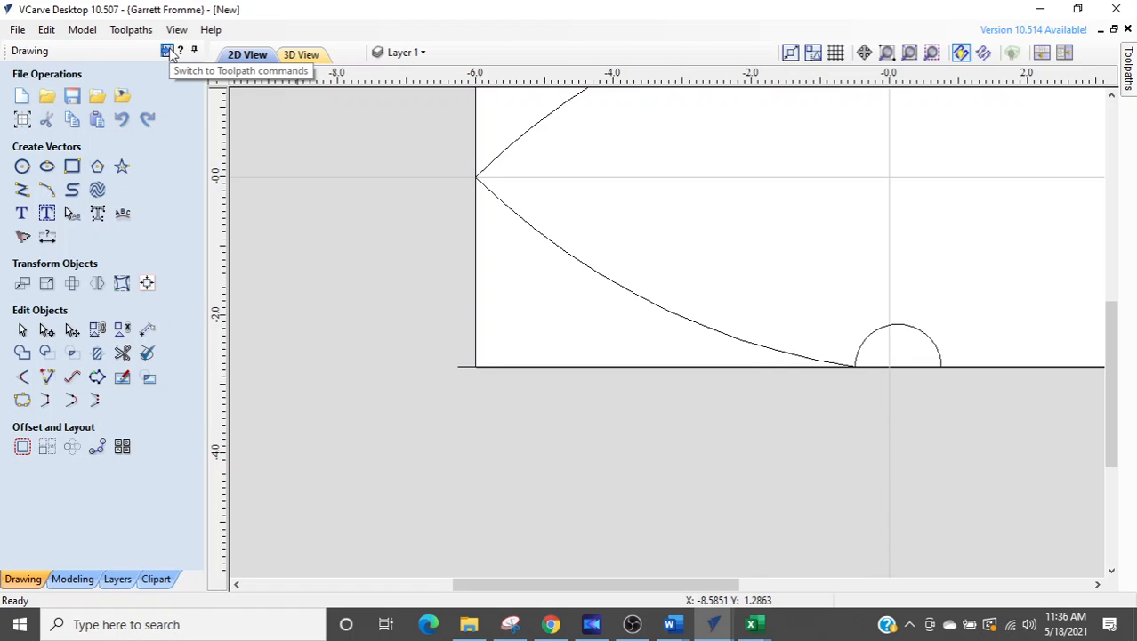
Create a linear fluting toolpath ramped over the full line, 2.75 in deep, 1/4" end mill
click(166, 51)
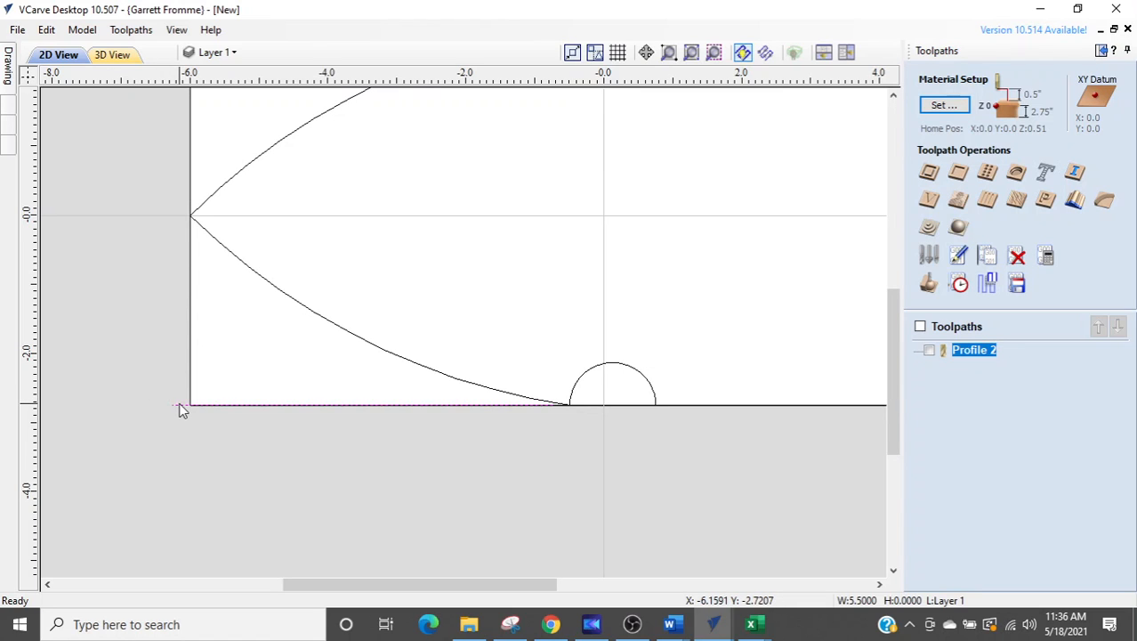
mouse_move(929, 200)
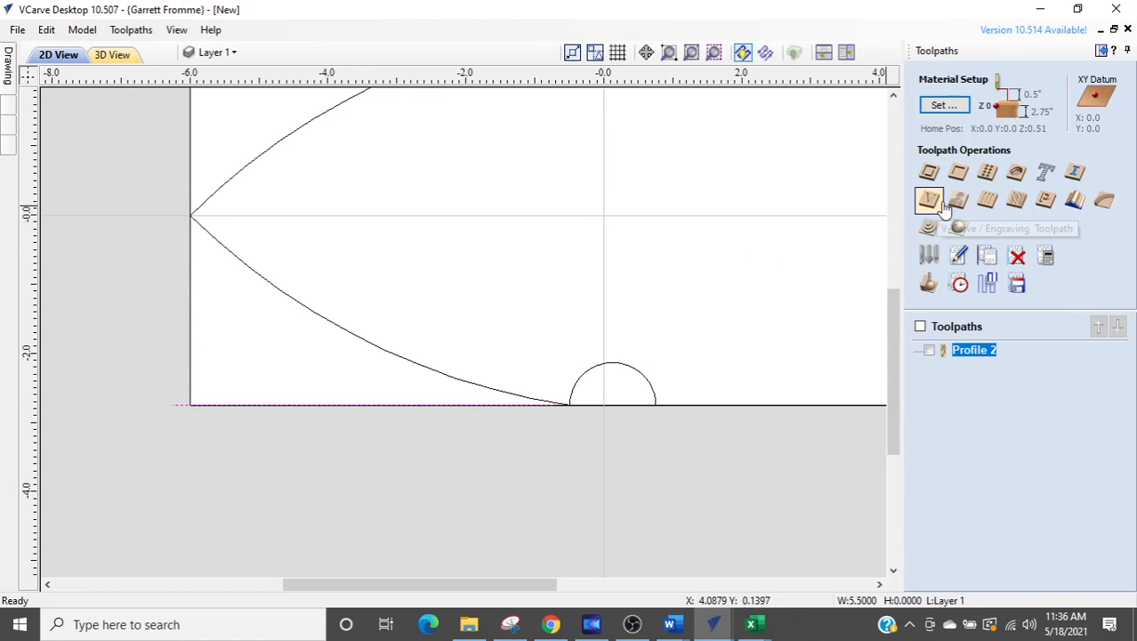
mouse_move(987, 201)
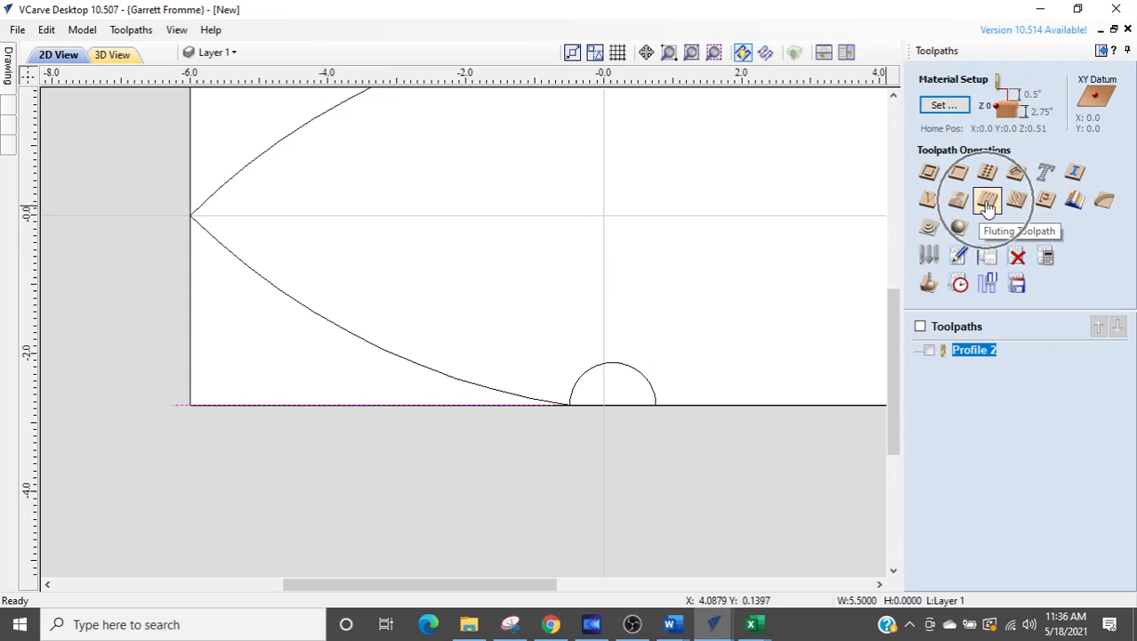
click(988, 201)
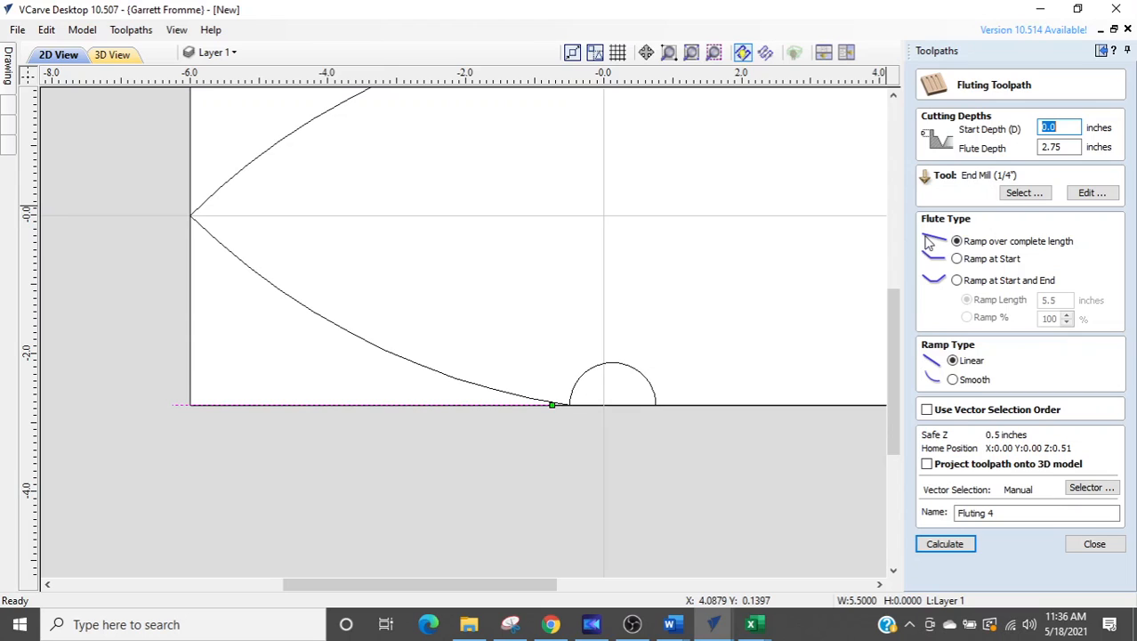
click(956, 241)
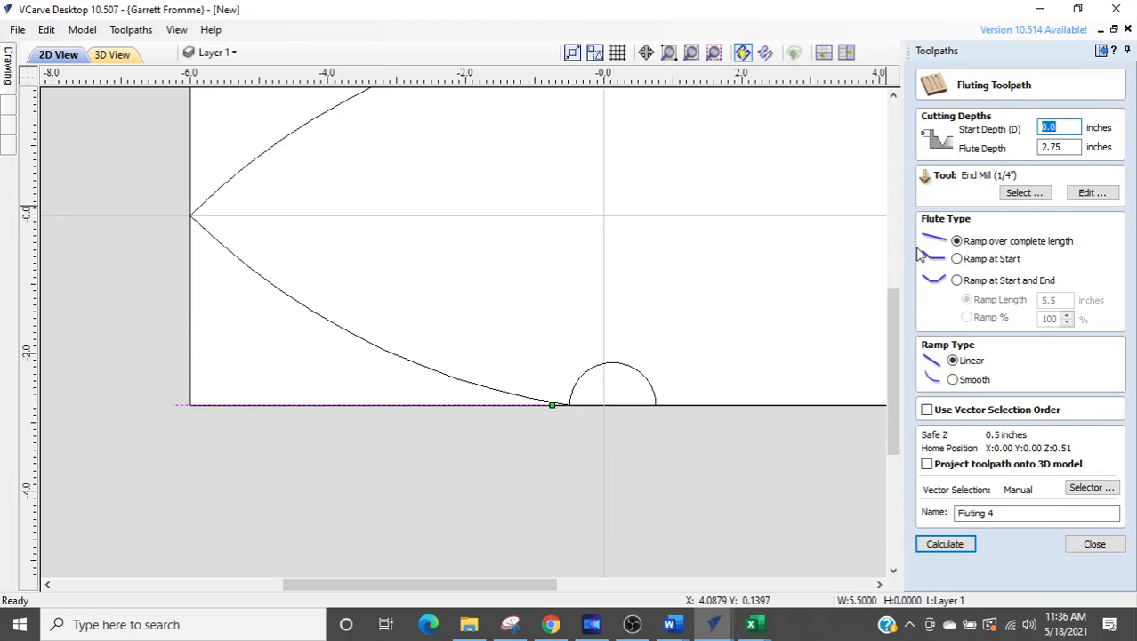
mouse_move(928, 267)
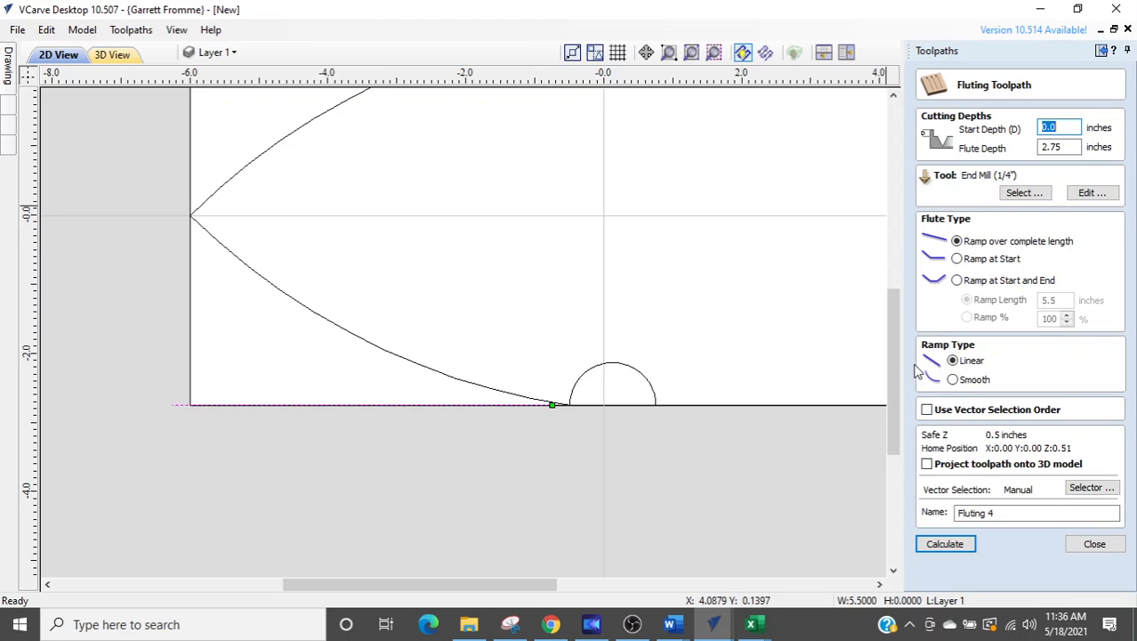
mouse_move(903, 346)
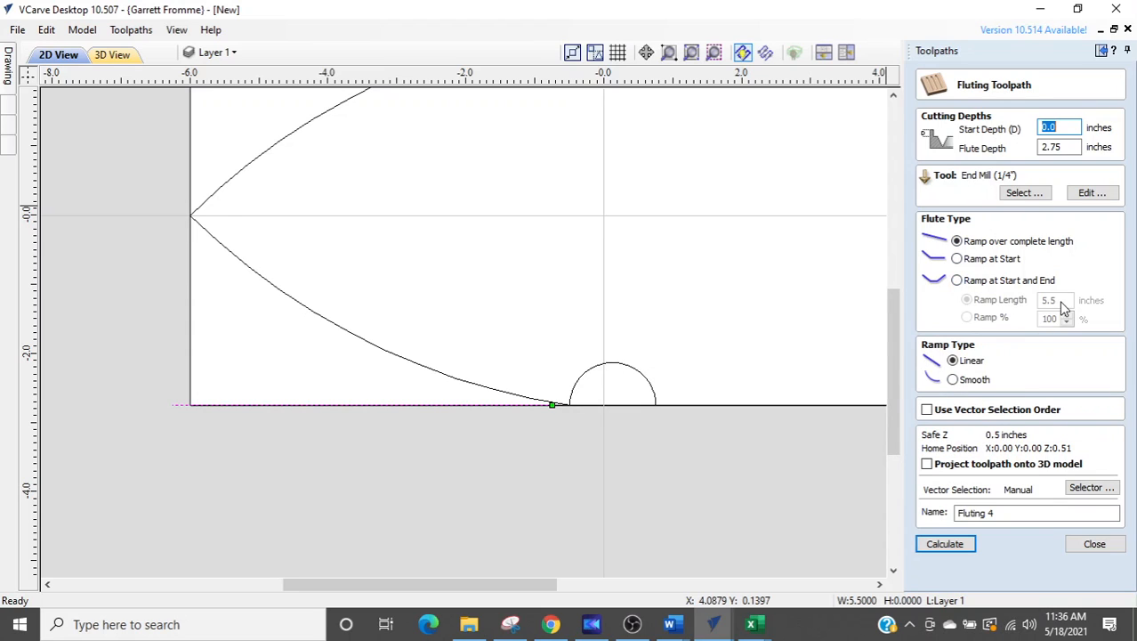
mouse_move(428, 410)
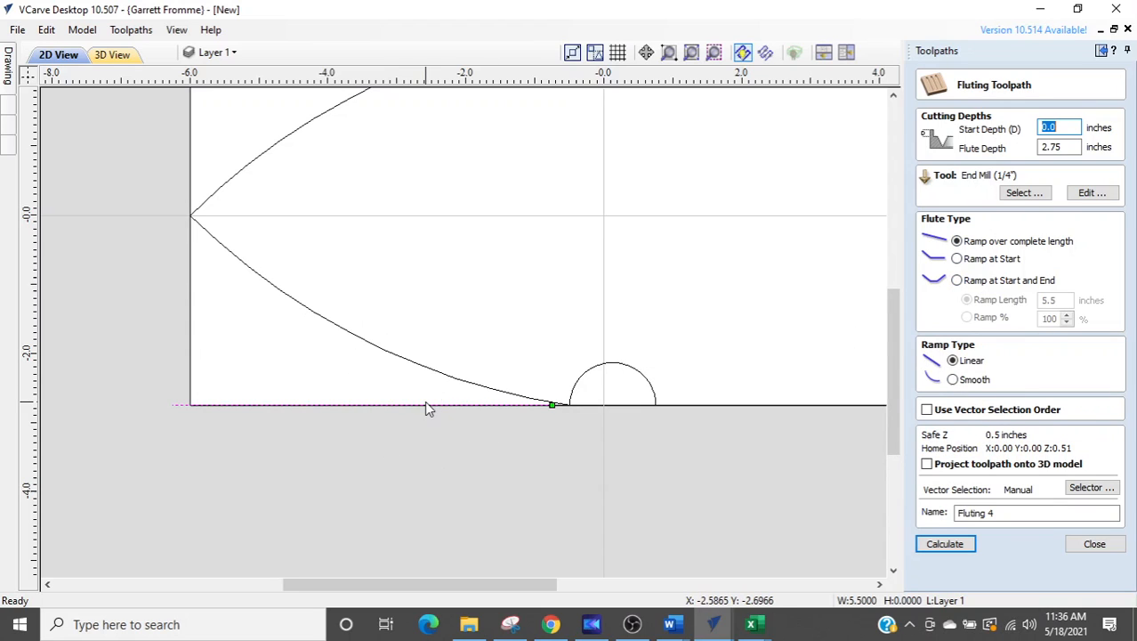
mouse_move(553, 417)
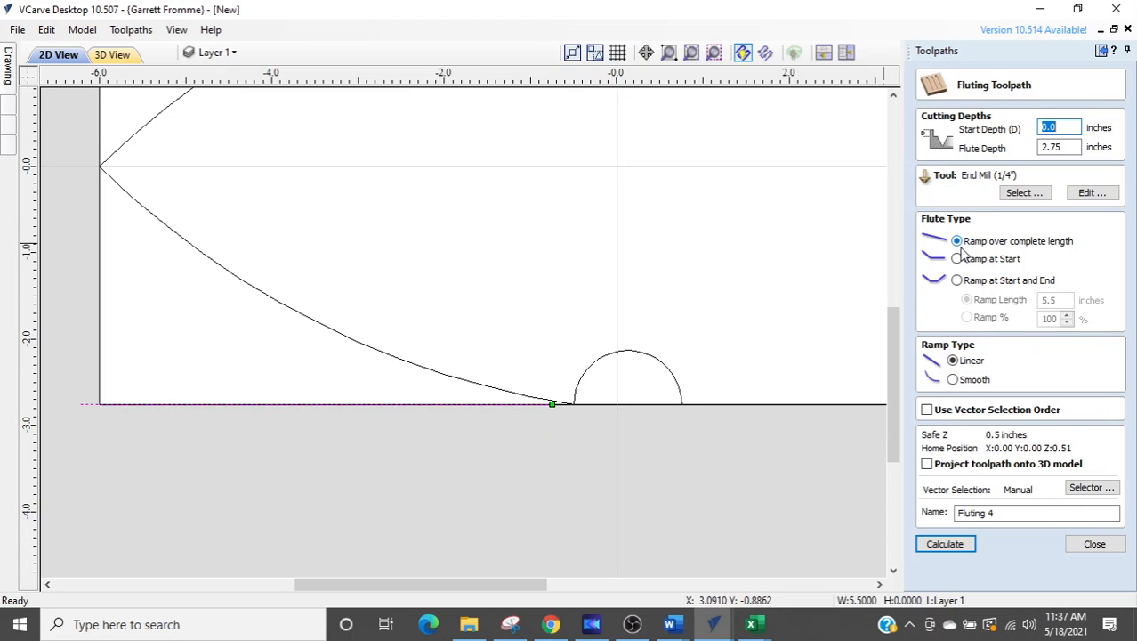
mouse_move(956, 258)
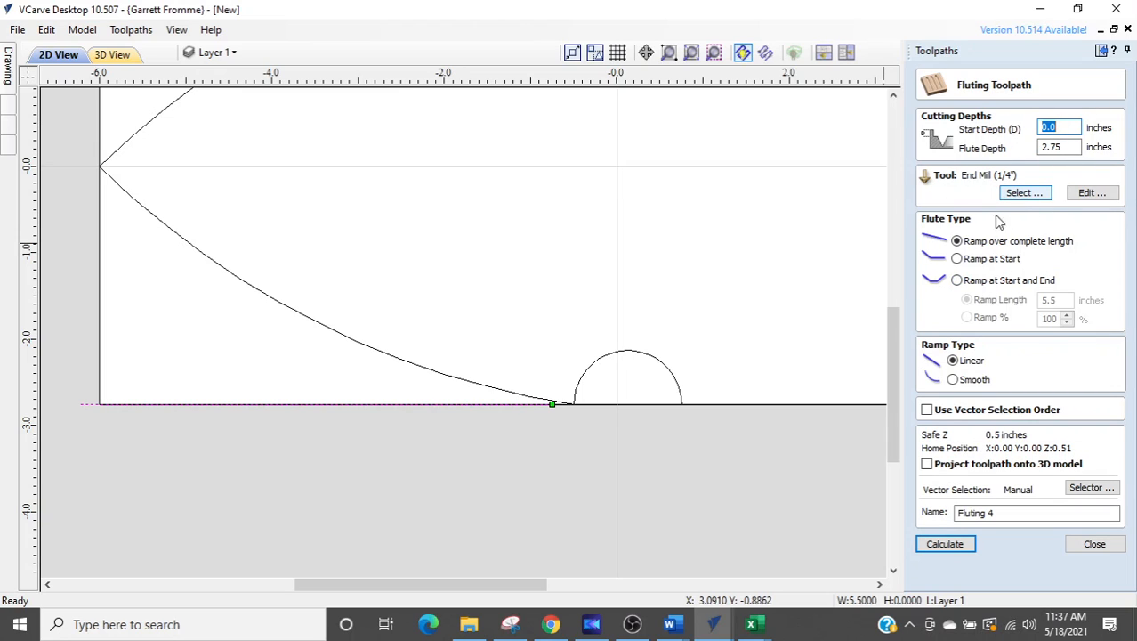
click(945, 544)
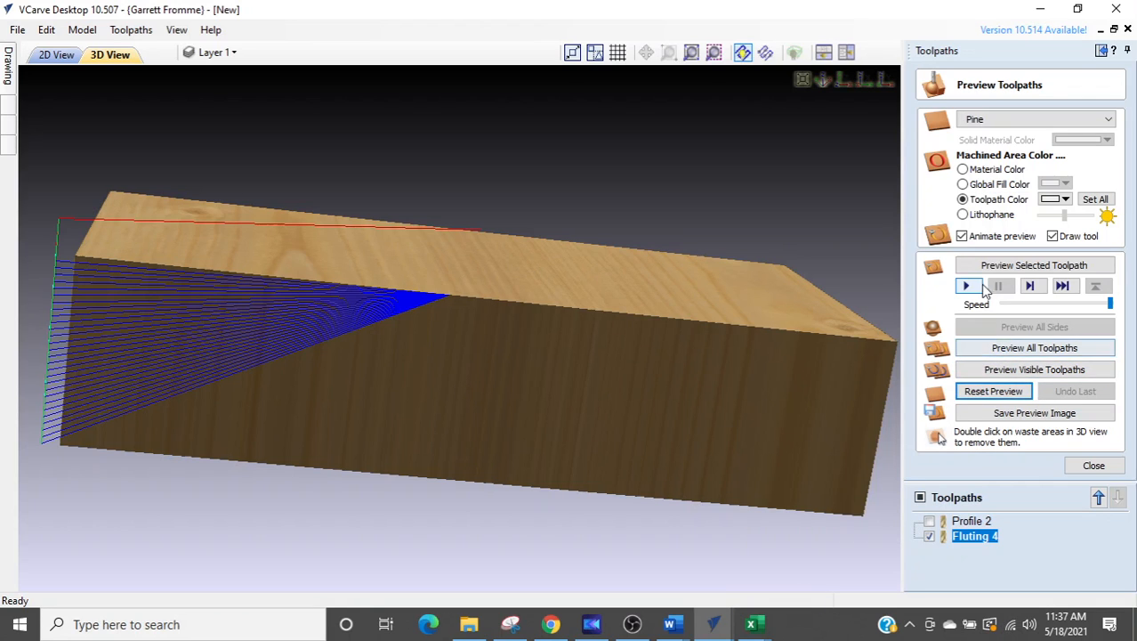
Play the animated 3D preview of Fluting 4's straight slanted groove
click(969, 285)
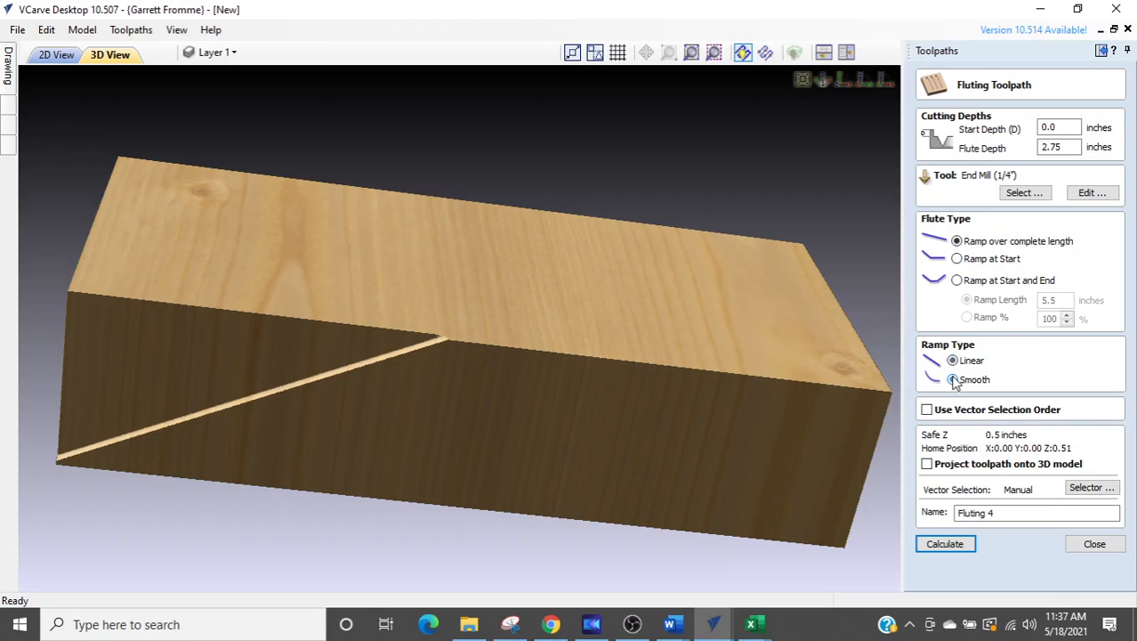
Switch Fluting 4 to a smooth ramp, recalculate, and reopen its settings from the toolpath list
click(953, 379)
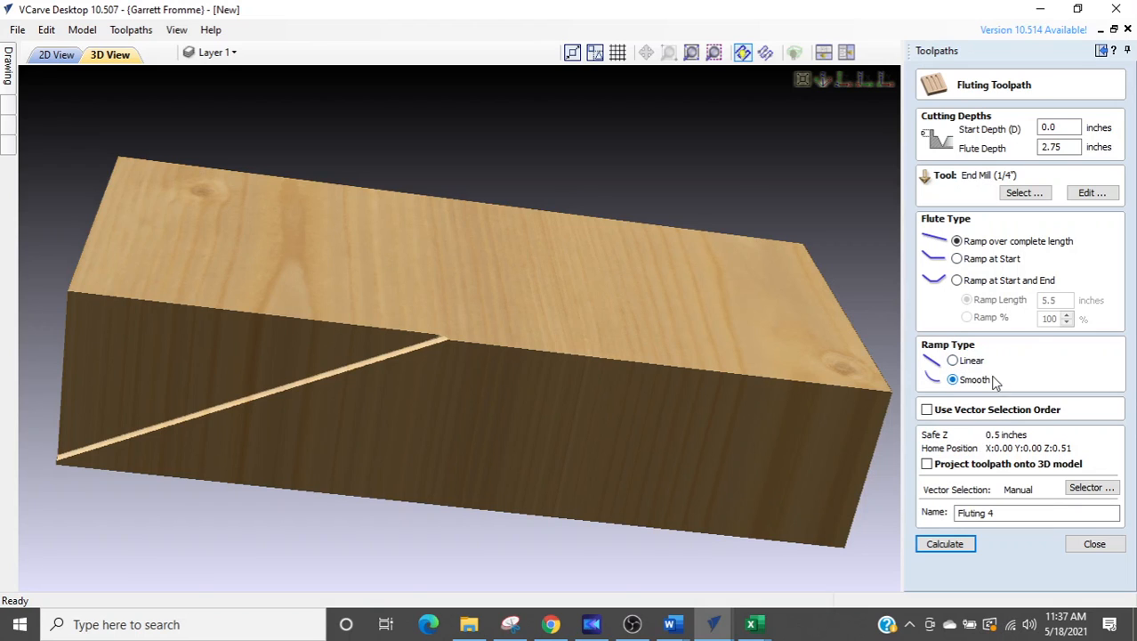
click(956, 240)
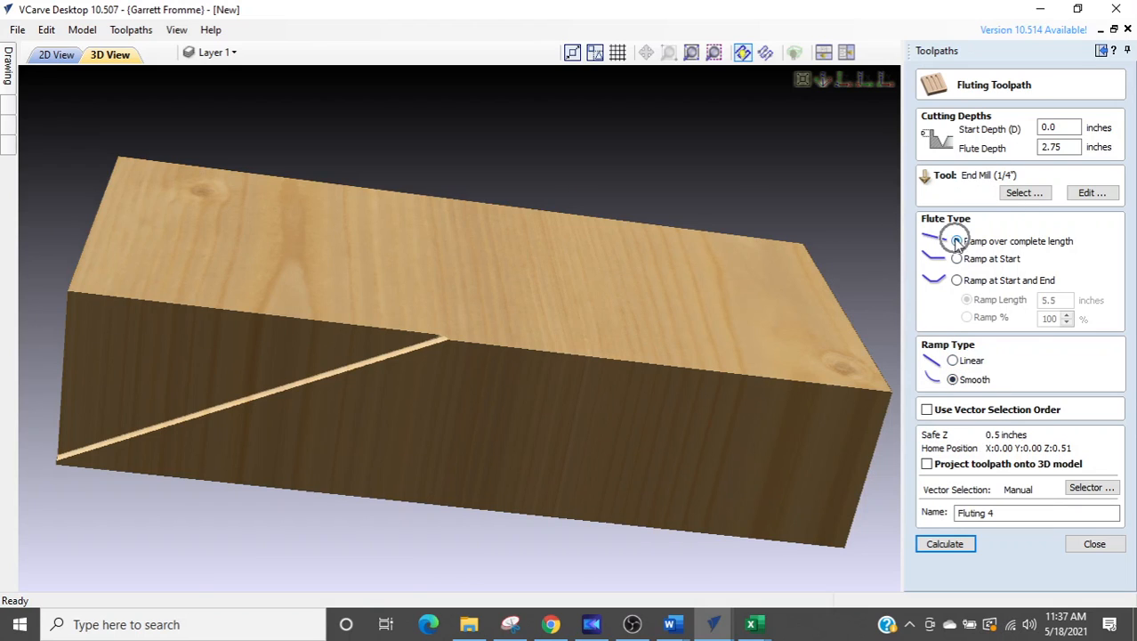
click(945, 544)
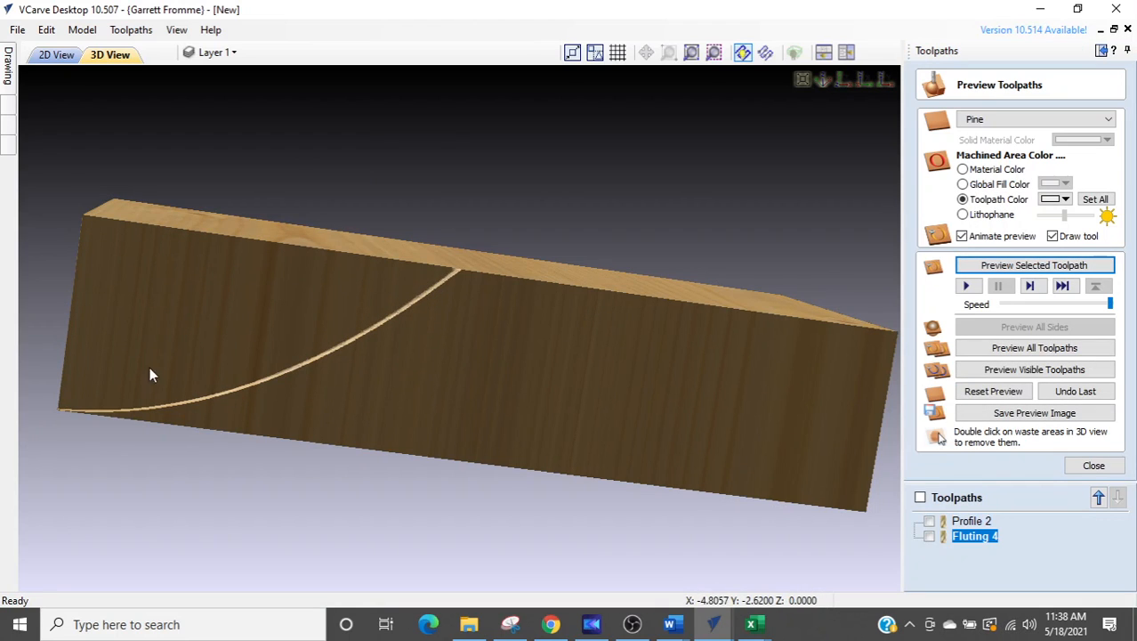
mouse_move(548, 338)
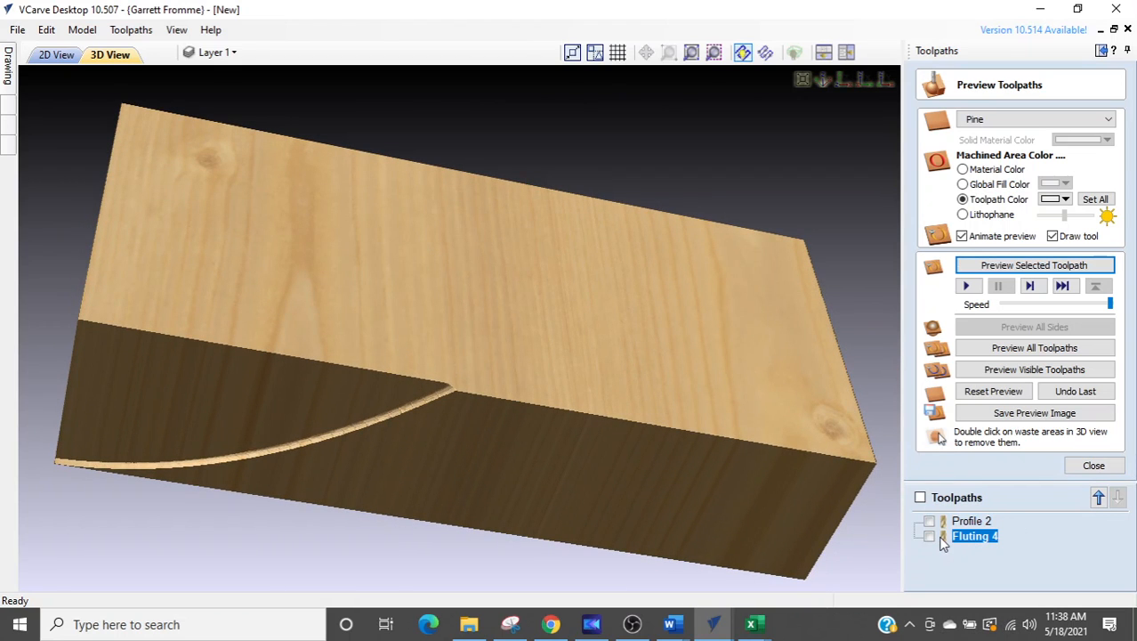
double_click(975, 536)
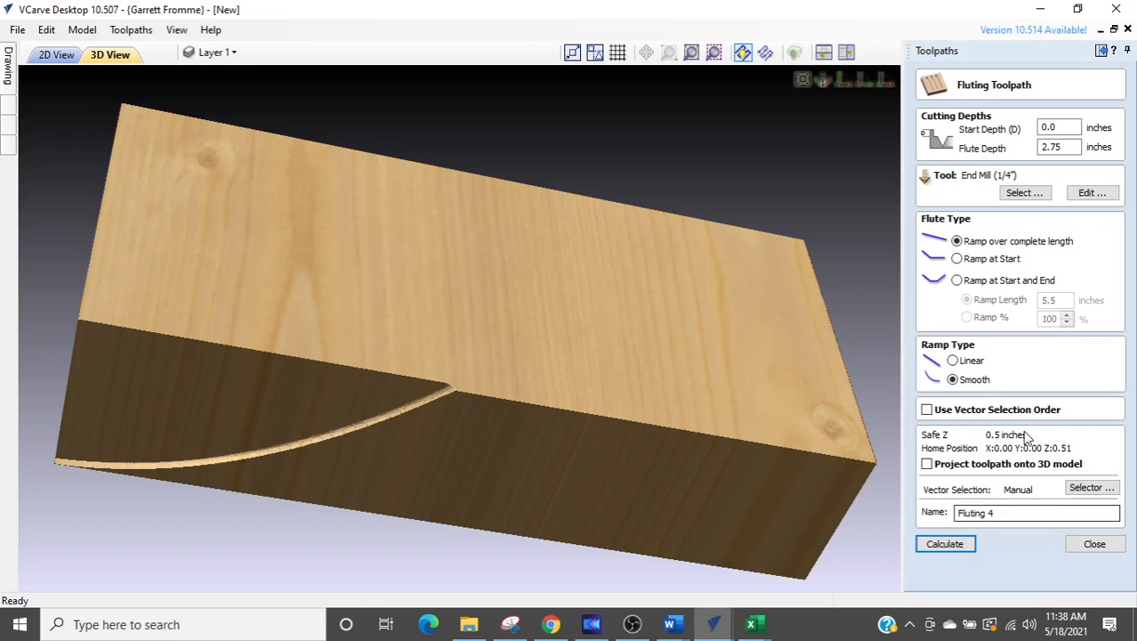